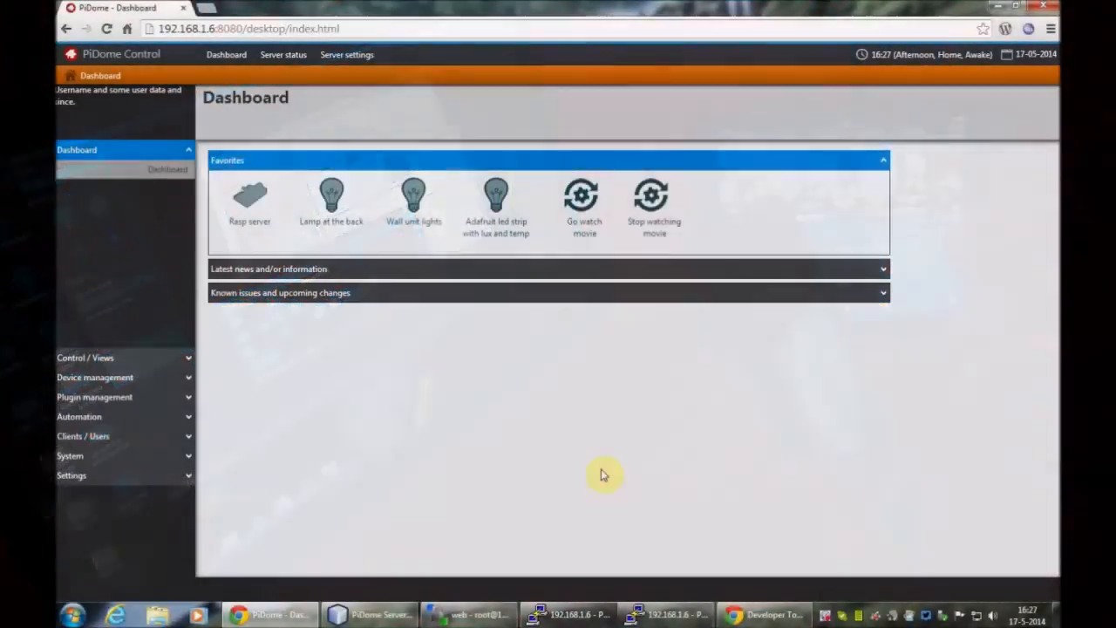
pyautogui.moveTo(622, 448)
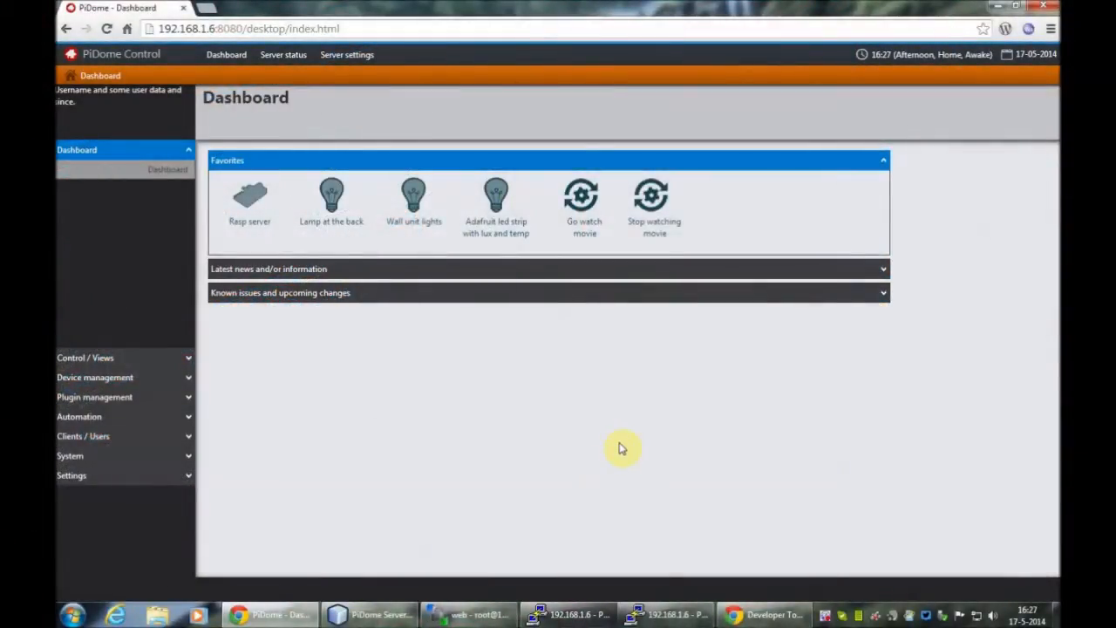
pyautogui.moveTo(599, 360)
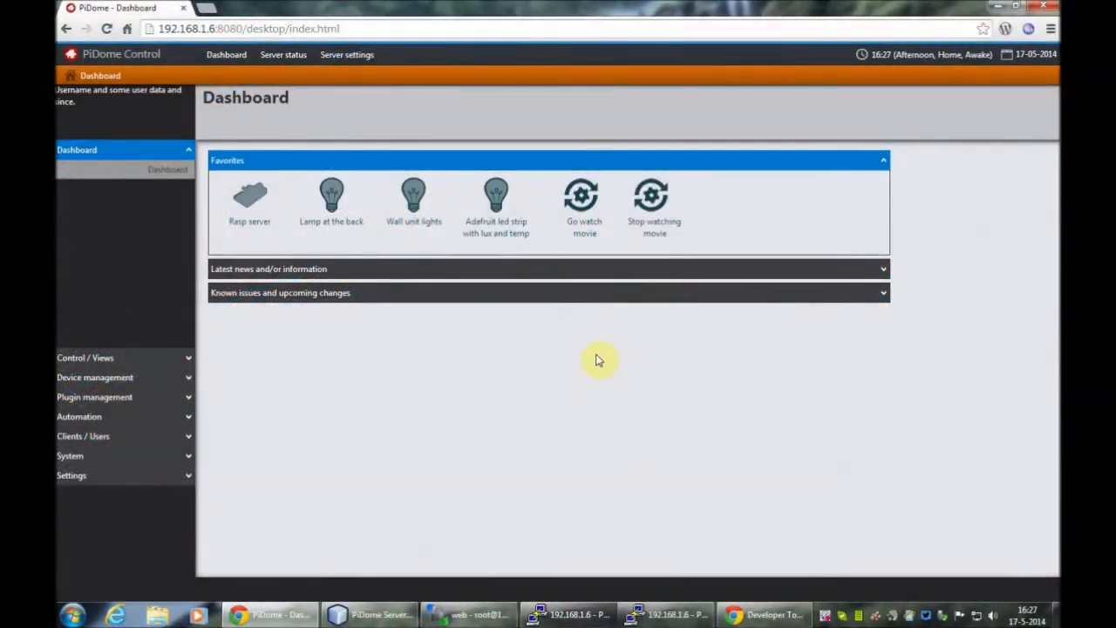
pyautogui.moveTo(593, 386)
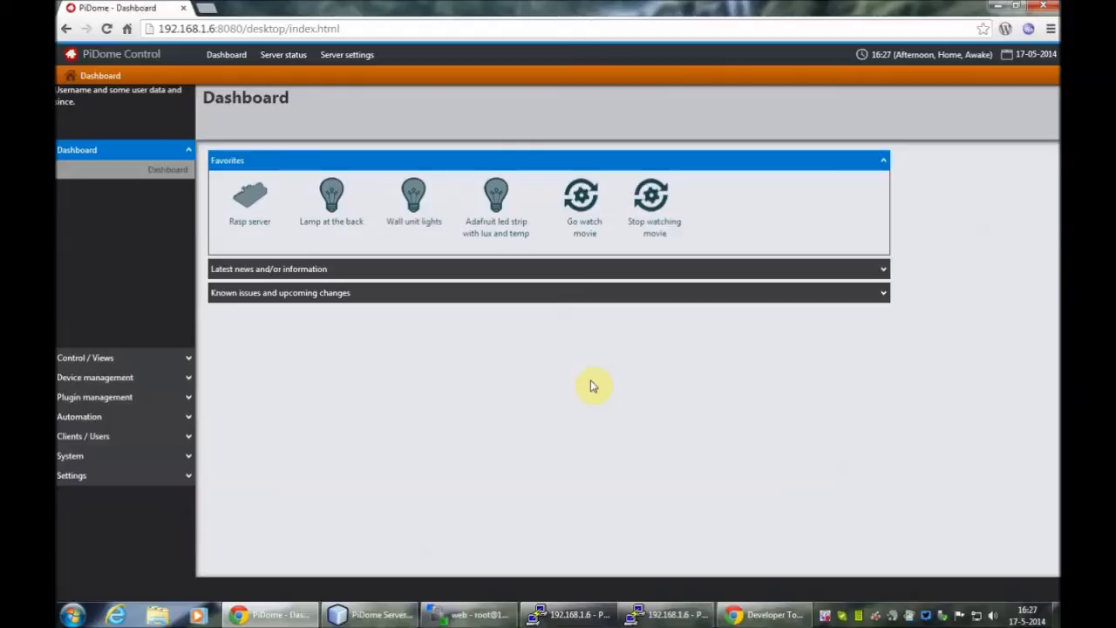
pyautogui.moveTo(331, 201)
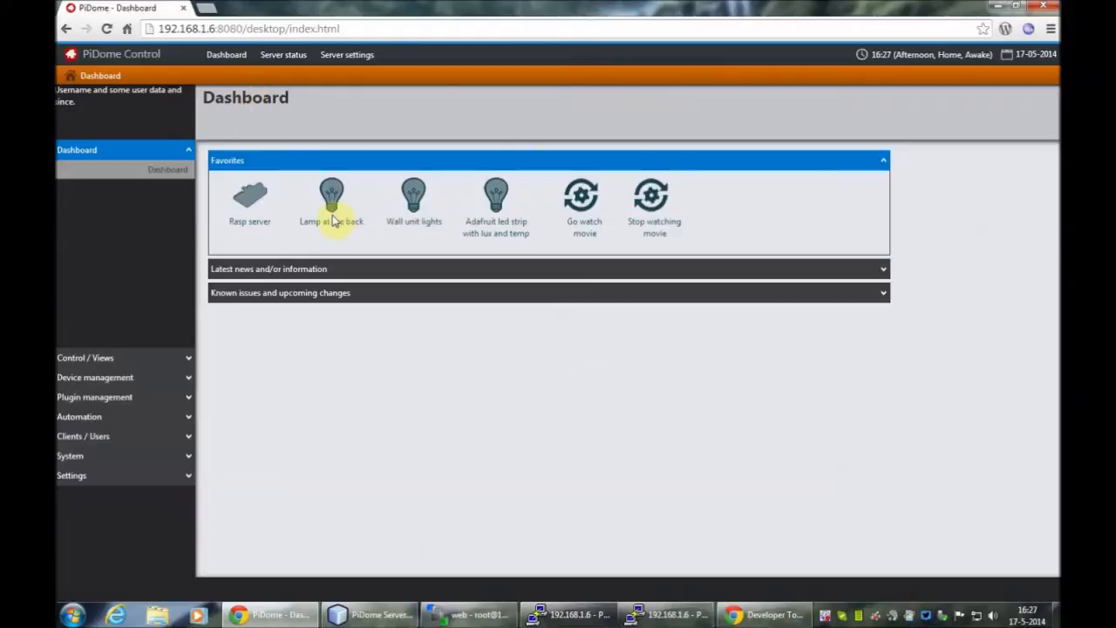
pyautogui.moveTo(471, 381)
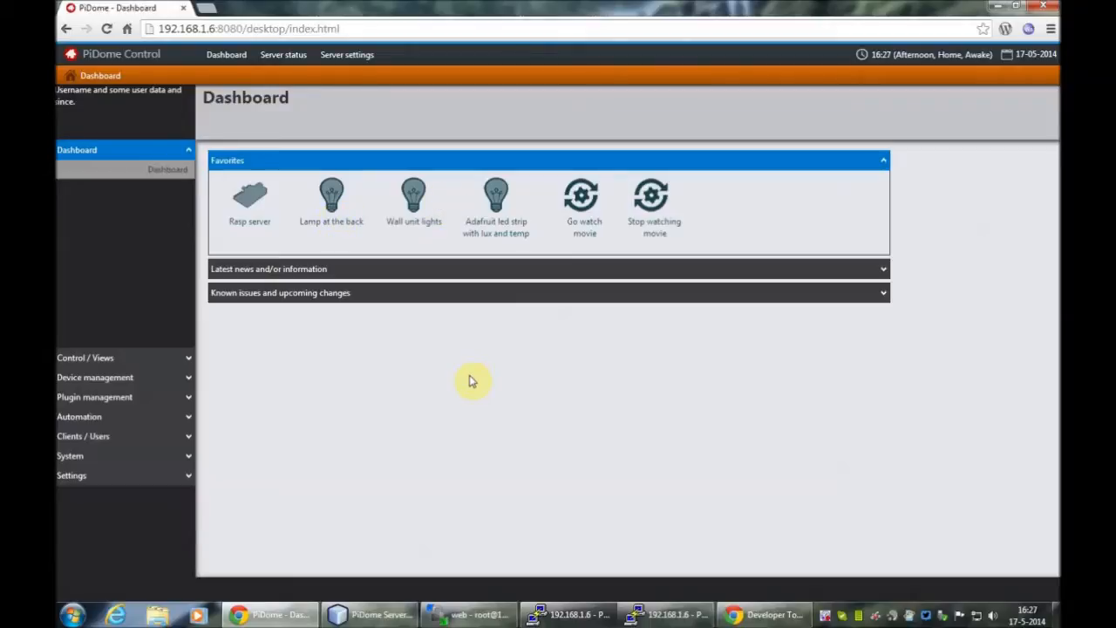
pyautogui.moveTo(643, 373)
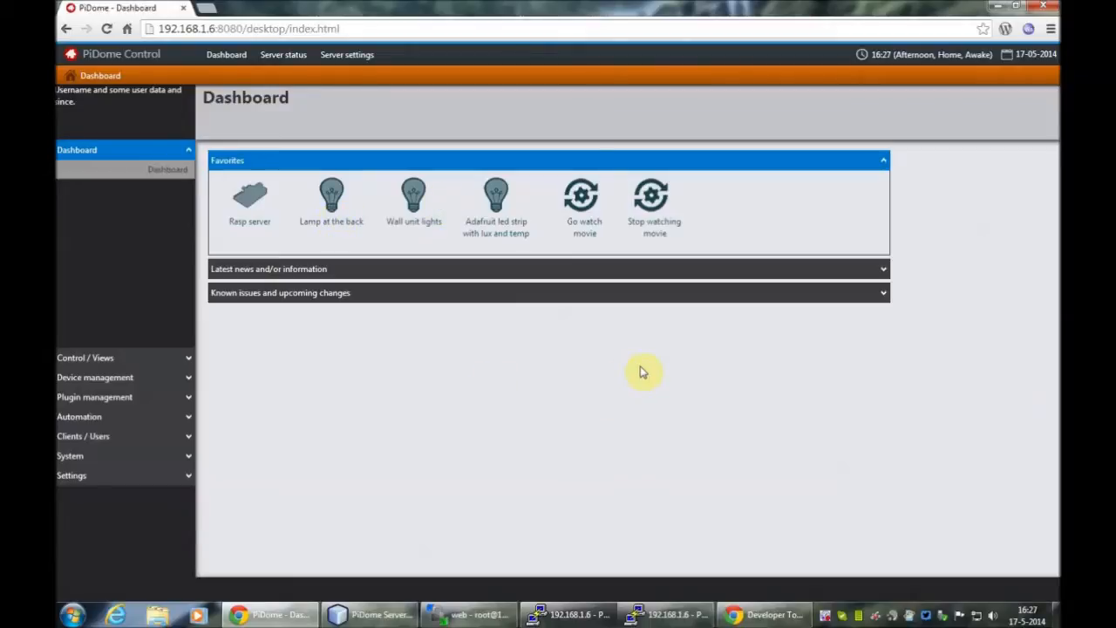
pyautogui.moveTo(645, 368)
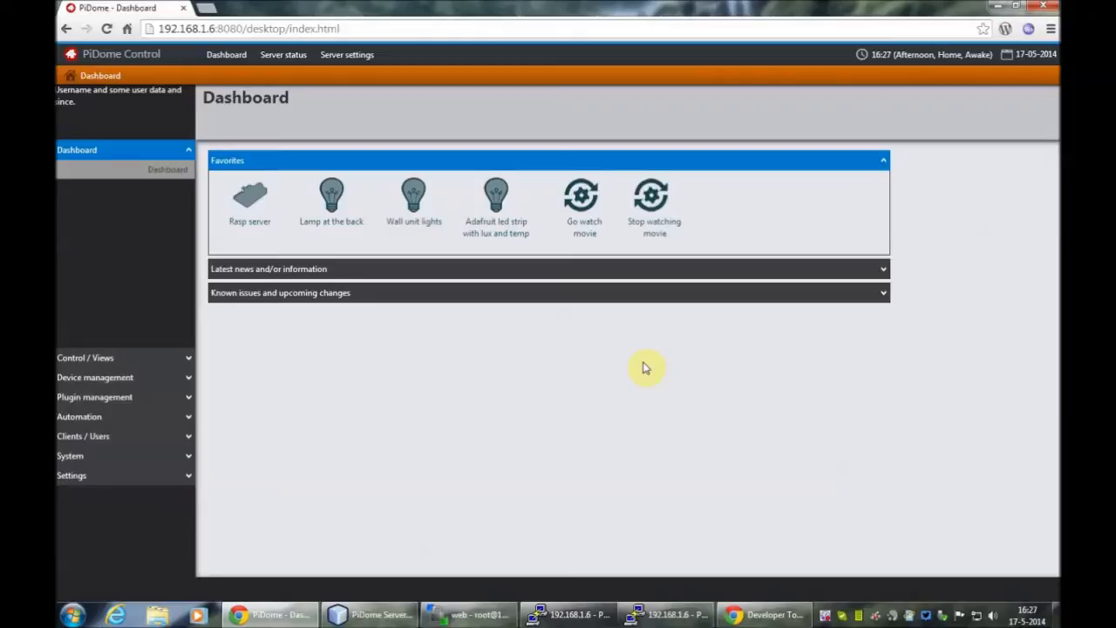
pyautogui.moveTo(654, 191)
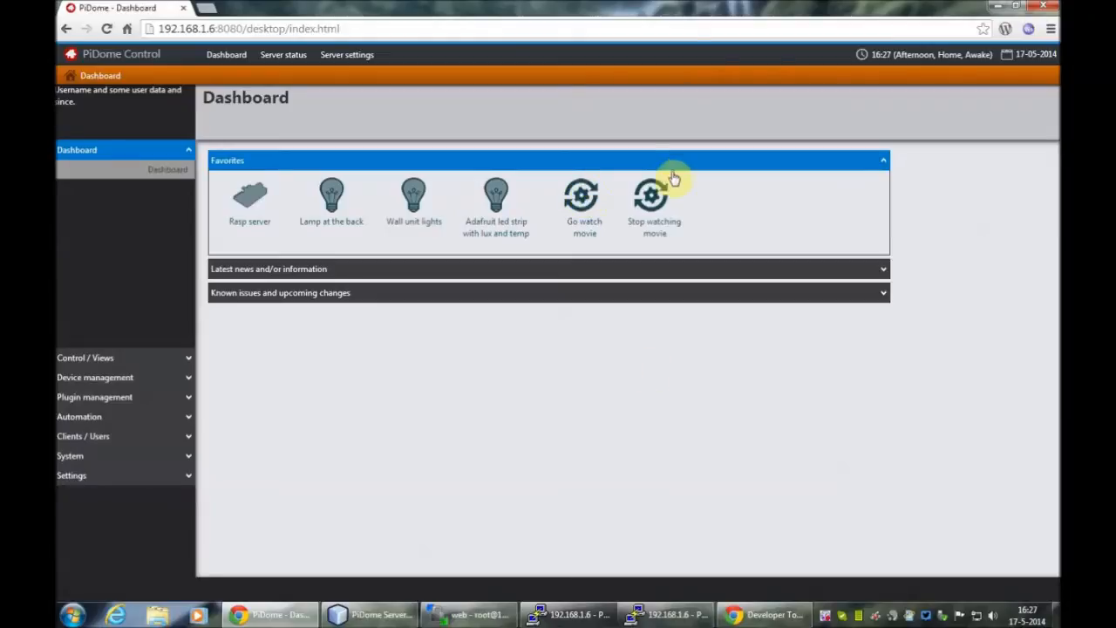
pyautogui.moveTo(554, 233)
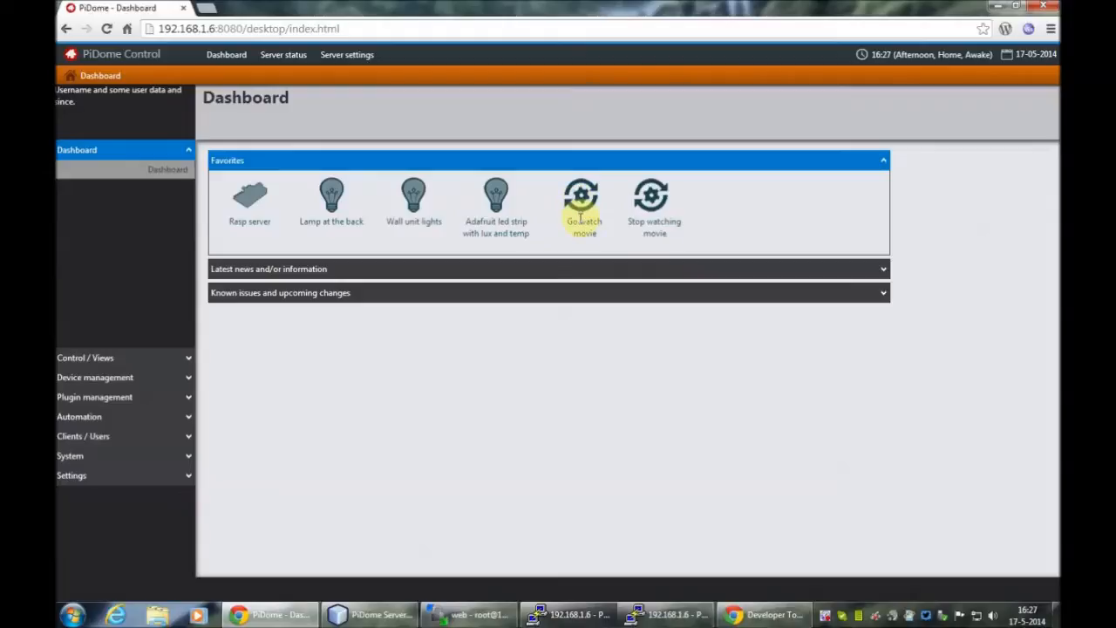
pyautogui.moveTo(654, 209)
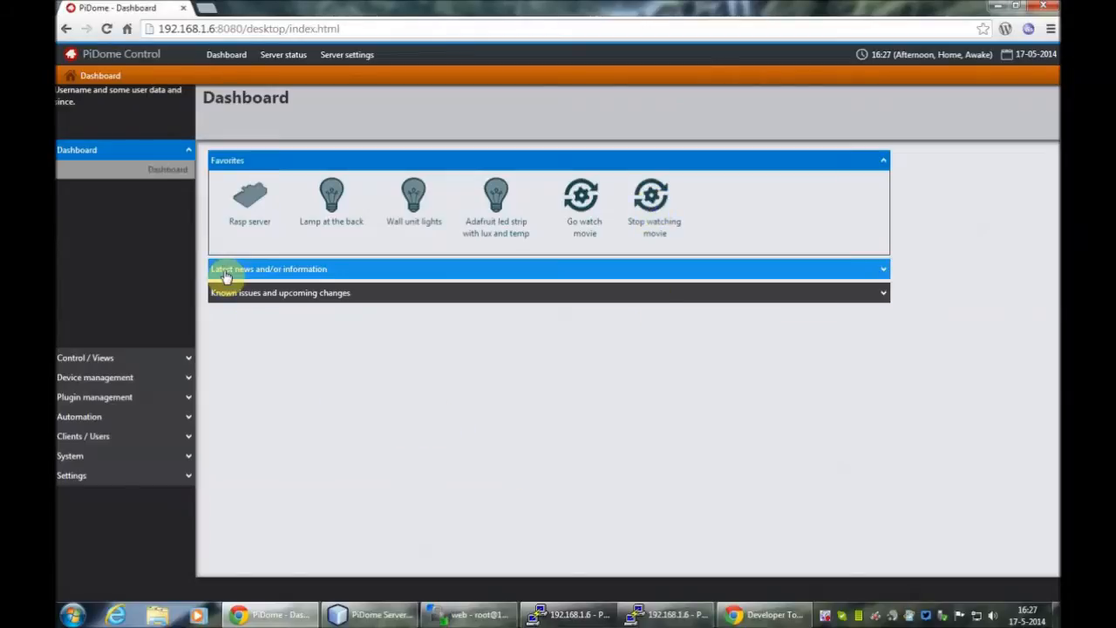
pyautogui.moveTo(116, 425)
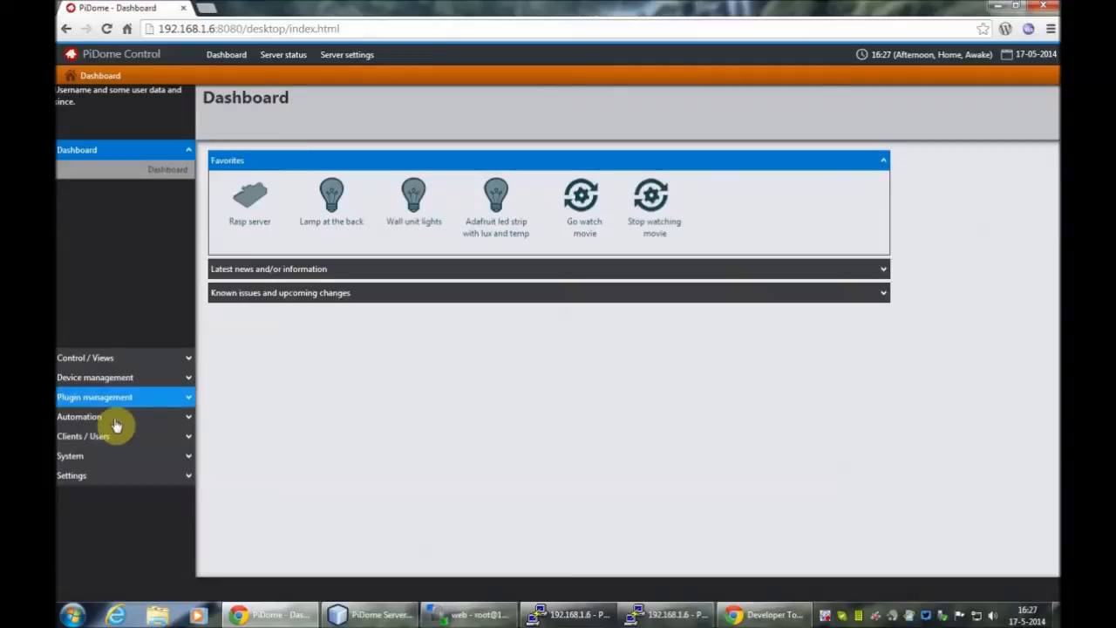
# Step: Open the Go watch movie macro for editing via Automation > Macros
pyautogui.click(80, 416)
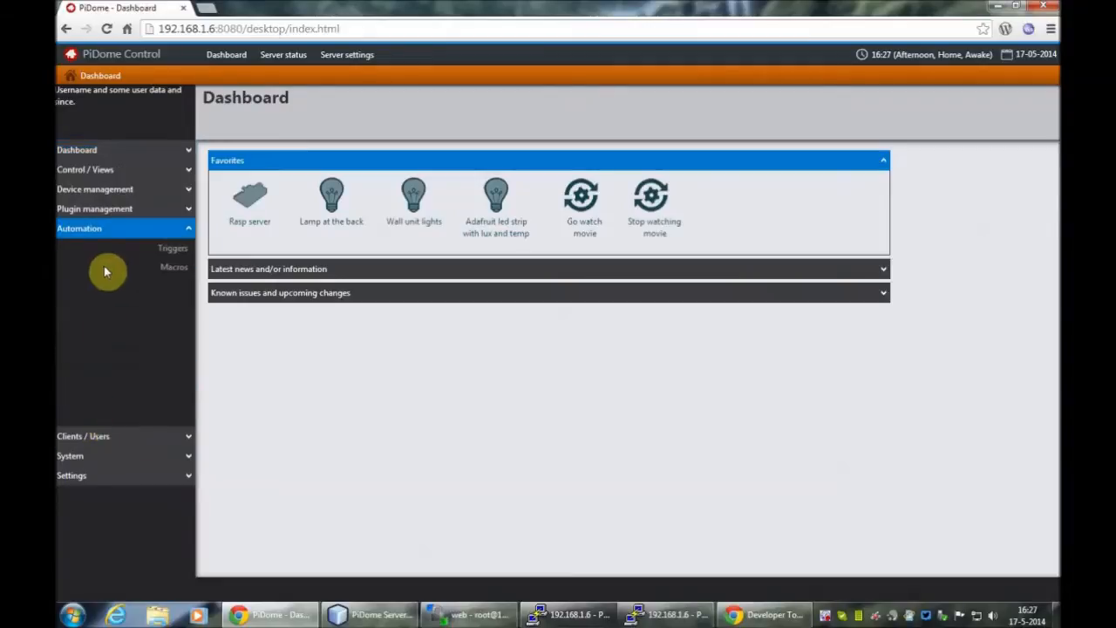
pyautogui.moveTo(118, 242)
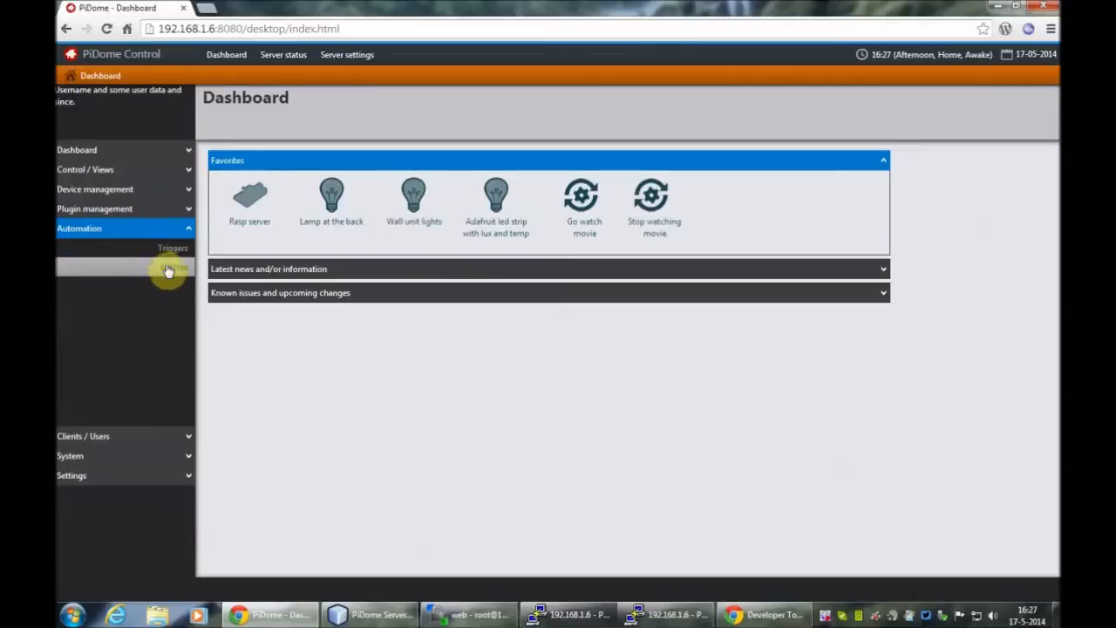
pyautogui.click(173, 266)
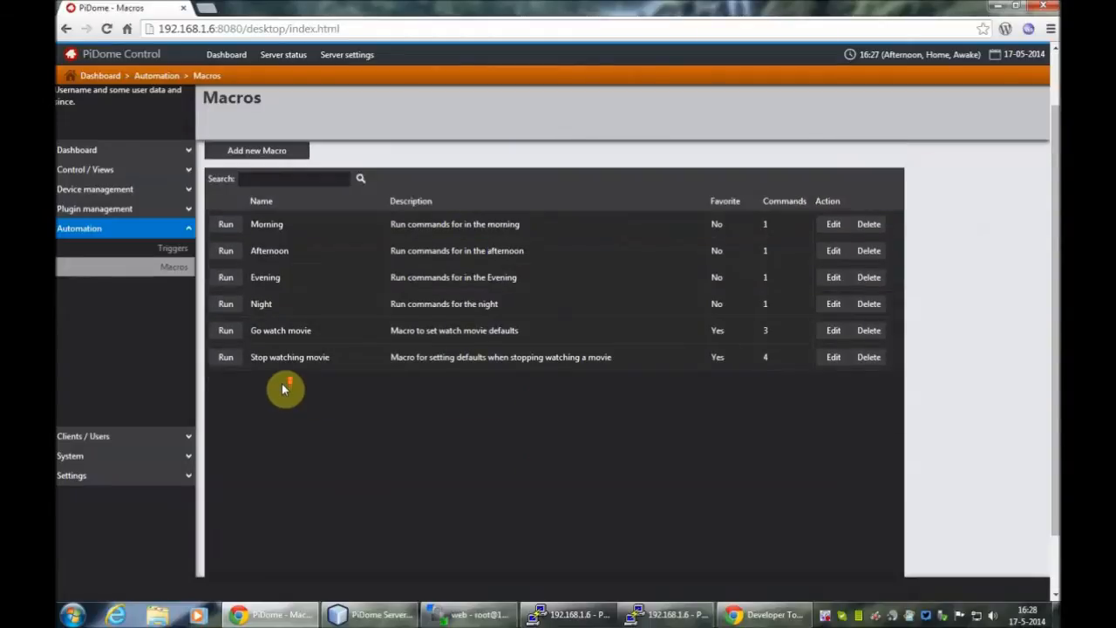
pyautogui.click(280, 329)
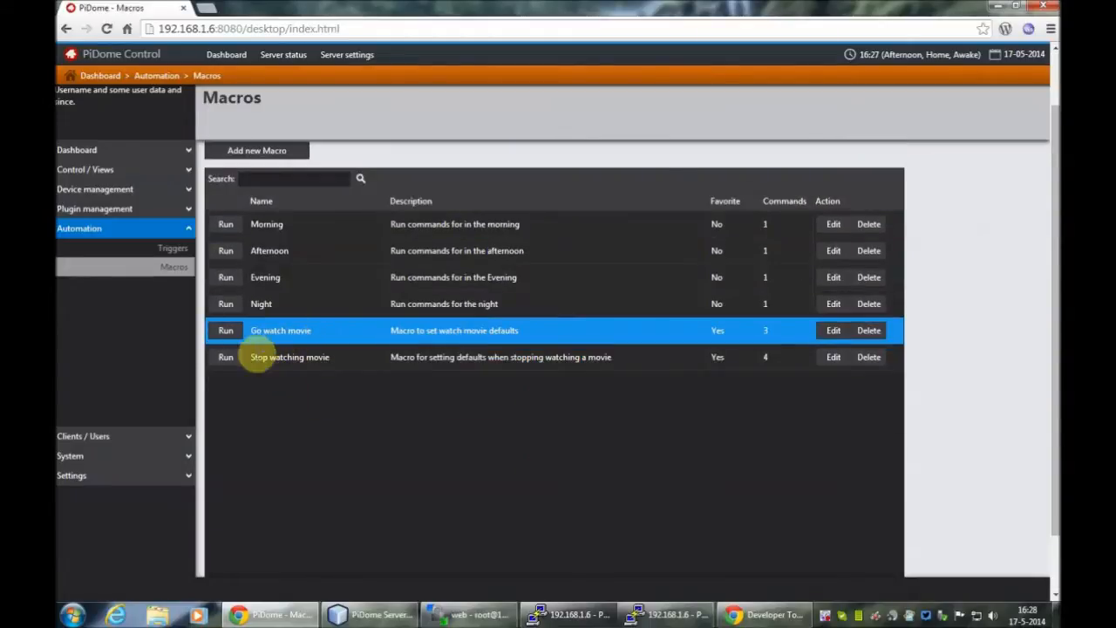
pyautogui.moveTo(451, 330)
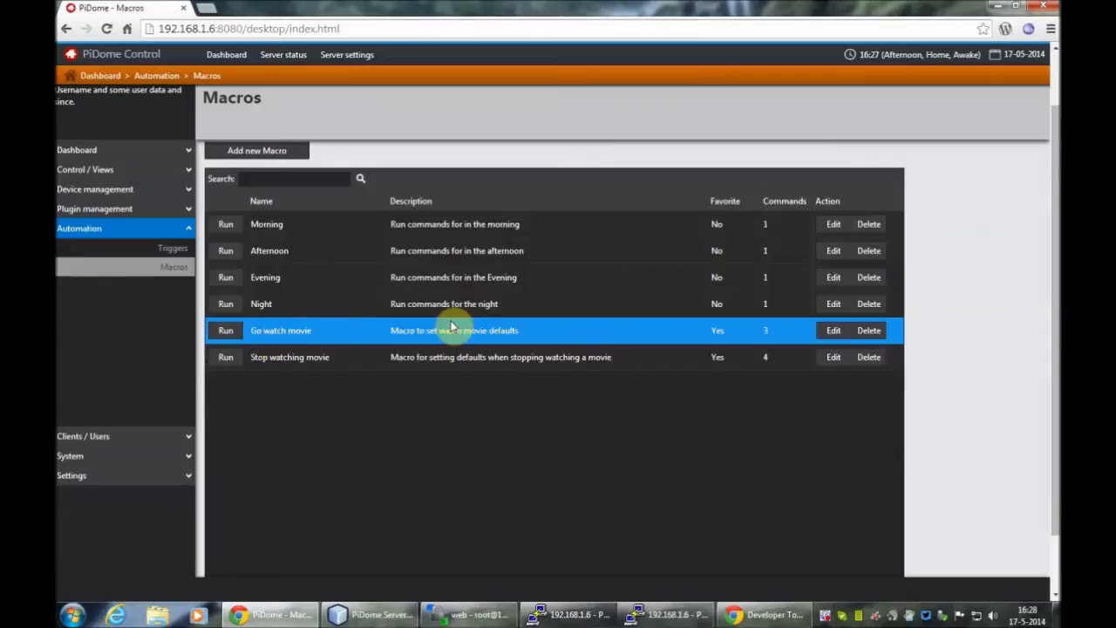
pyautogui.moveTo(339, 333)
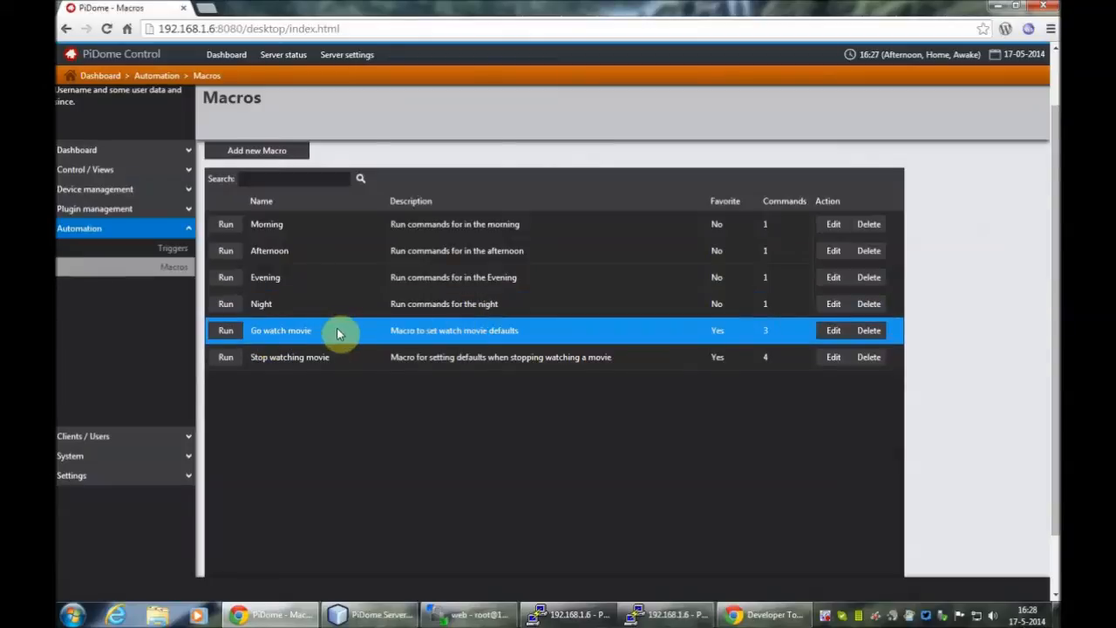
pyautogui.moveTo(833, 331)
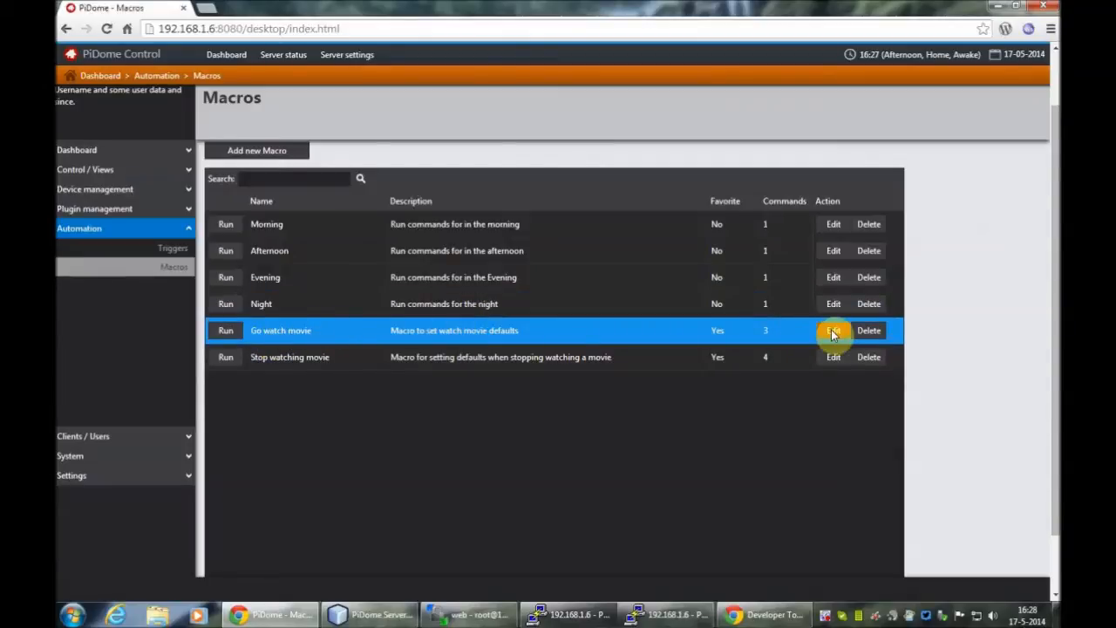
pyautogui.click(833, 330)
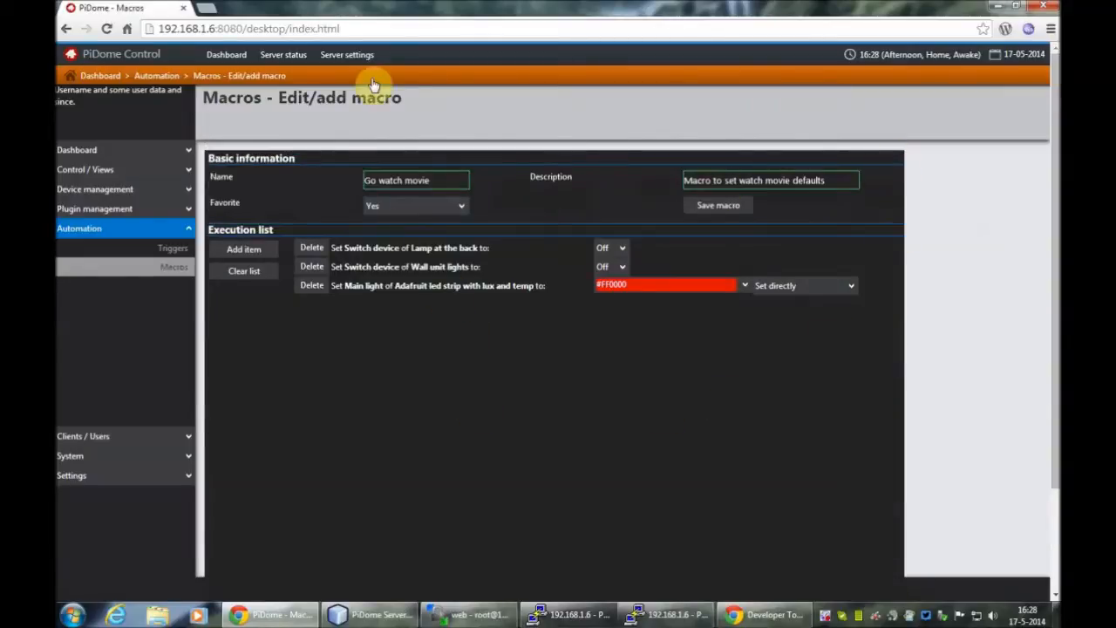
pyautogui.moveTo(368, 96)
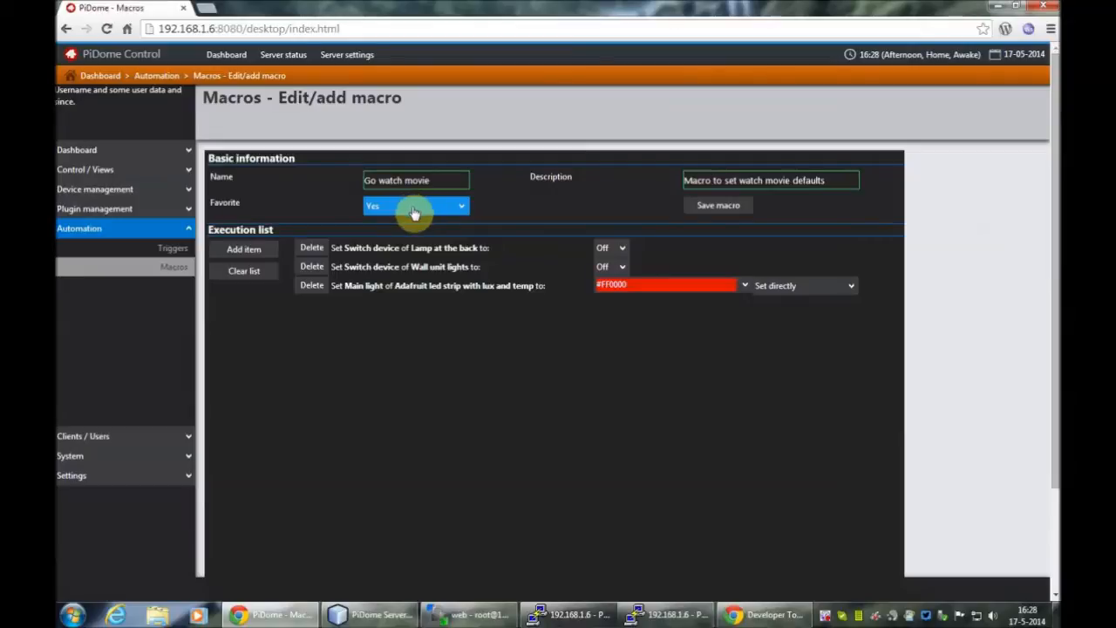
pyautogui.moveTo(717, 205)
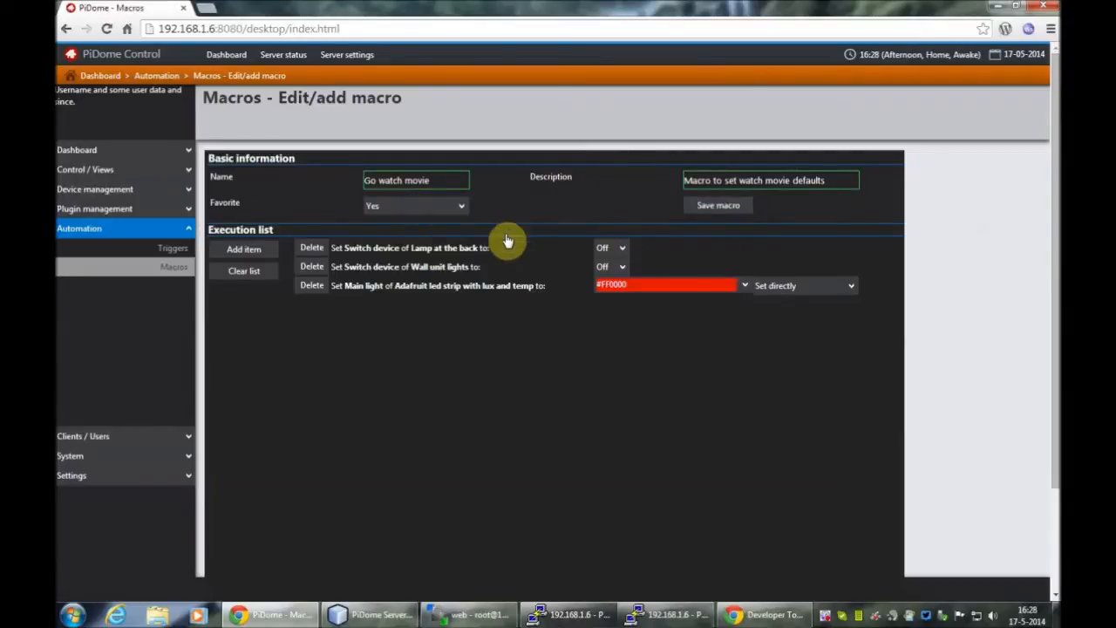
pyautogui.moveTo(340, 213)
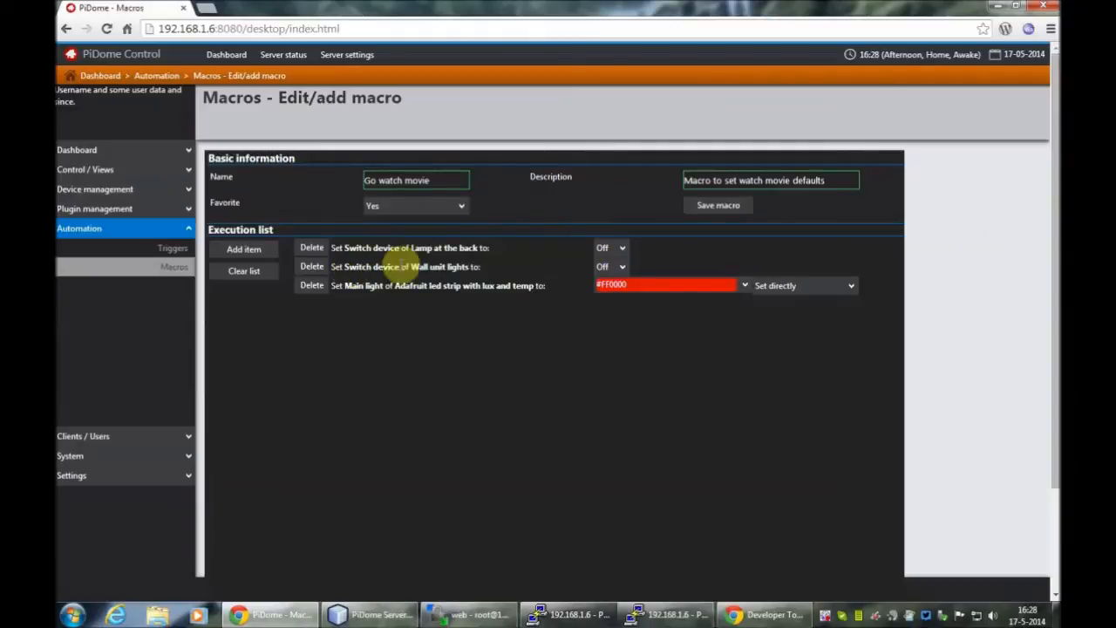
pyautogui.moveTo(427, 266)
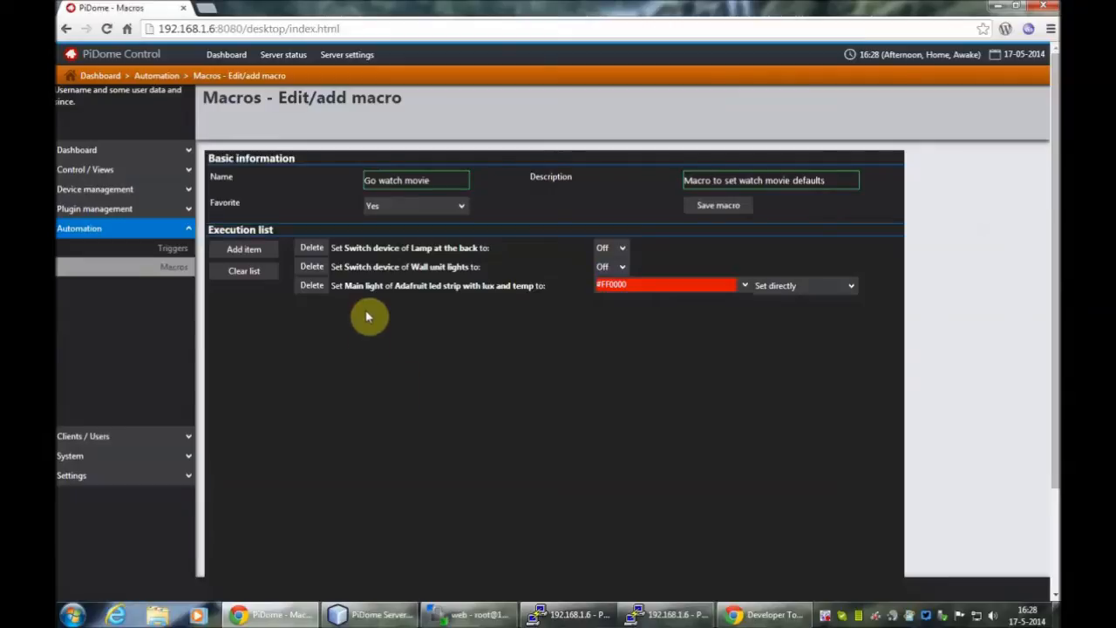
pyautogui.moveTo(347, 285)
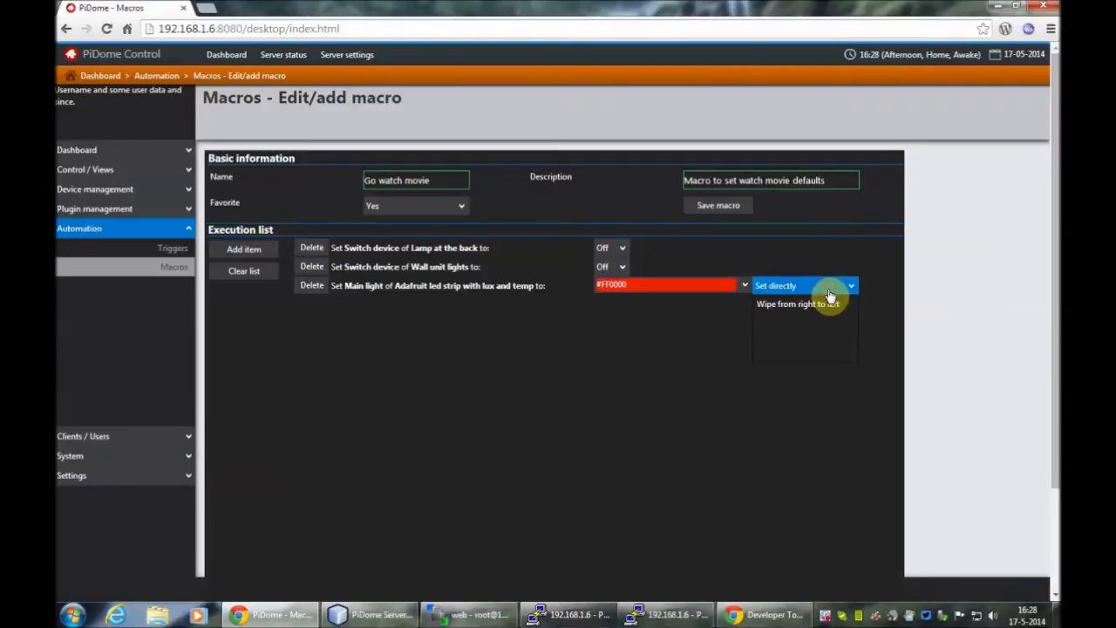
# Step: Give the Adafruit LED strip command a colour fade and begin adding a new macro item
pyautogui.click(789, 304)
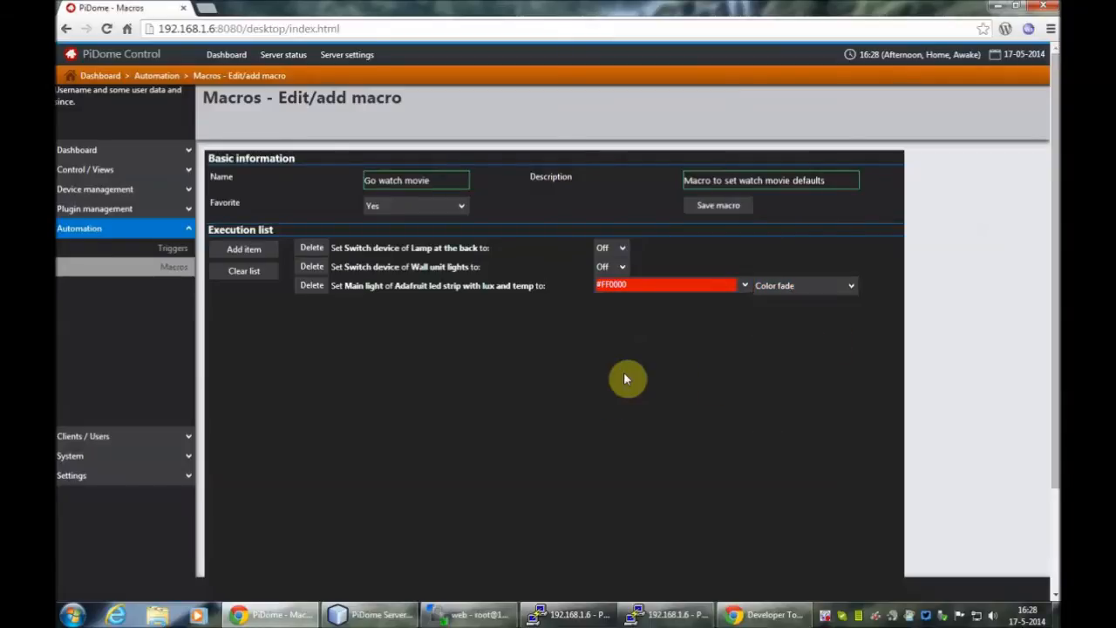
pyautogui.moveTo(439, 391)
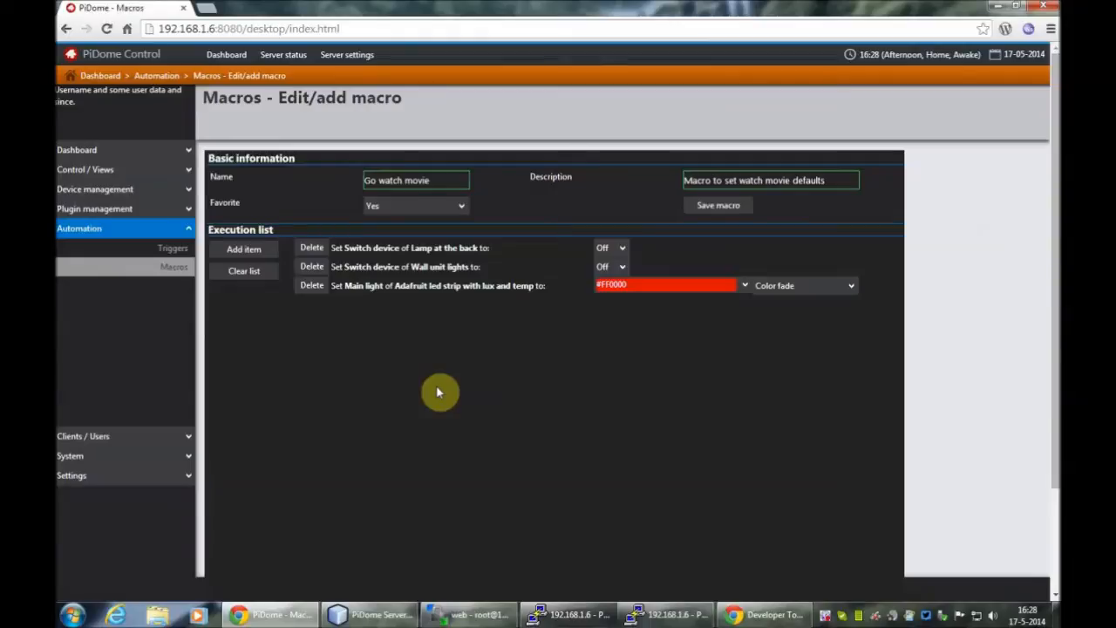
pyautogui.moveTo(537, 179)
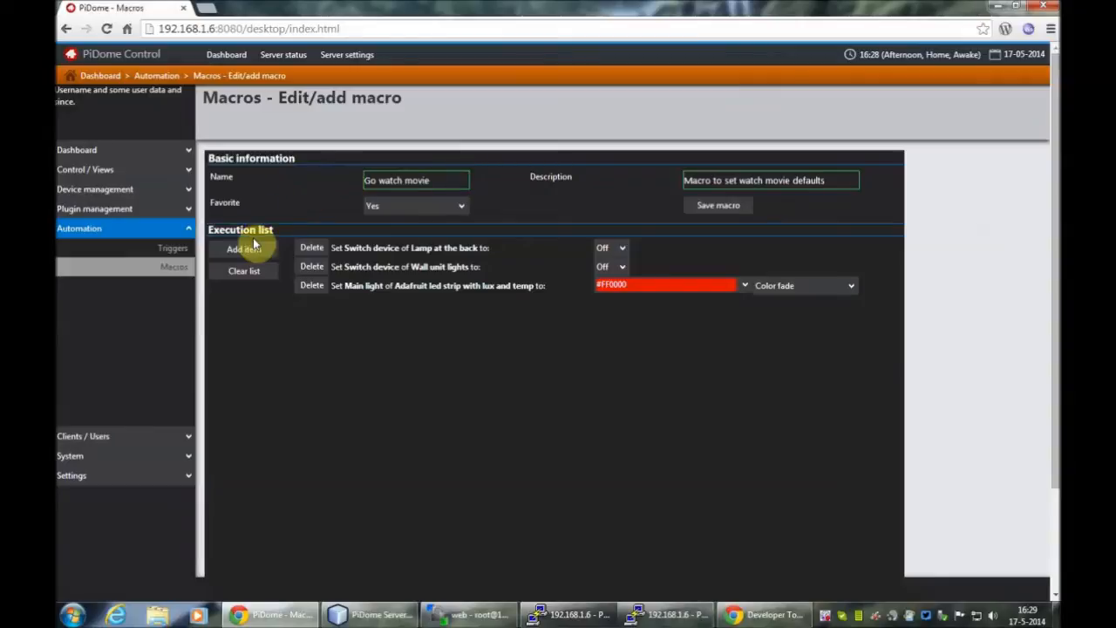
pyautogui.click(243, 249)
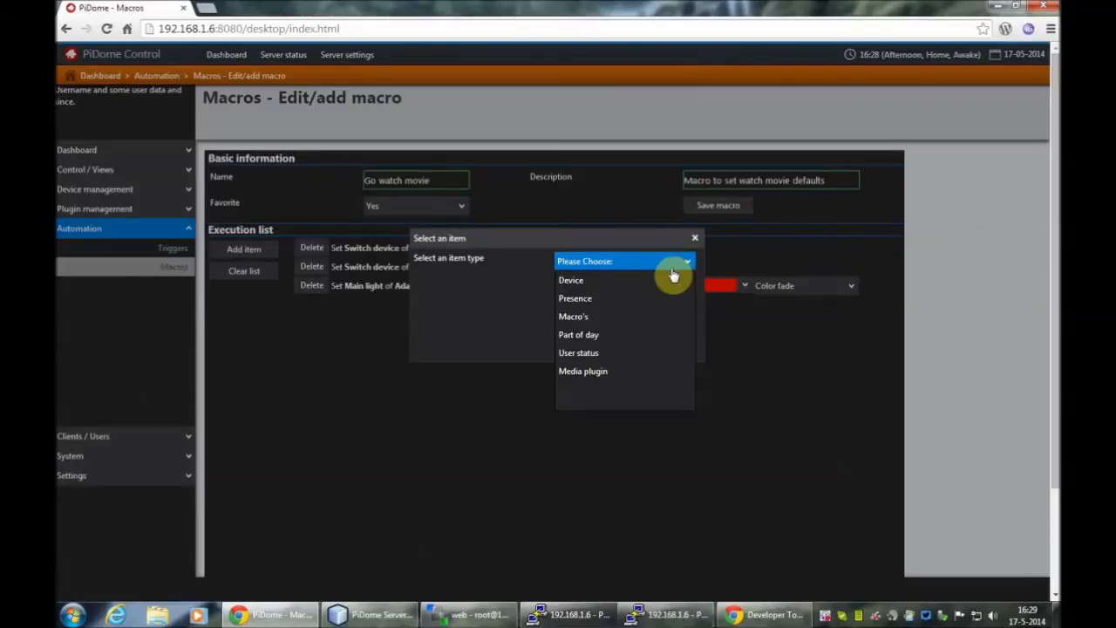
pyautogui.moveTo(645, 317)
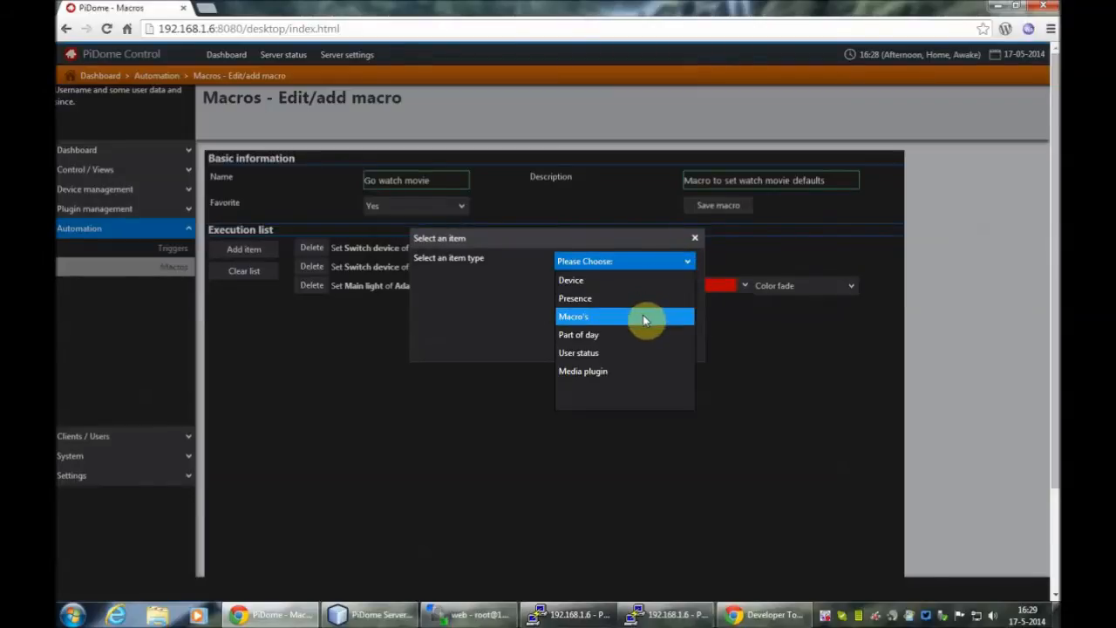
pyautogui.moveTo(627, 352)
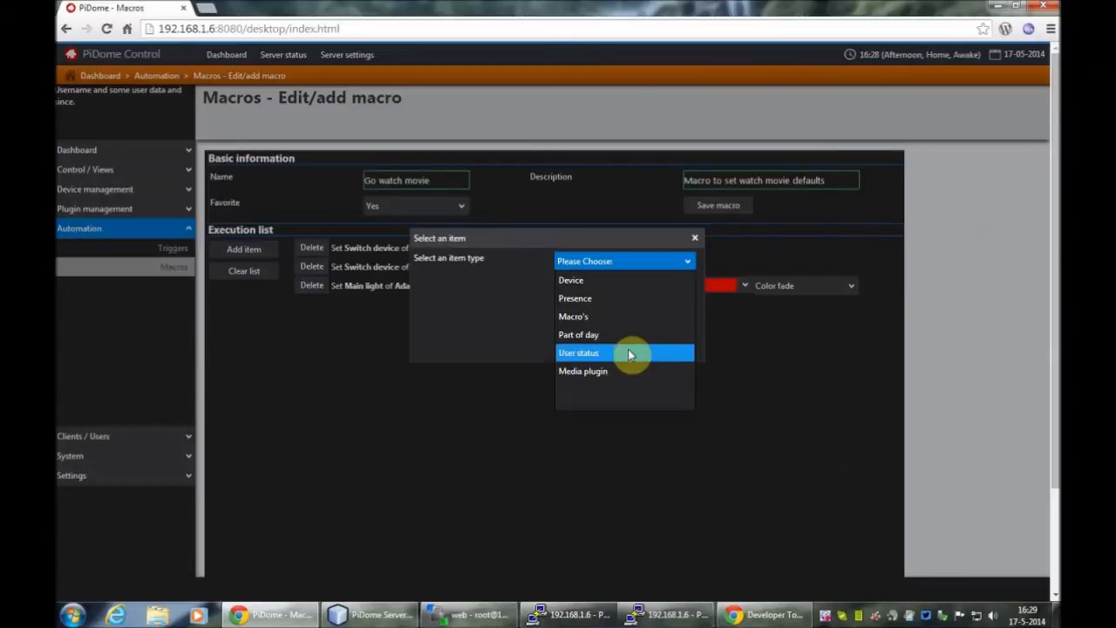
pyautogui.moveTo(623, 370)
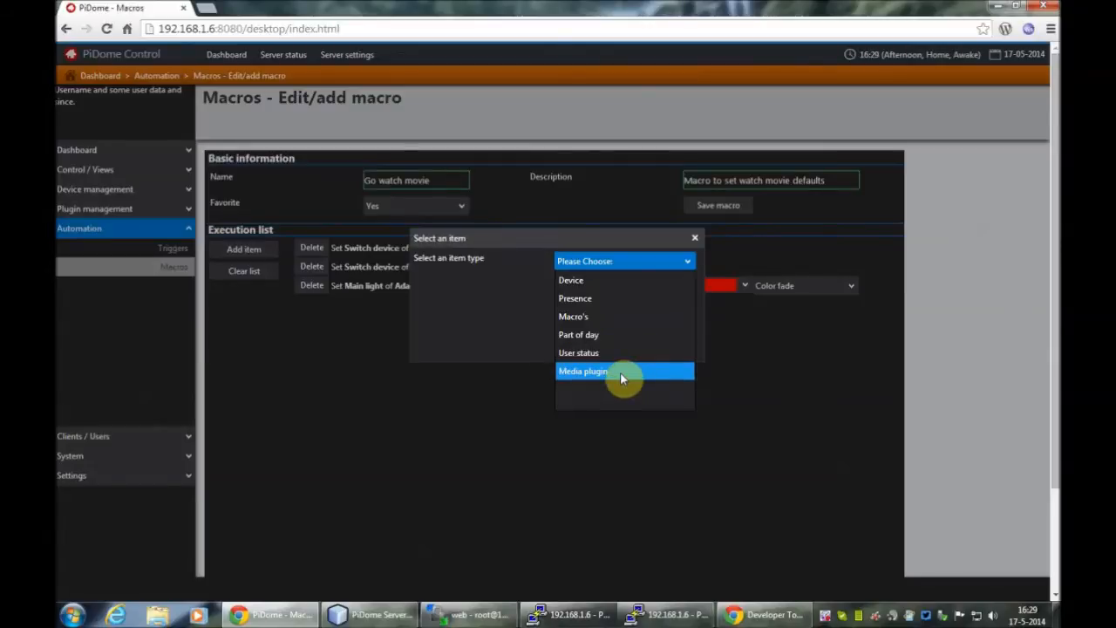
pyautogui.moveTo(599, 280)
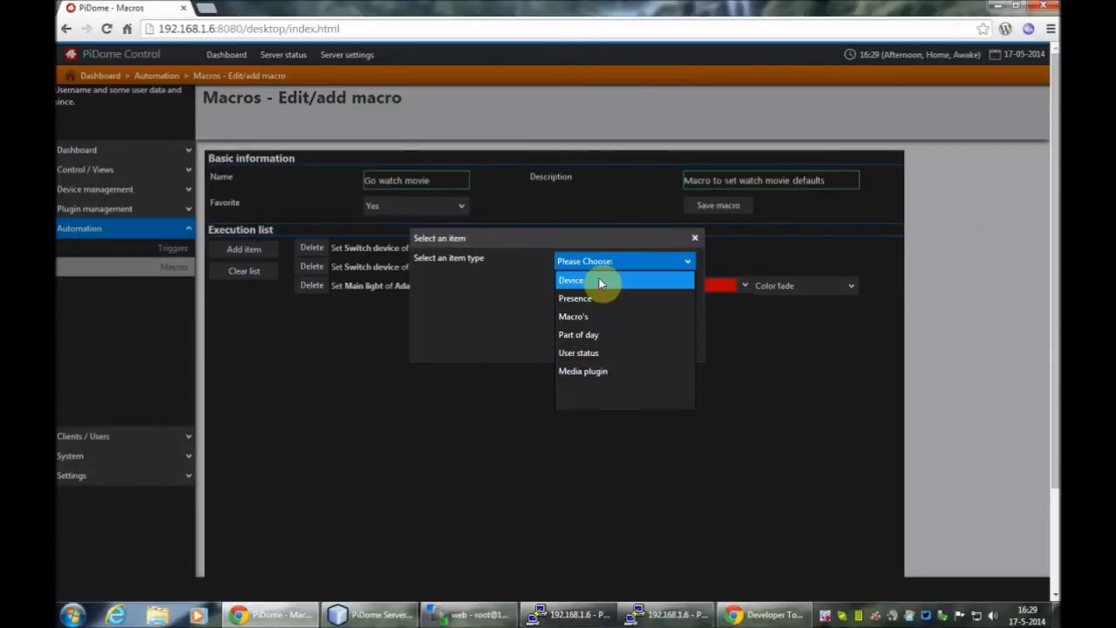
pyautogui.click(571, 280)
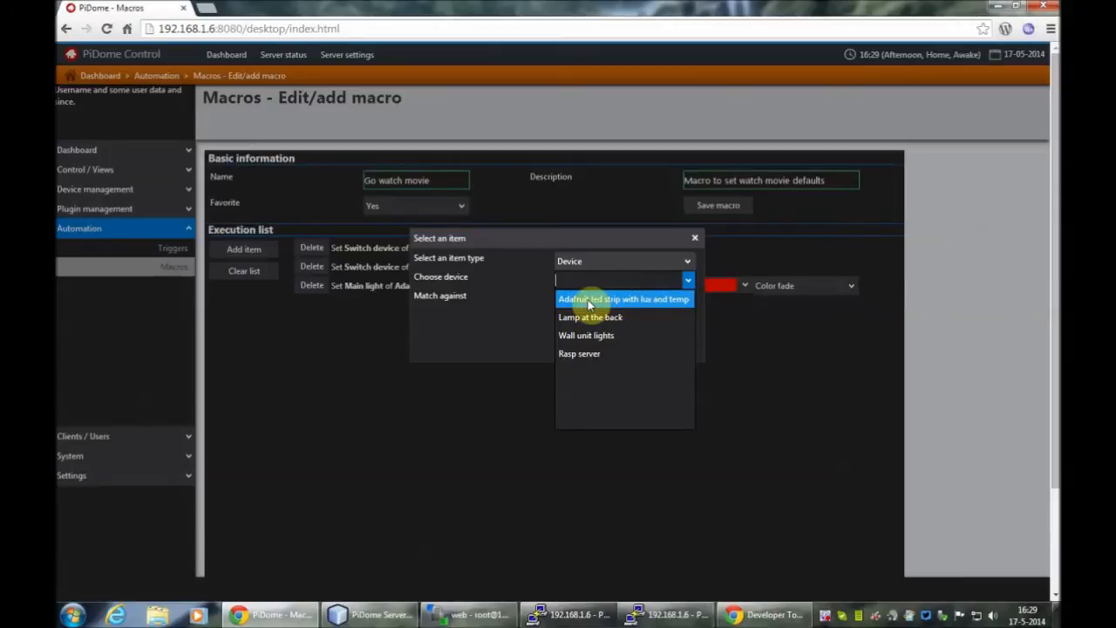
pyautogui.click(623, 298)
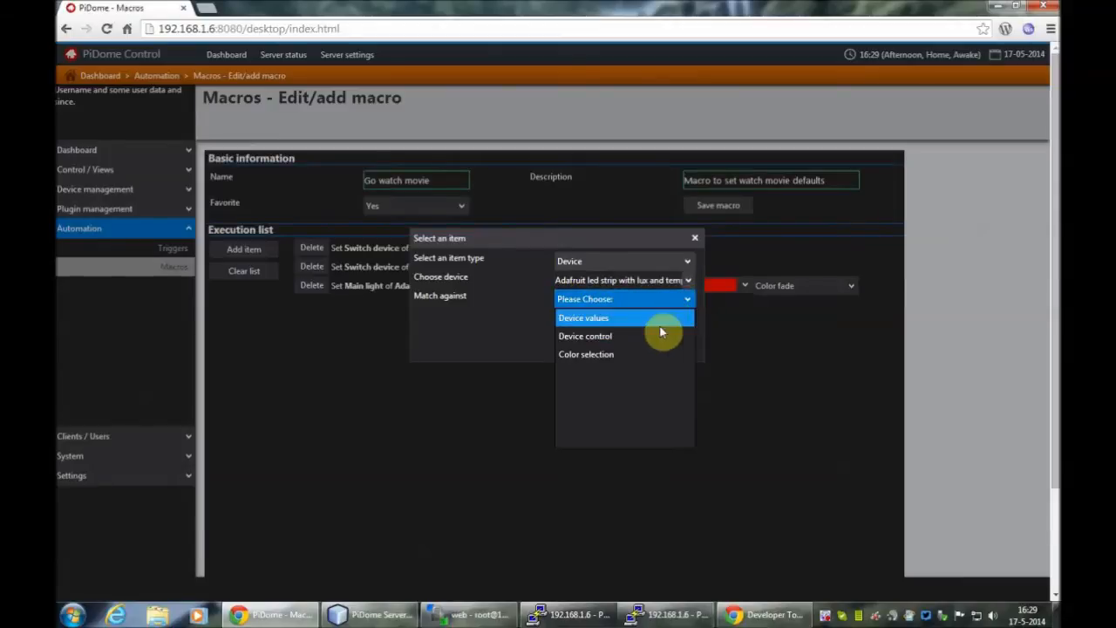
pyautogui.click(585, 335)
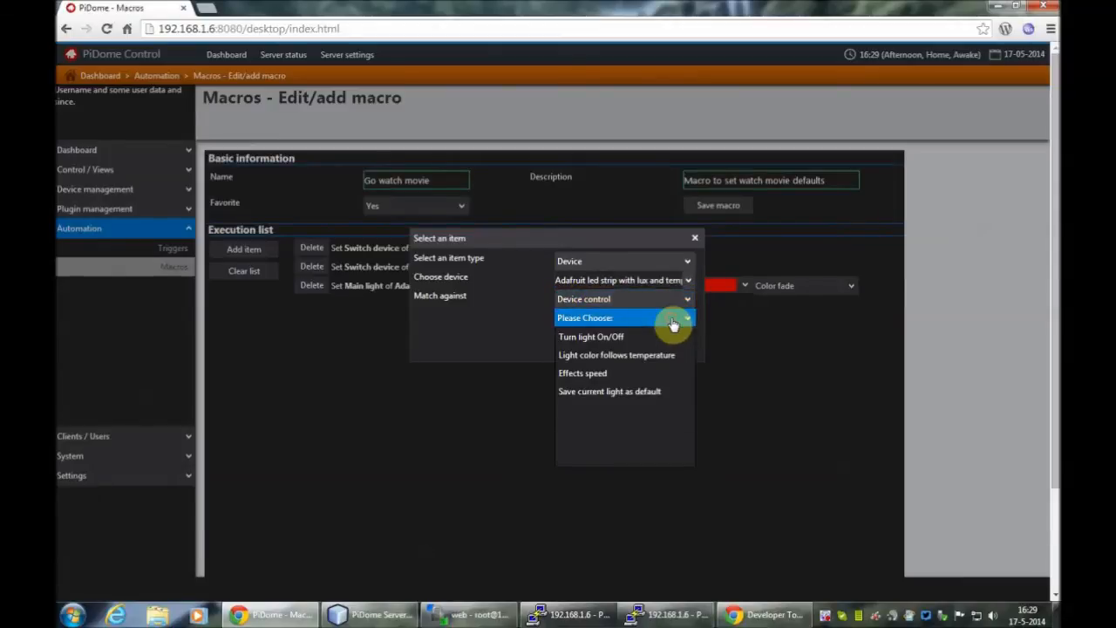
pyautogui.moveTo(654, 355)
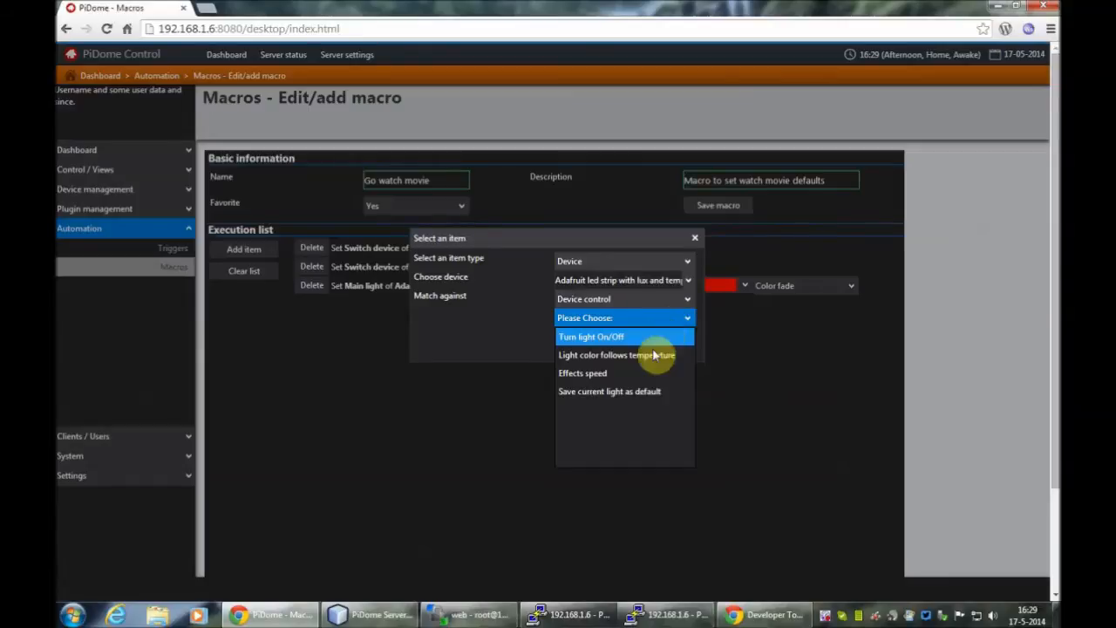
pyautogui.moveTo(619, 373)
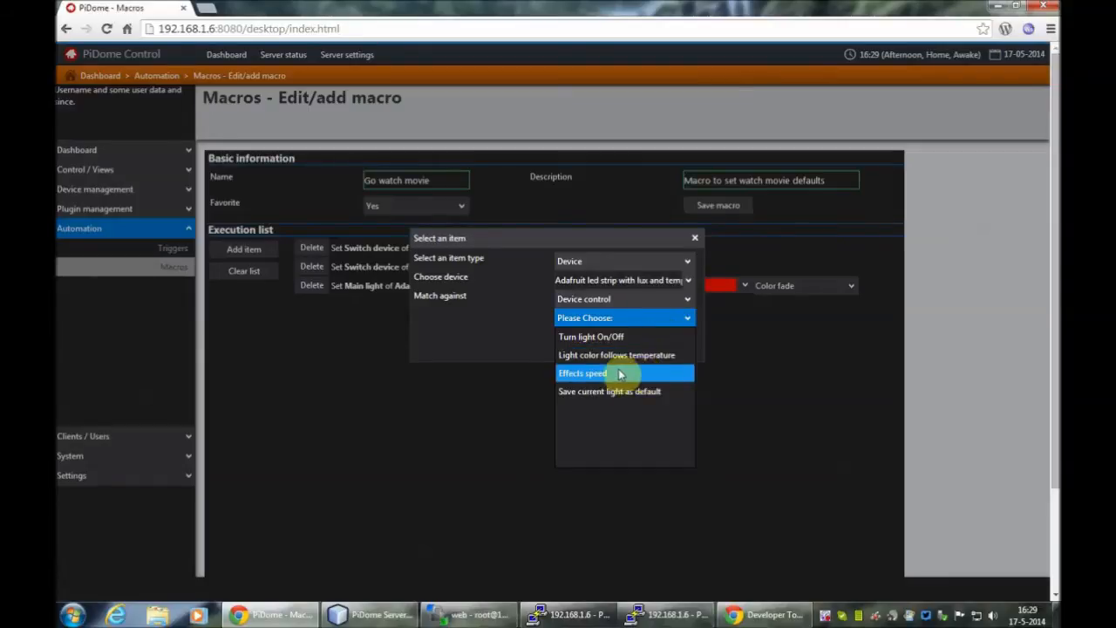
pyautogui.moveTo(519, 341)
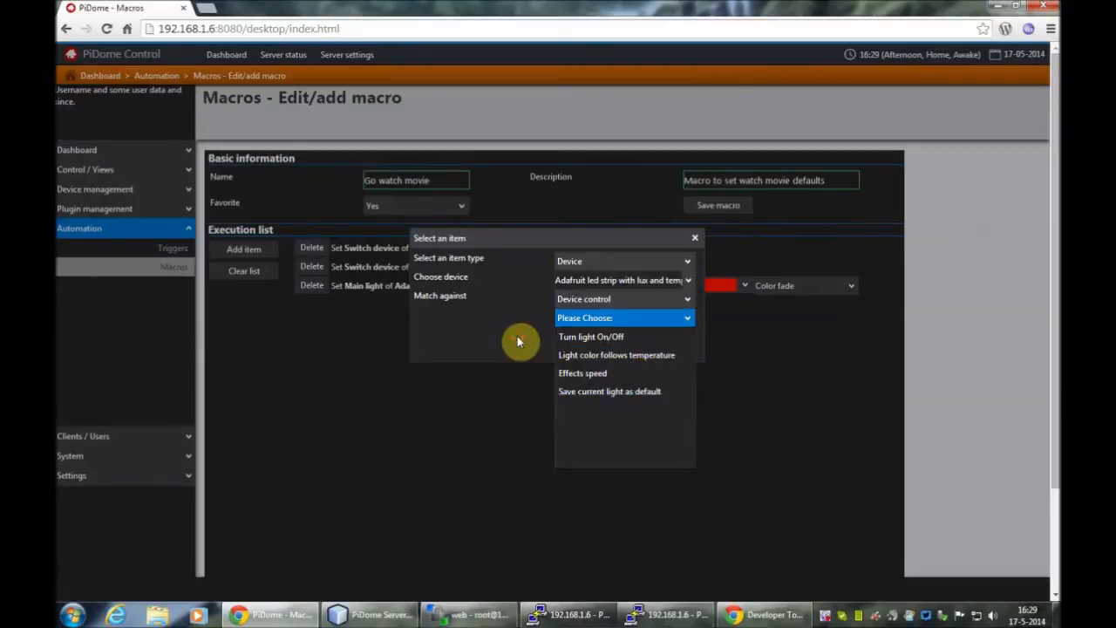
pyautogui.click(695, 237)
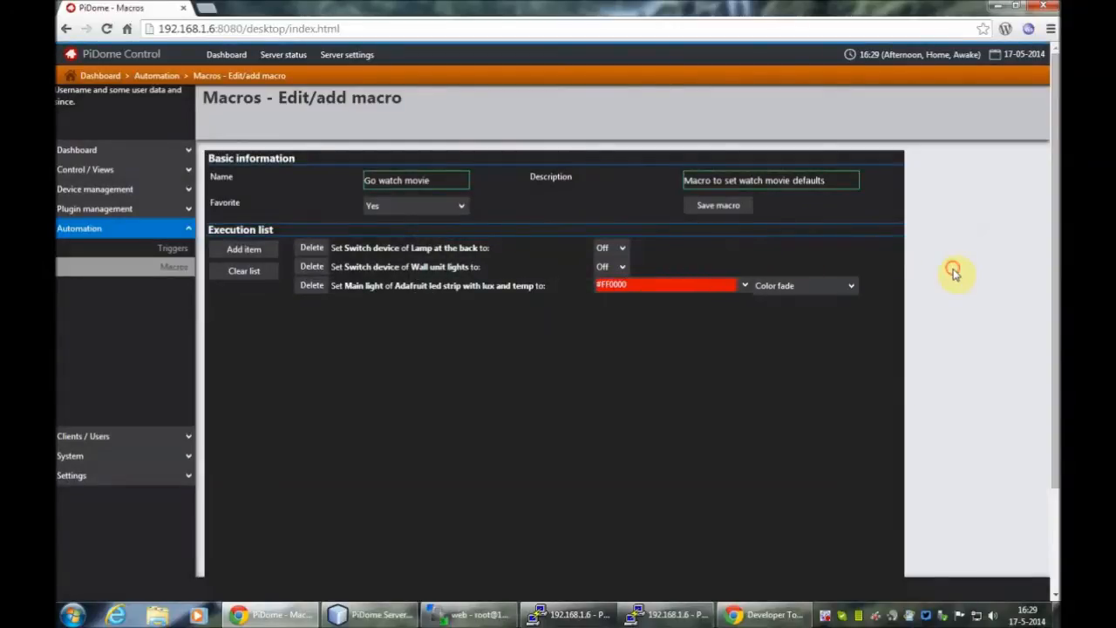
pyautogui.moveTo(717, 208)
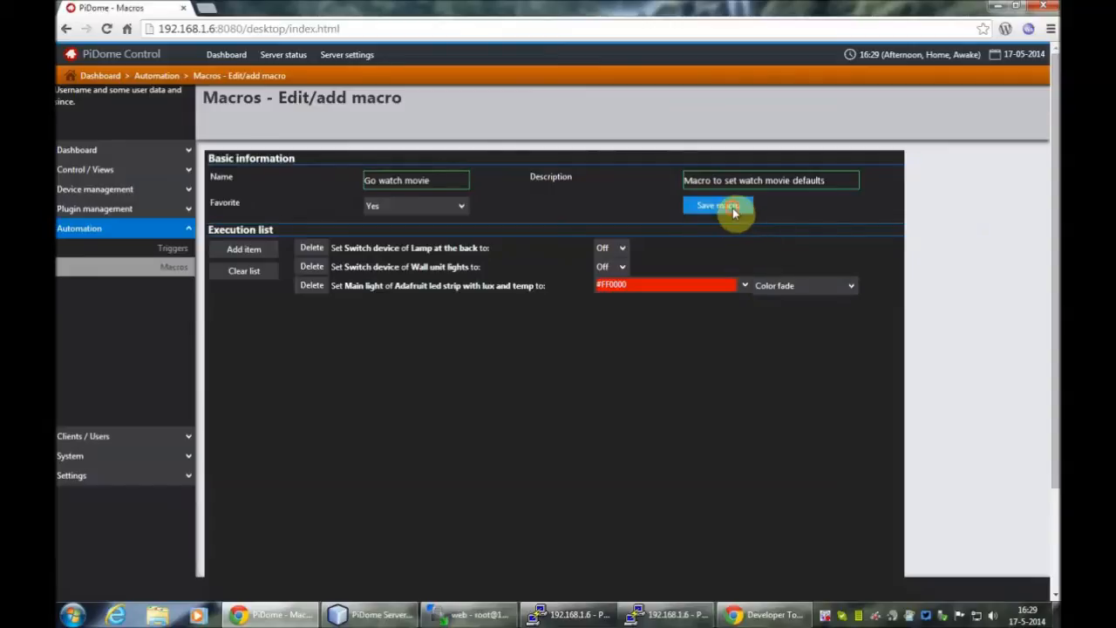
# Step: Save Go watch movie, then switch Stop watching movie's LED strip to colour fade and save
pyautogui.click(717, 205)
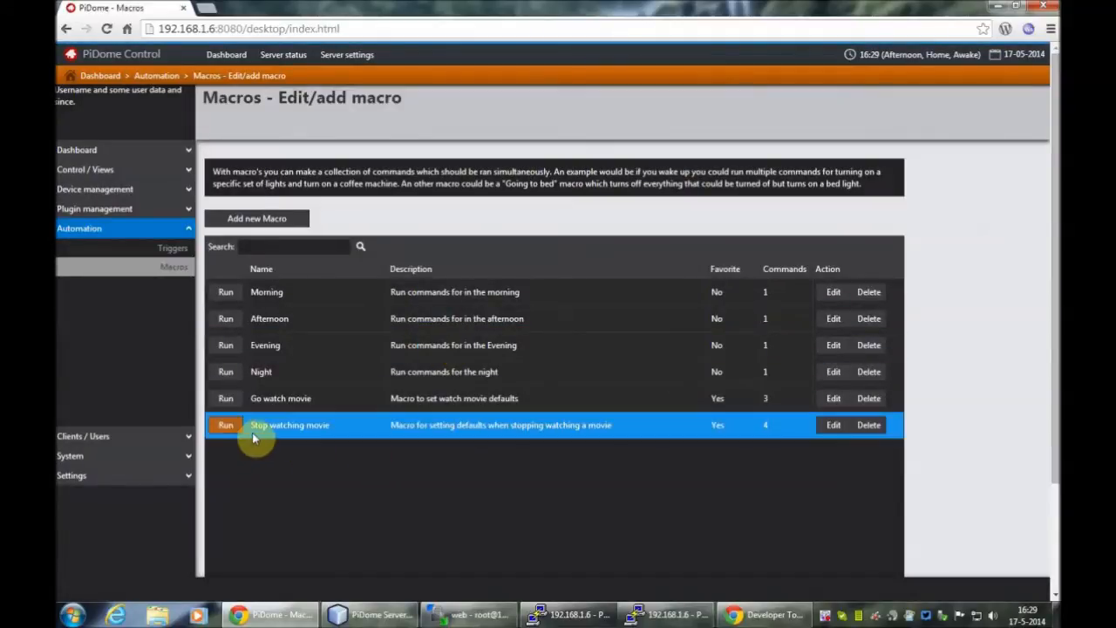
pyautogui.moveTo(743, 436)
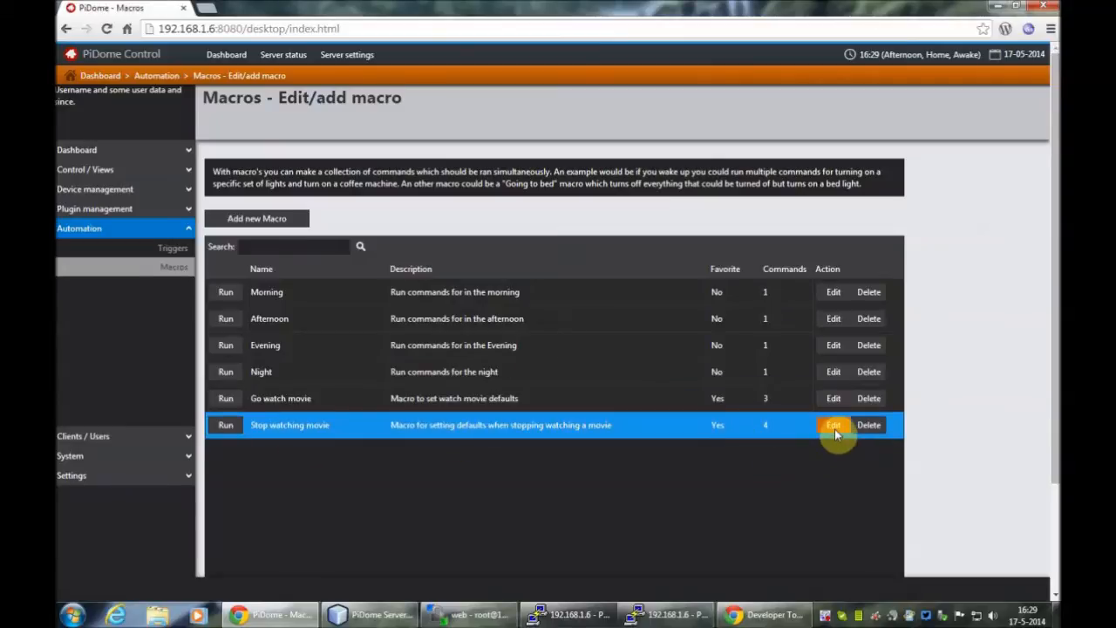
pyautogui.click(833, 424)
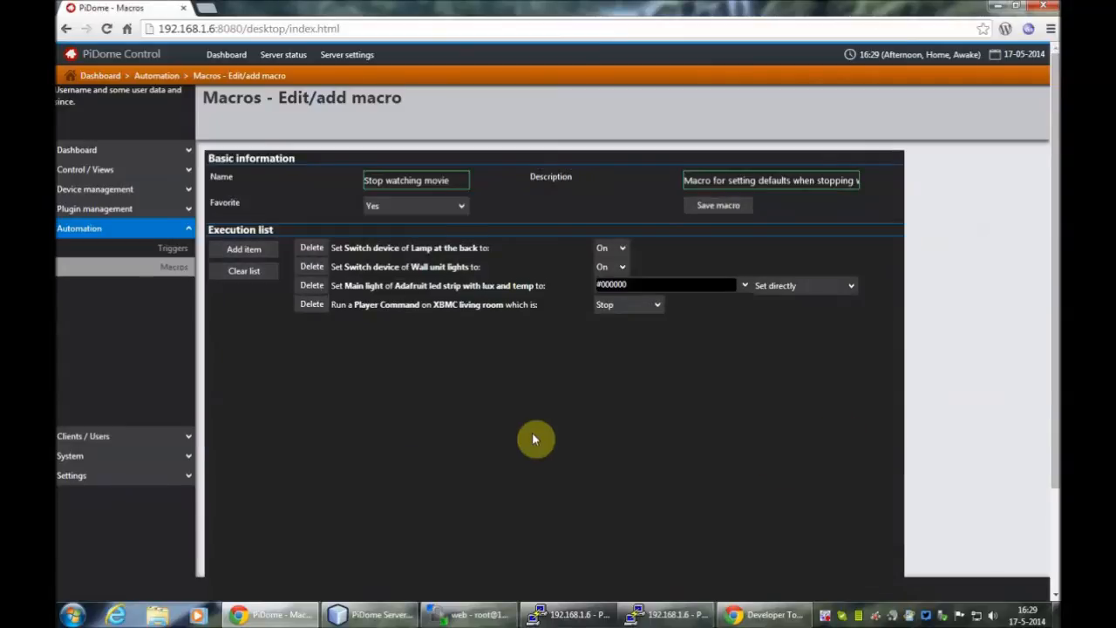
pyautogui.moveTo(366, 261)
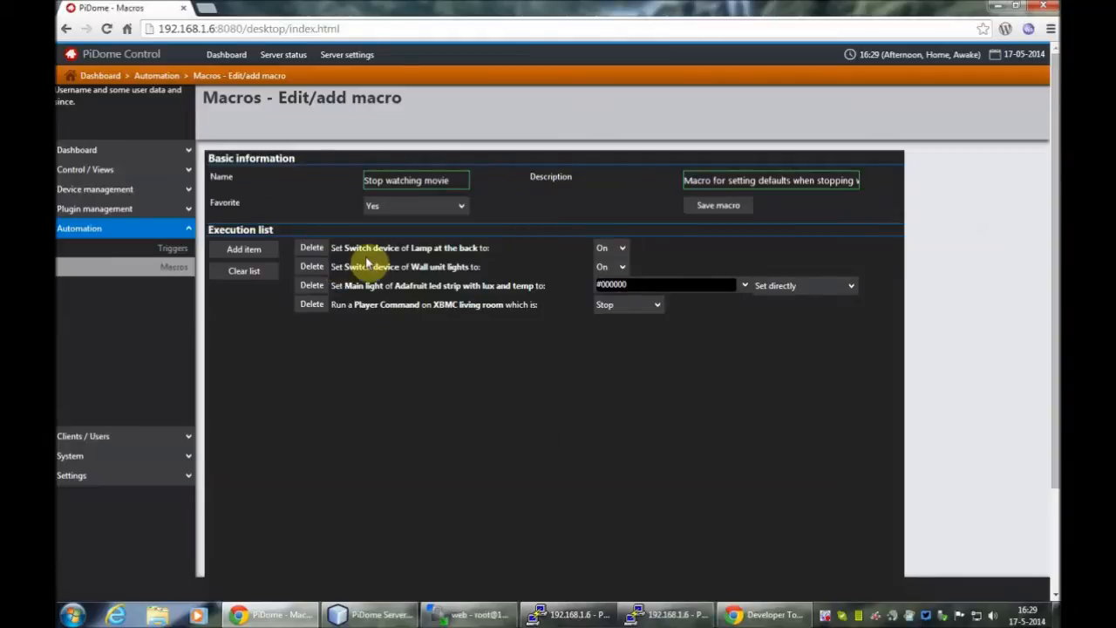
pyautogui.moveTo(373, 285)
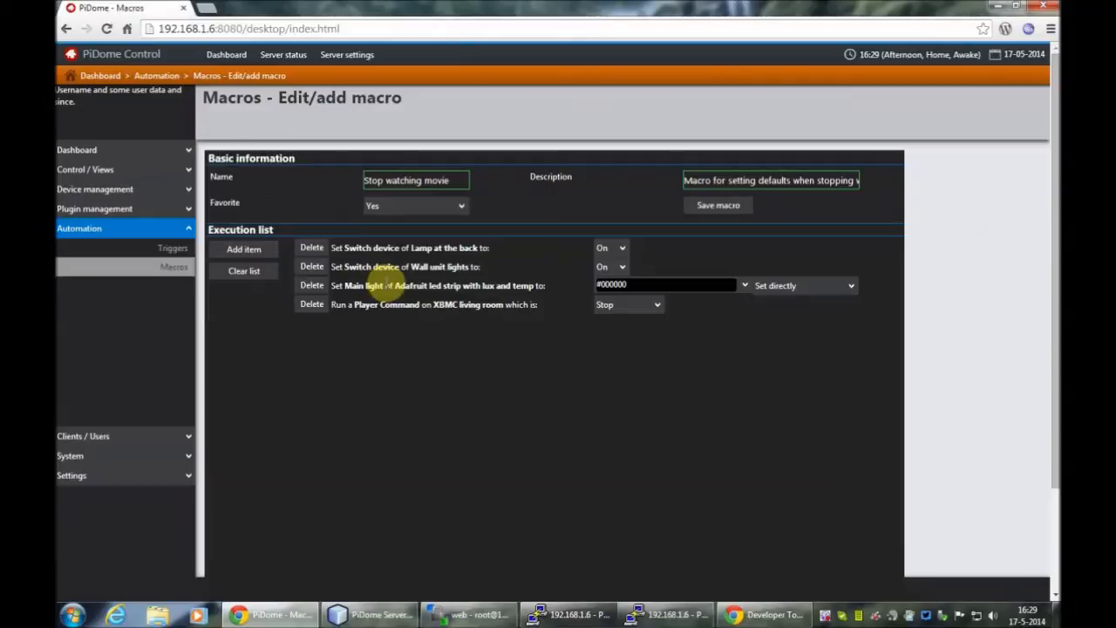
pyautogui.click(667, 285)
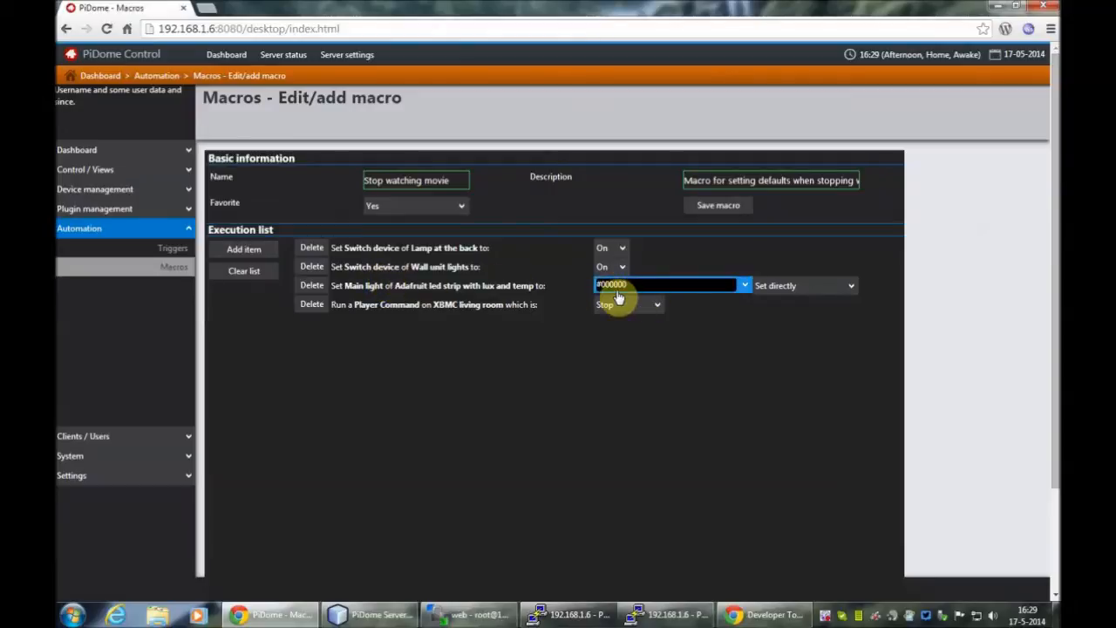
pyautogui.click(802, 285)
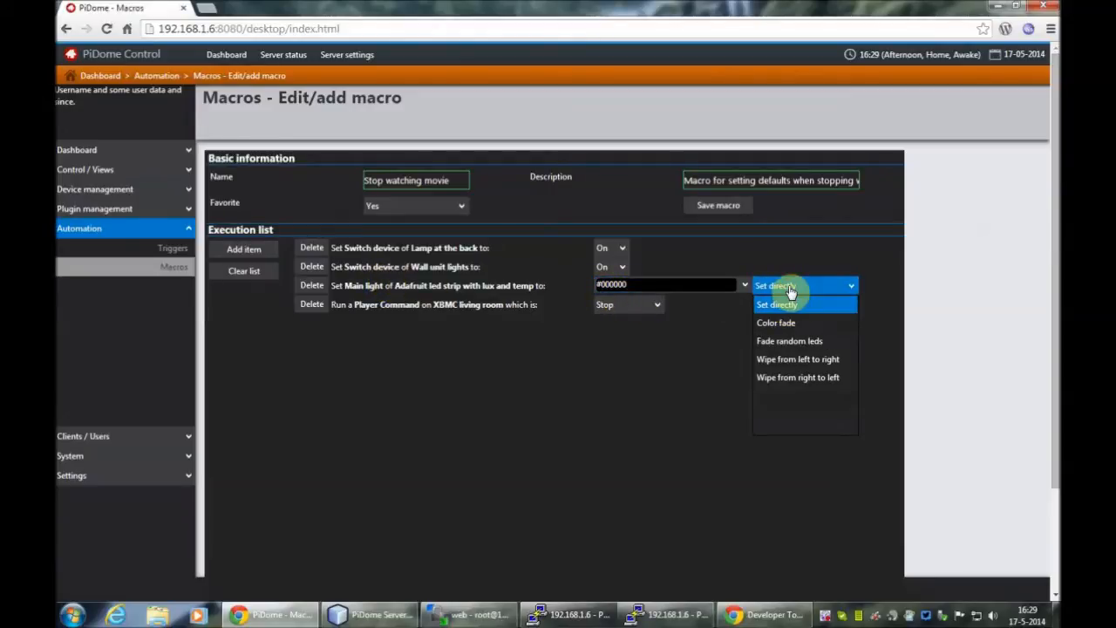
pyautogui.click(775, 322)
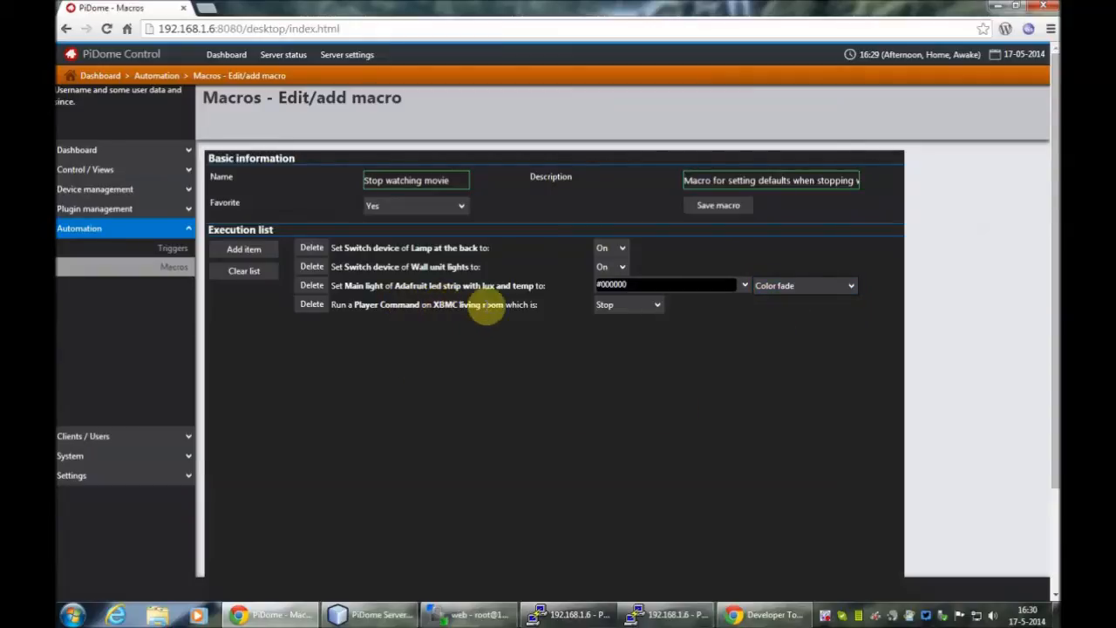
pyautogui.click(627, 305)
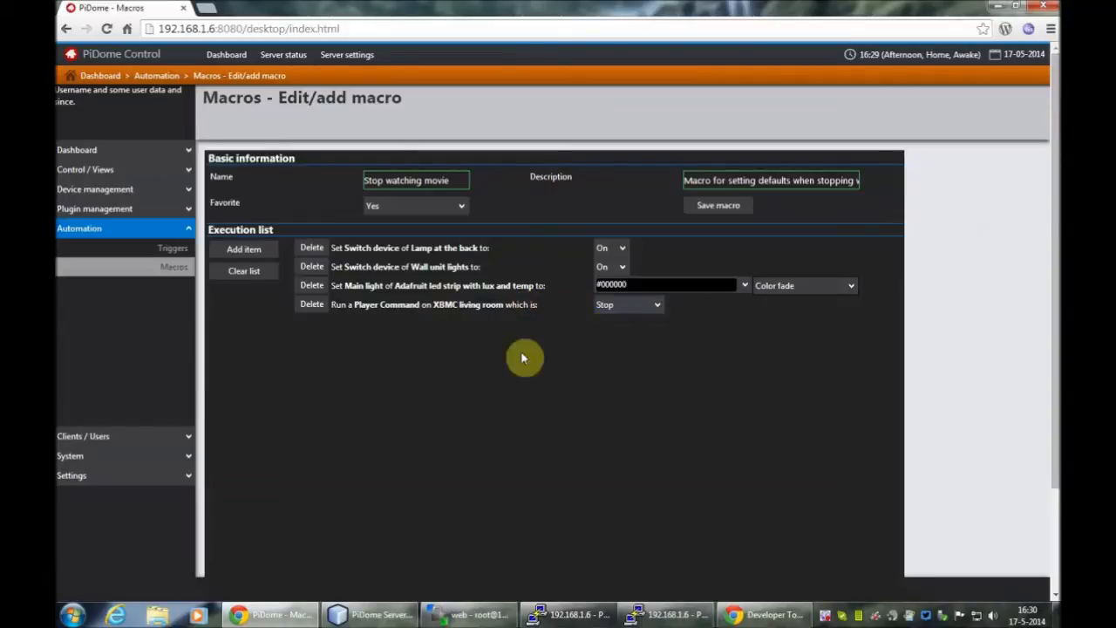
pyautogui.click(717, 205)
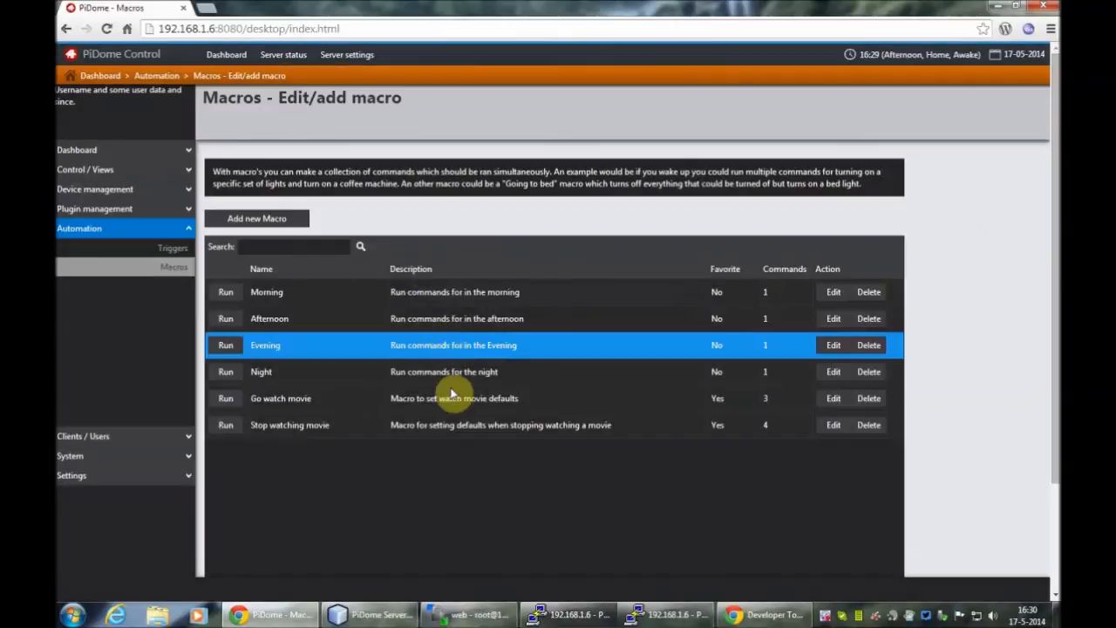
pyautogui.click(280, 397)
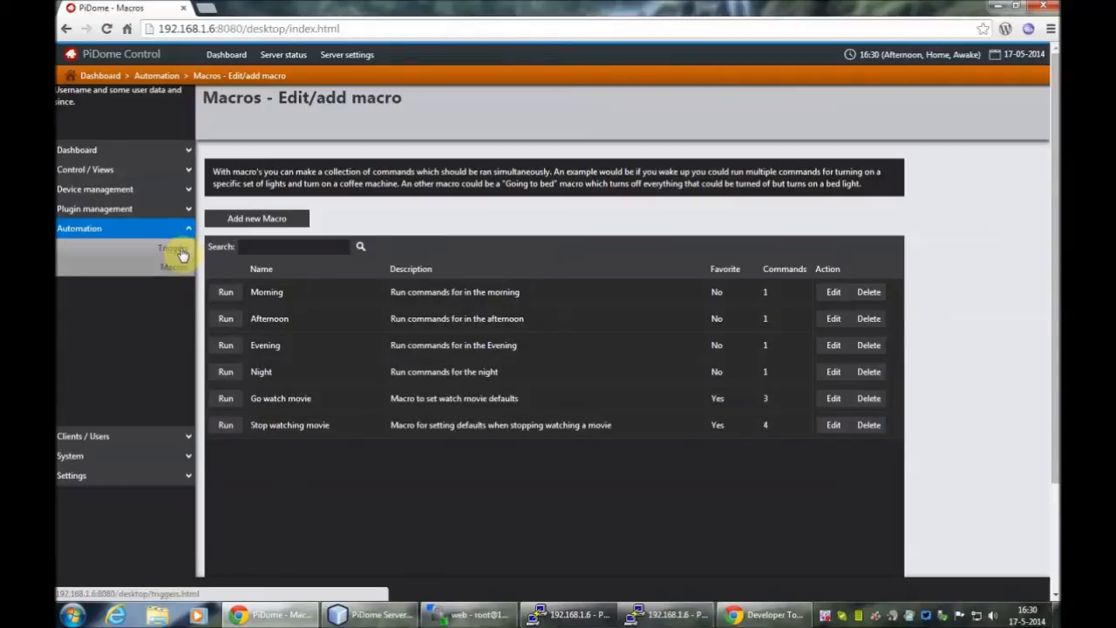
pyautogui.click(172, 247)
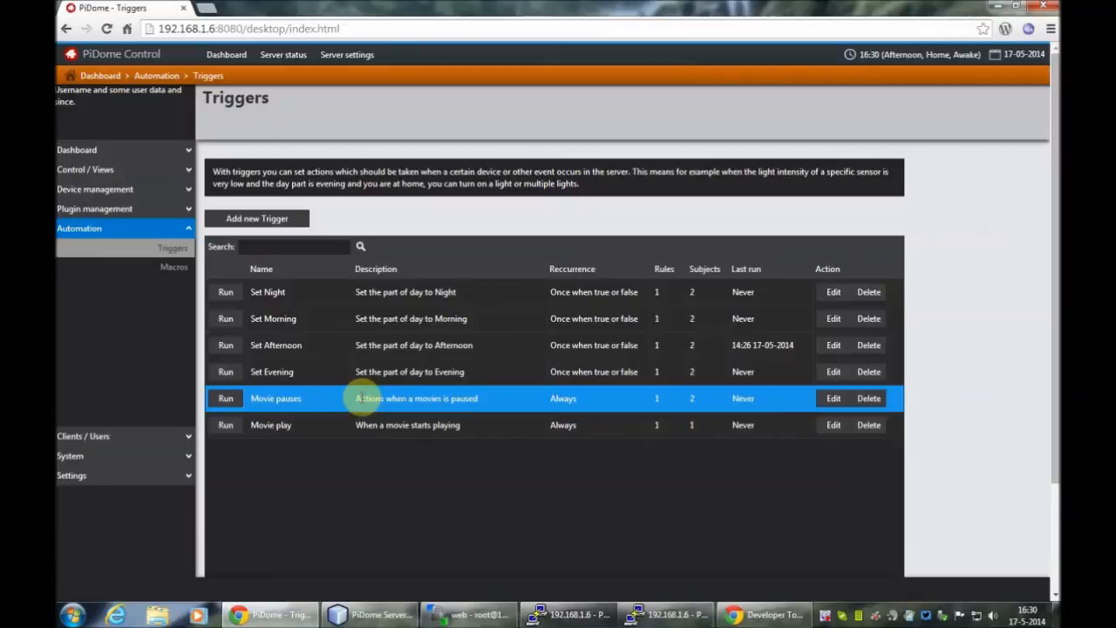
pyautogui.moveTo(306, 402)
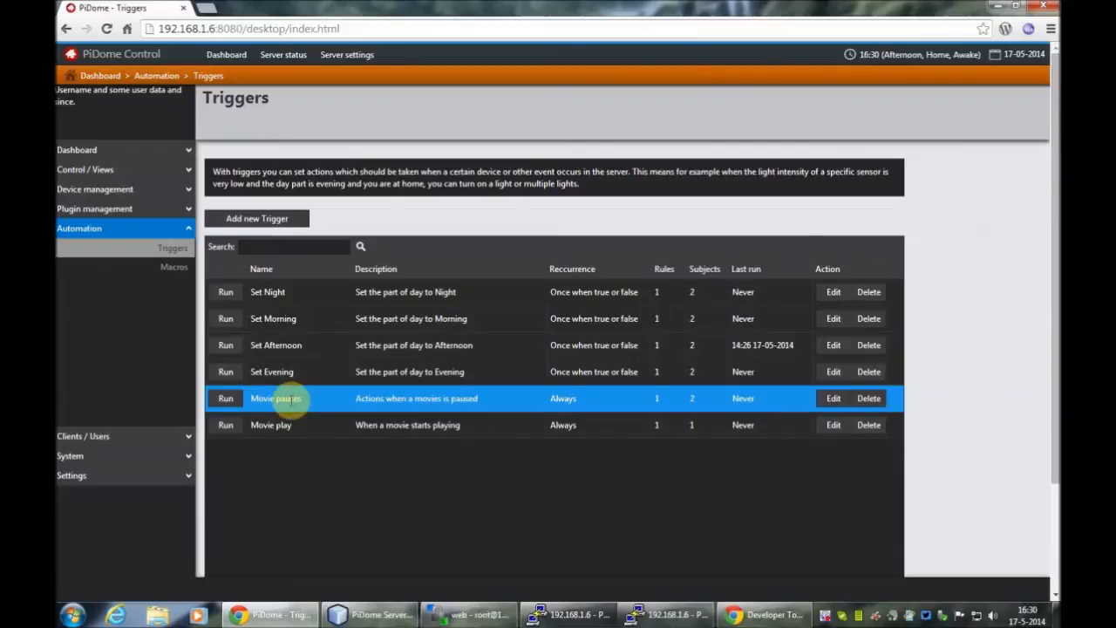
pyautogui.moveTo(772, 398)
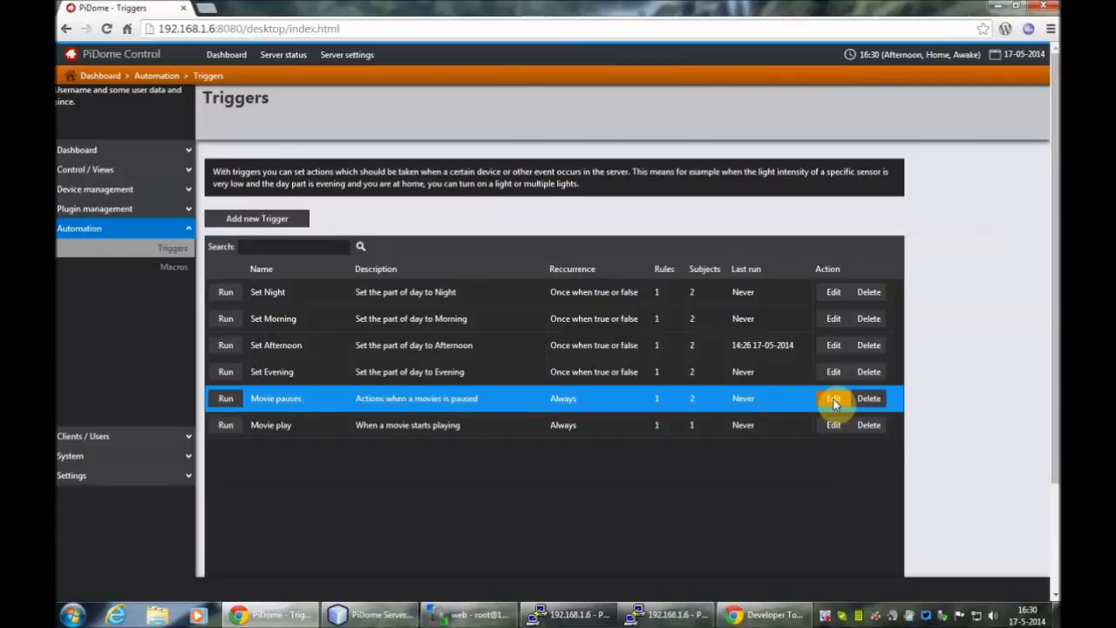
# Step: Open Movie pauses, move its When node beside the rule tree, and keep One off grouping
pyautogui.click(832, 398)
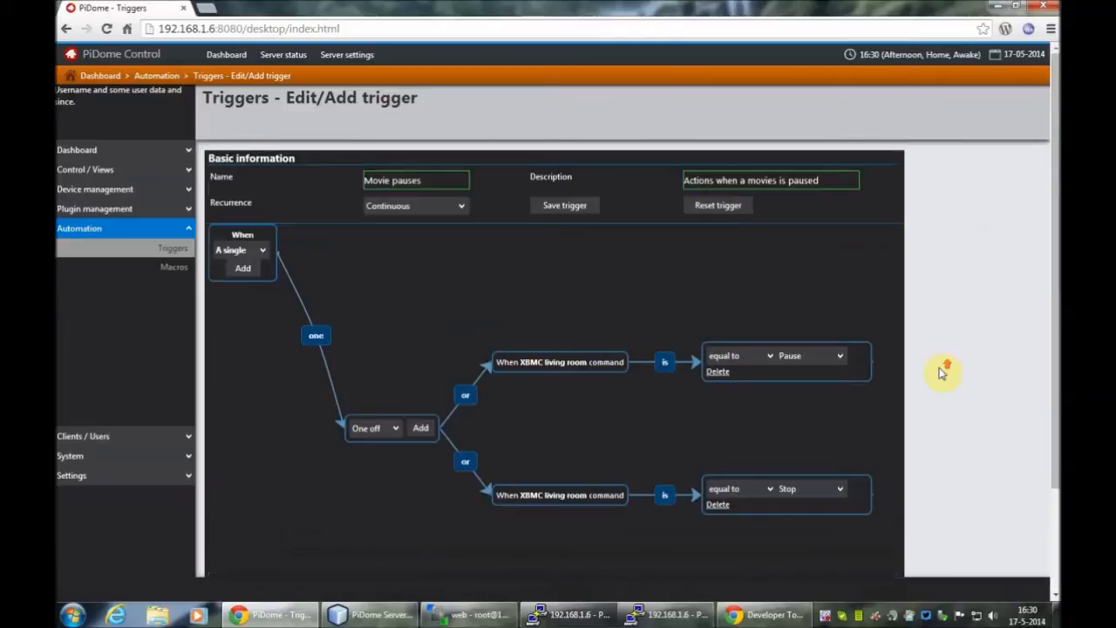
pyautogui.moveTo(242, 251); pyautogui.dragTo(246, 425)
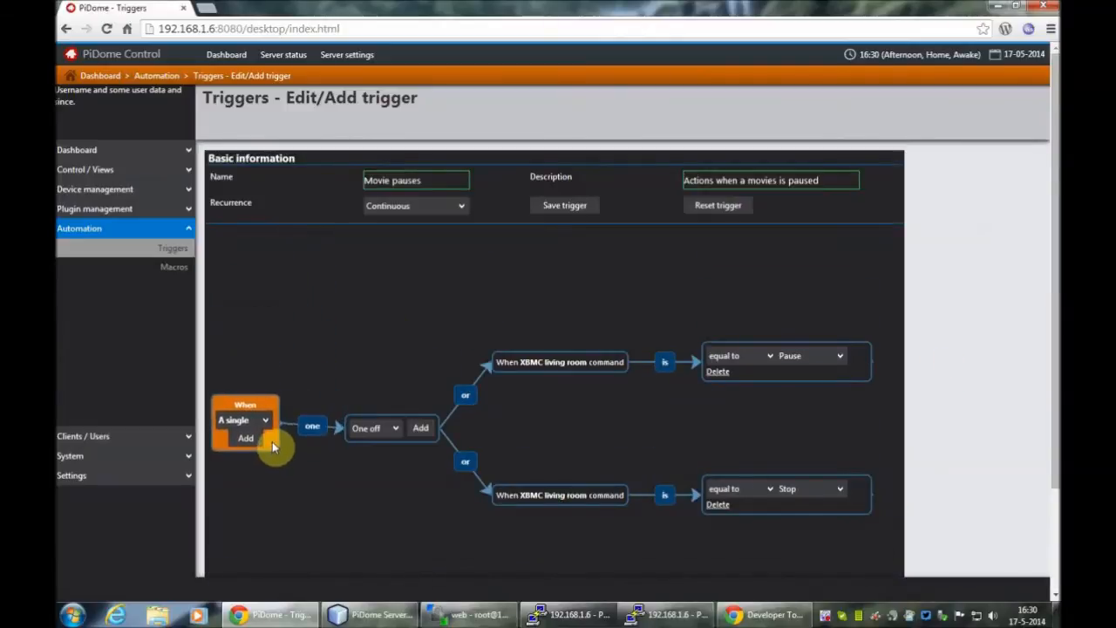
pyautogui.moveTo(955, 297)
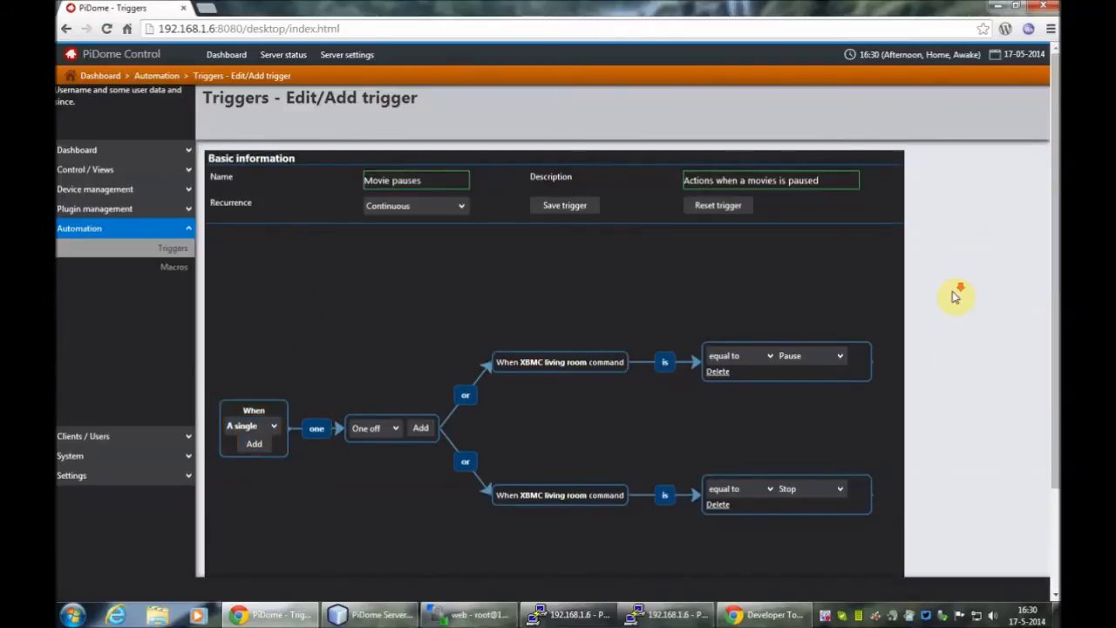
pyautogui.scroll(-3)
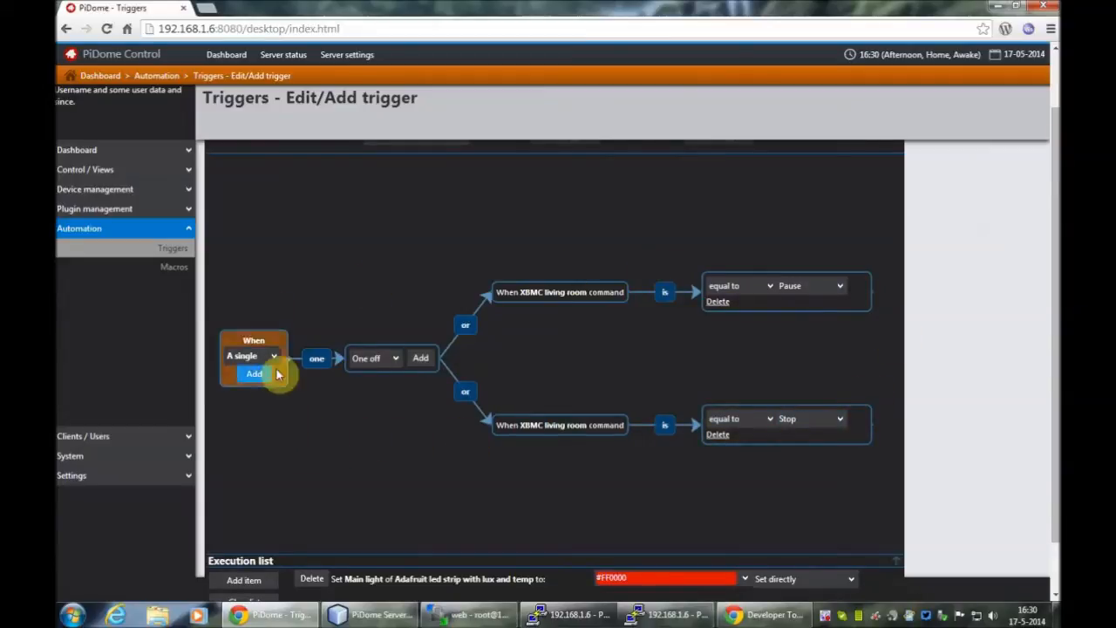
pyautogui.click(253, 373)
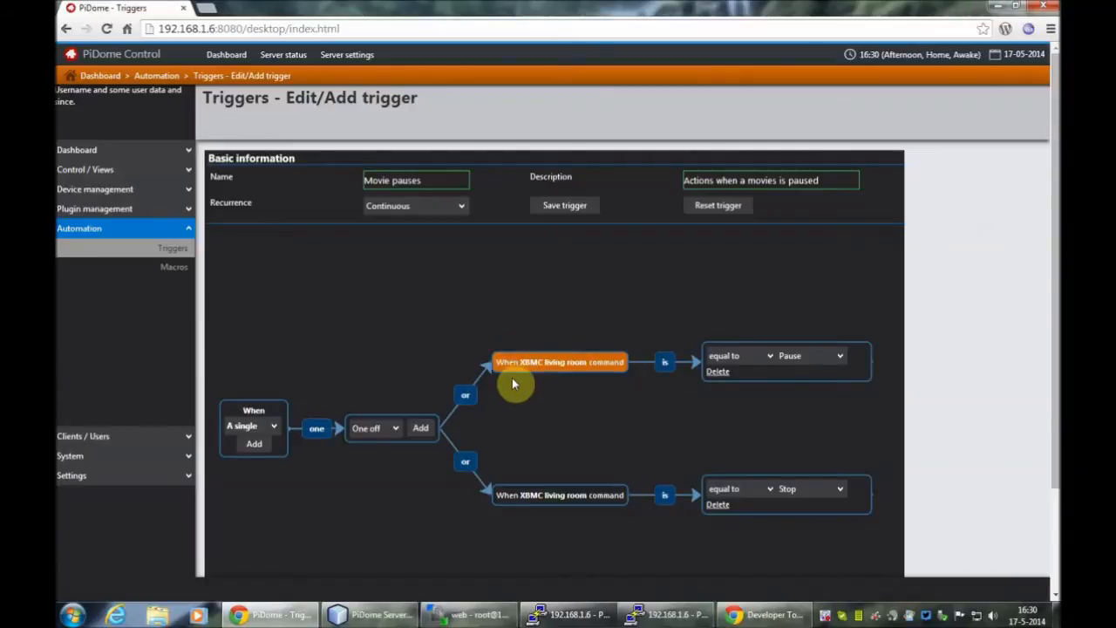
pyautogui.moveTo(555, 390)
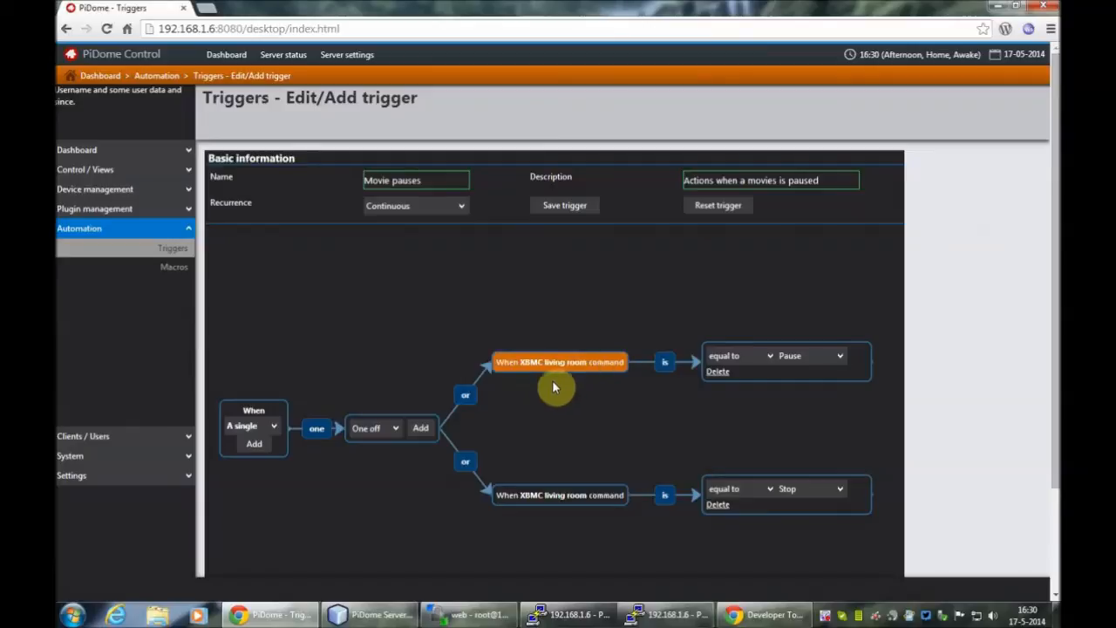
pyautogui.moveTo(527, 382)
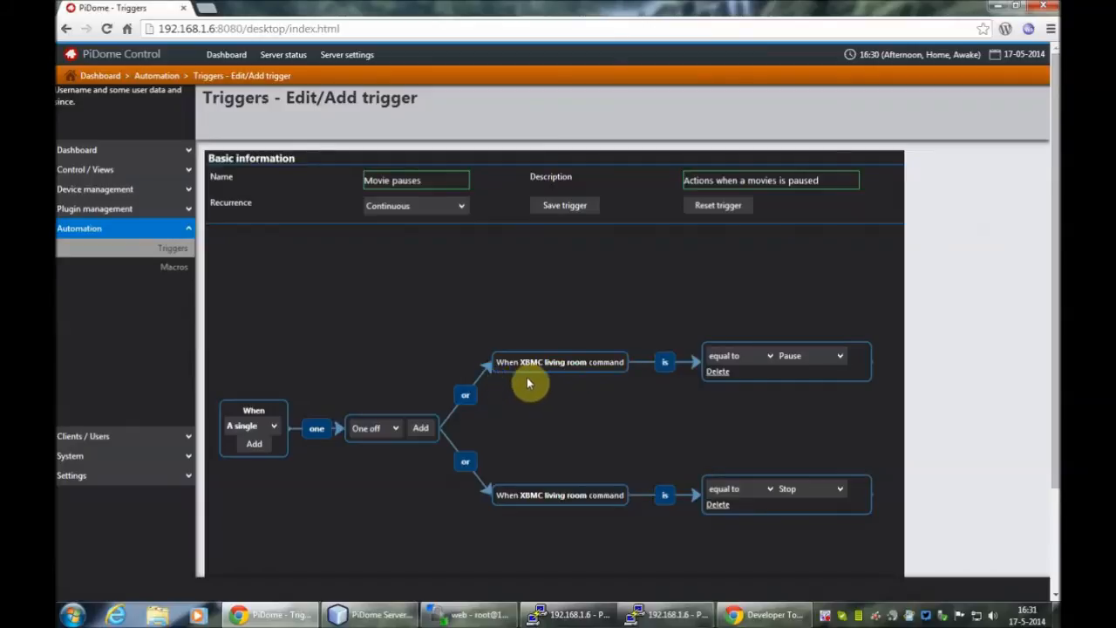
pyautogui.moveTo(744, 400)
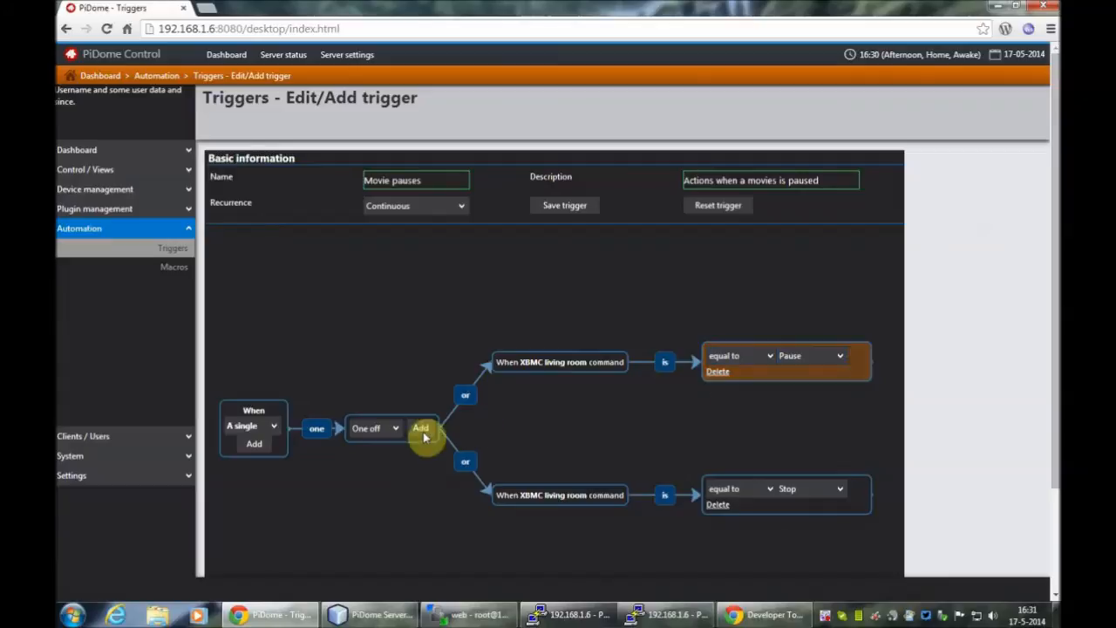
pyautogui.click(375, 428)
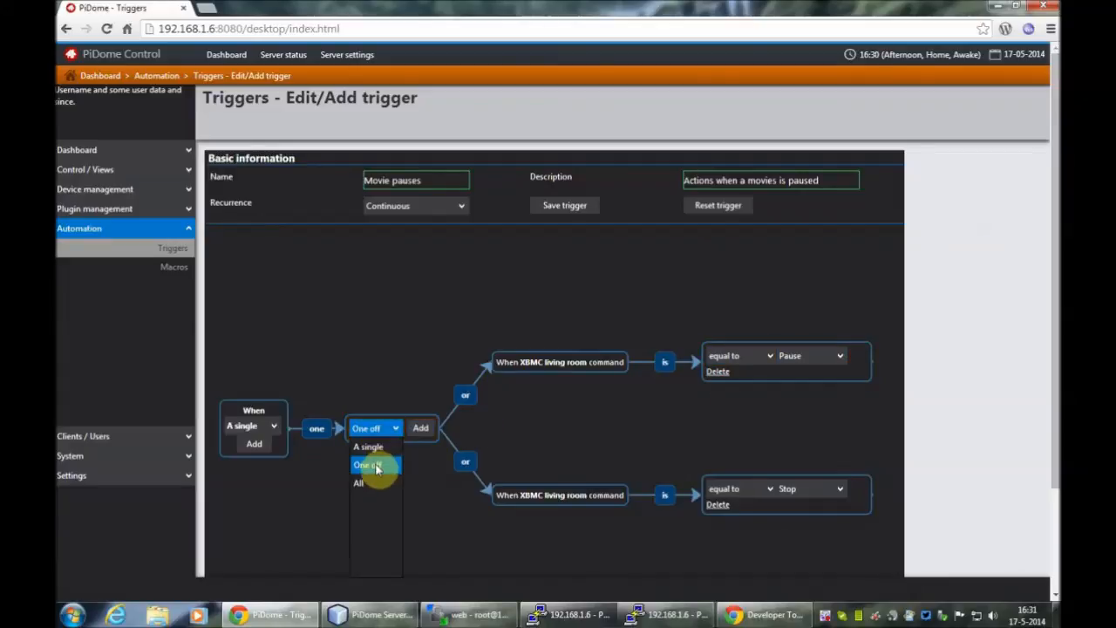
pyautogui.click(367, 464)
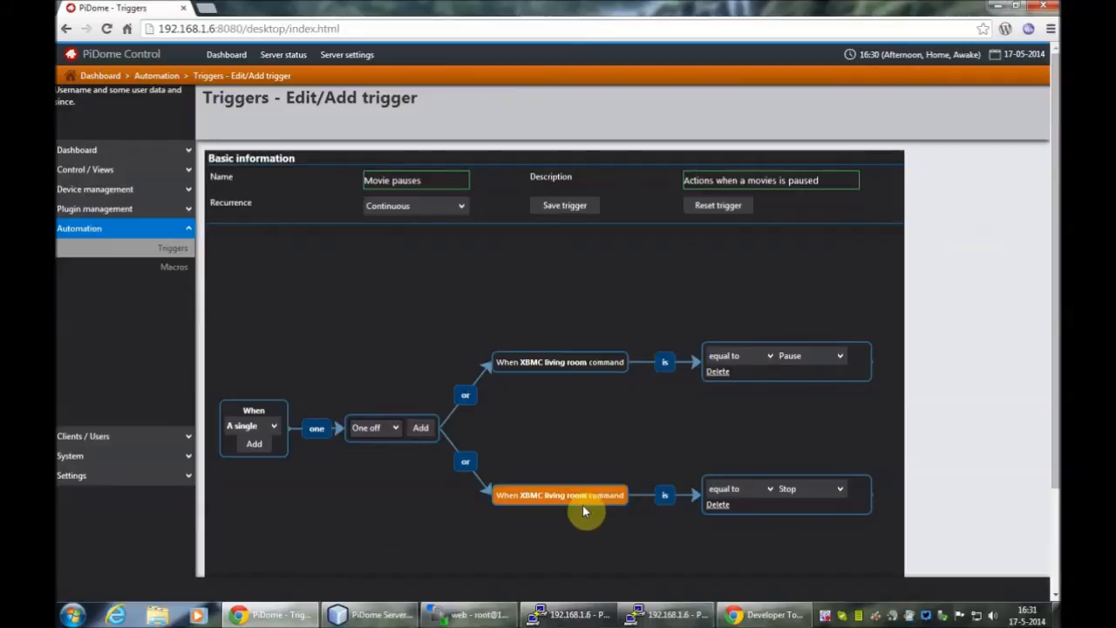
pyautogui.moveTo(918, 431)
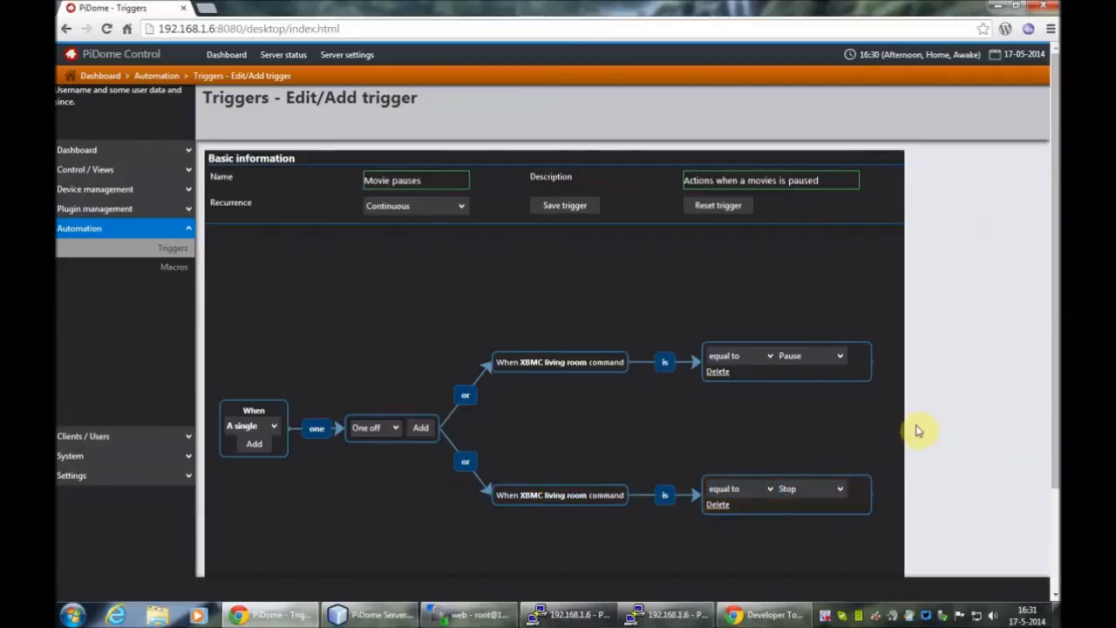
pyautogui.moveTo(795, 423)
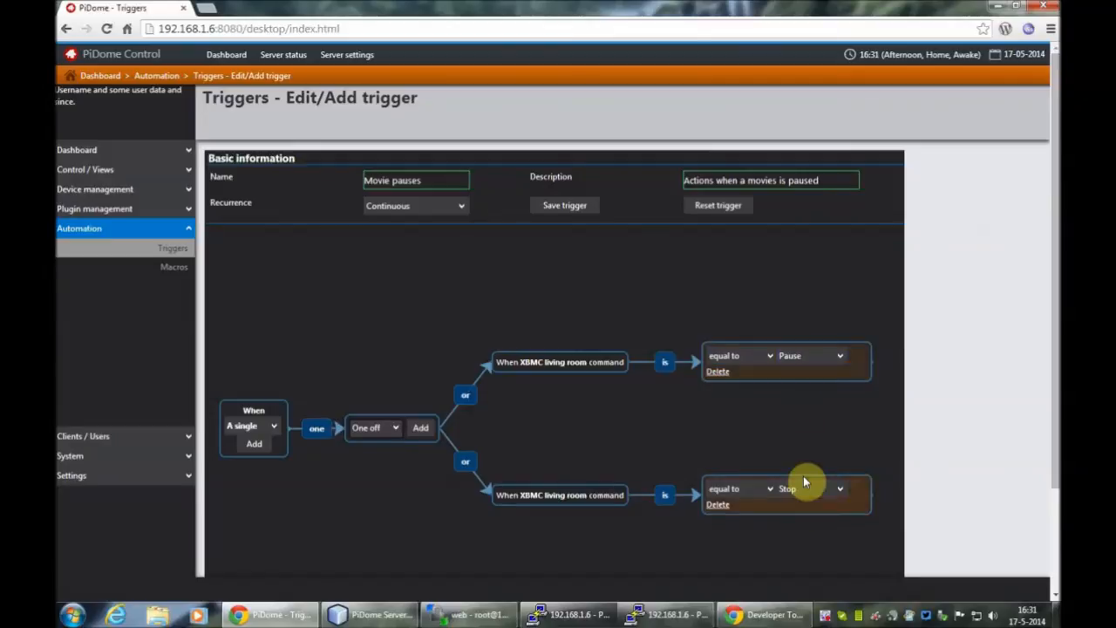
pyautogui.moveTo(948, 434)
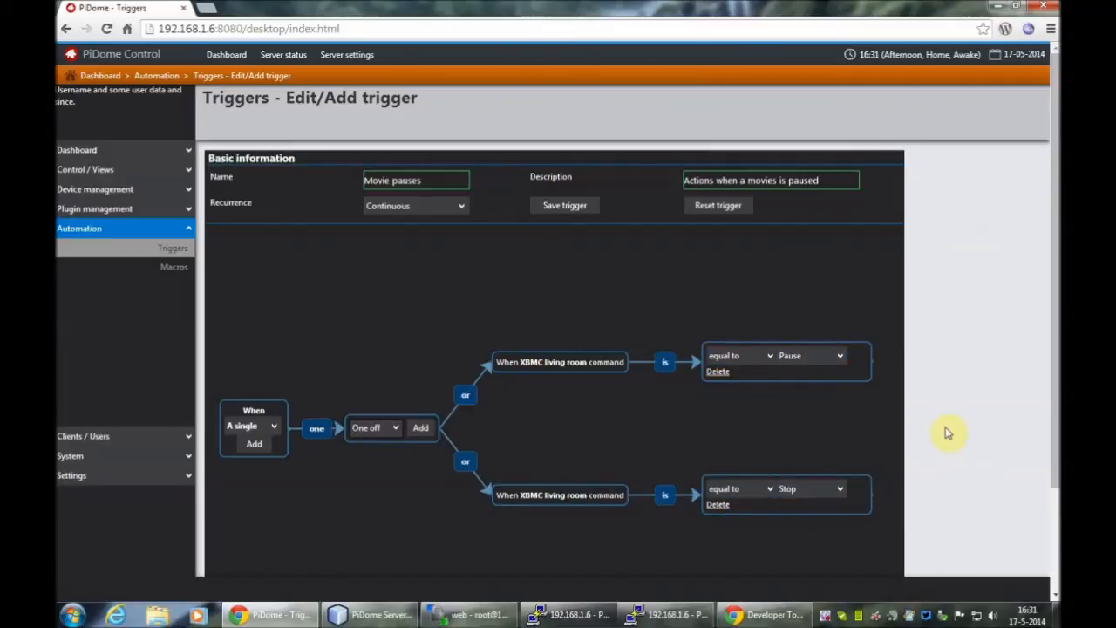
# Step: Switch the Movie pauses LED strip action to a colour fade and save the trigger
pyautogui.scroll(-3)
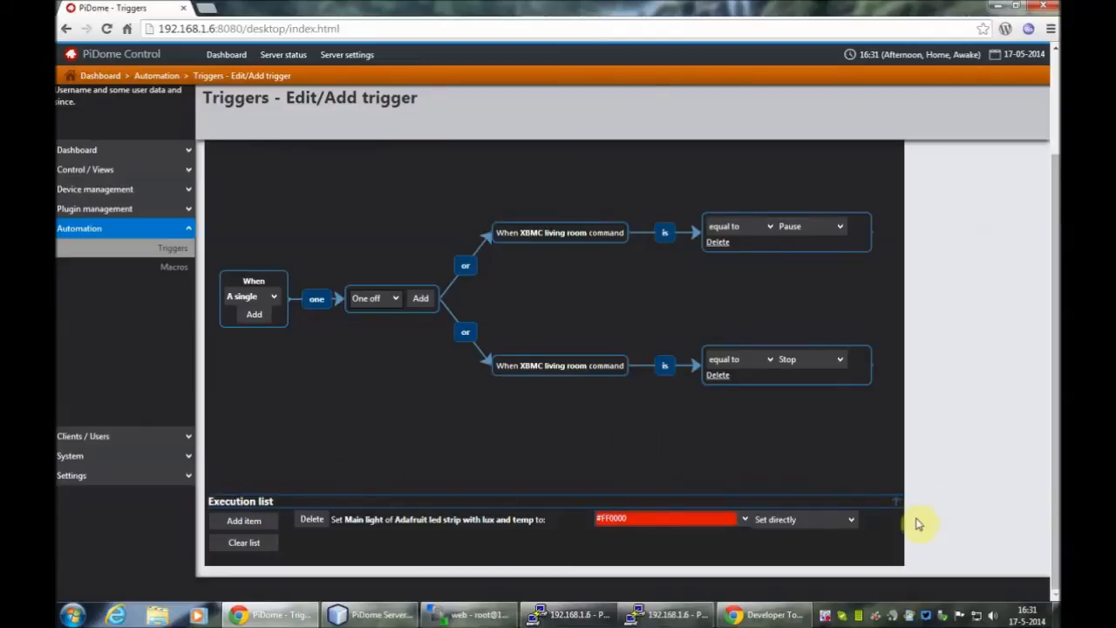
pyautogui.moveTo(742, 486)
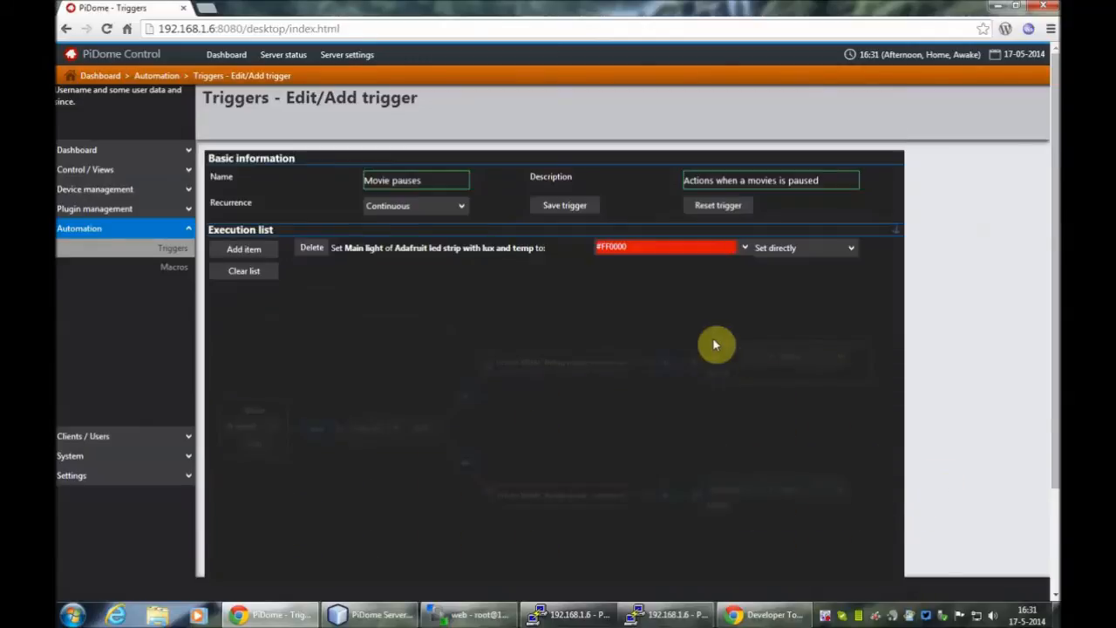
pyautogui.moveTo(499, 307)
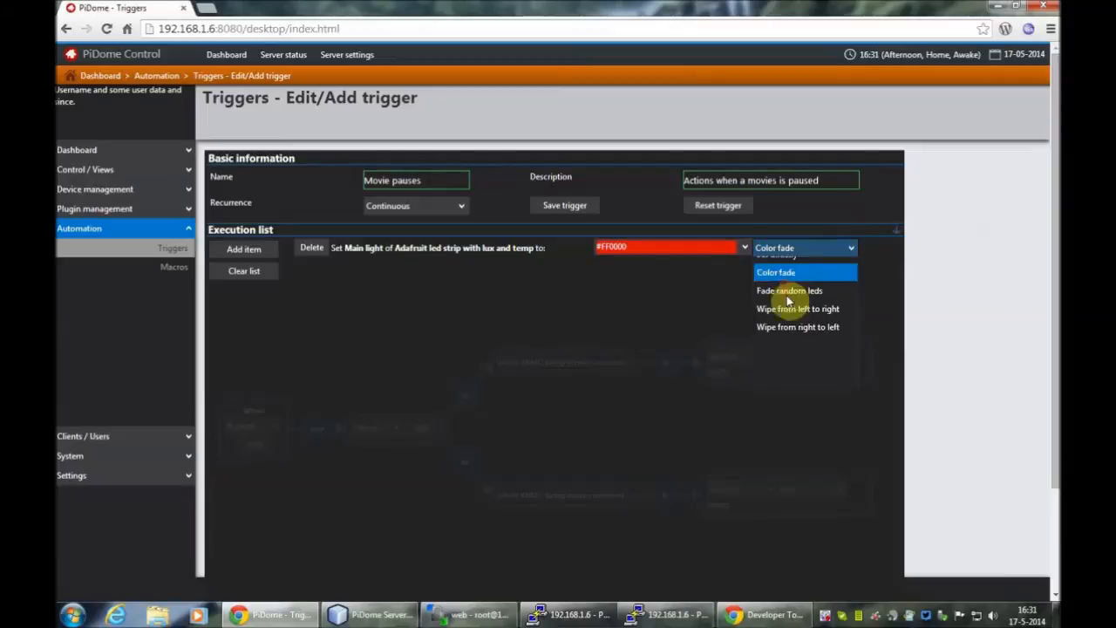
pyautogui.click(774, 272)
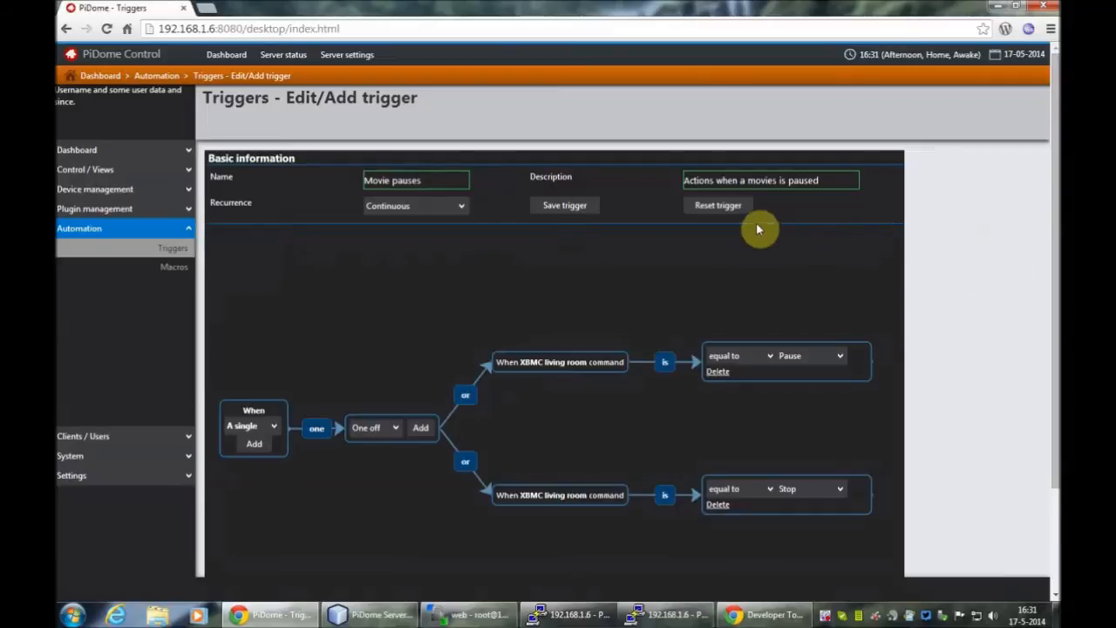
pyautogui.click(564, 205)
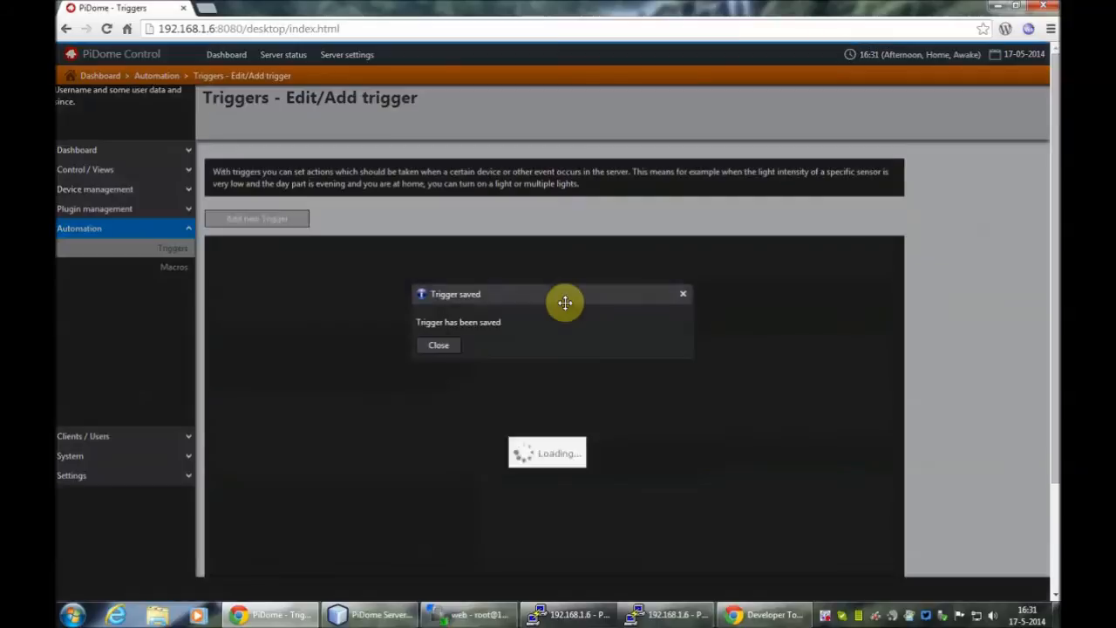
# Step: Dismiss the save confirmation and open the Movie play trigger for editing
pyautogui.click(438, 345)
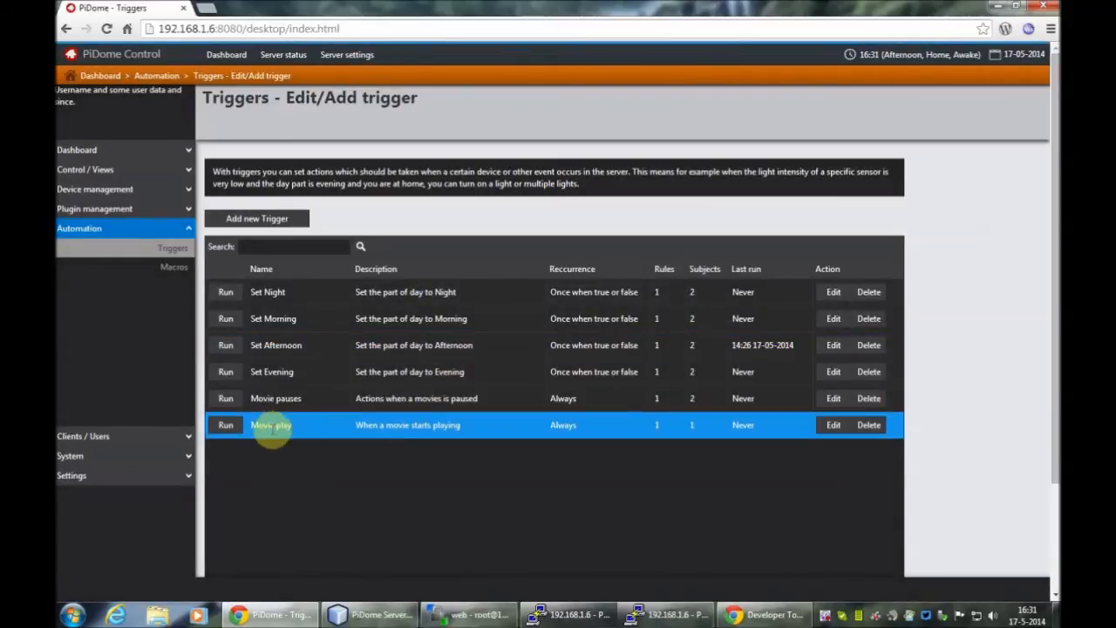
pyautogui.moveTo(301, 427)
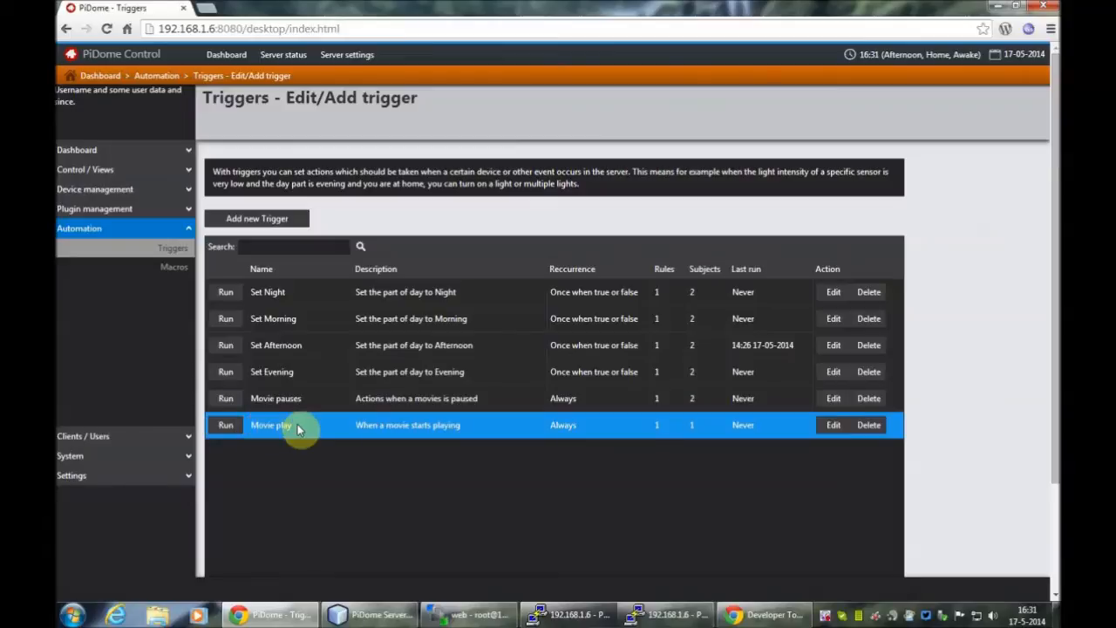
pyautogui.moveTo(448, 425)
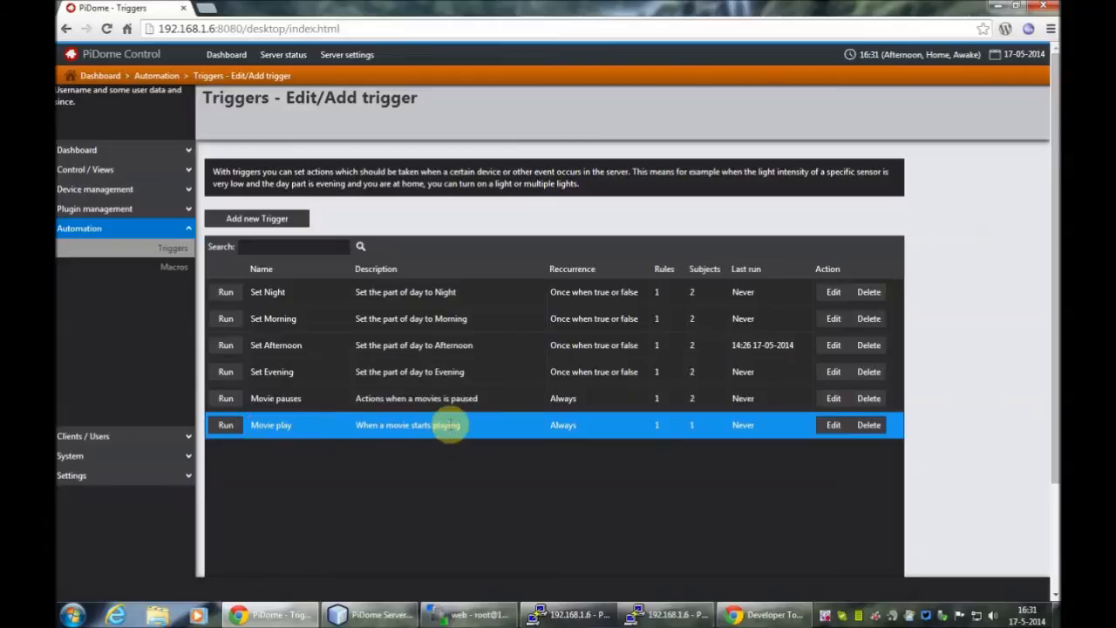
pyautogui.moveTo(845, 444)
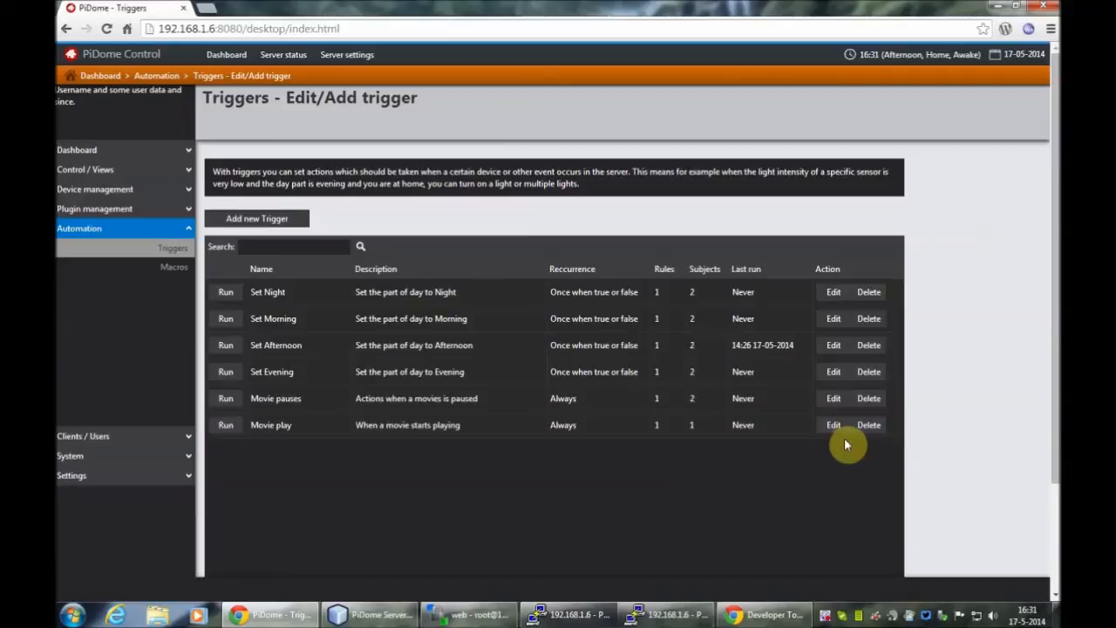
pyautogui.click(833, 425)
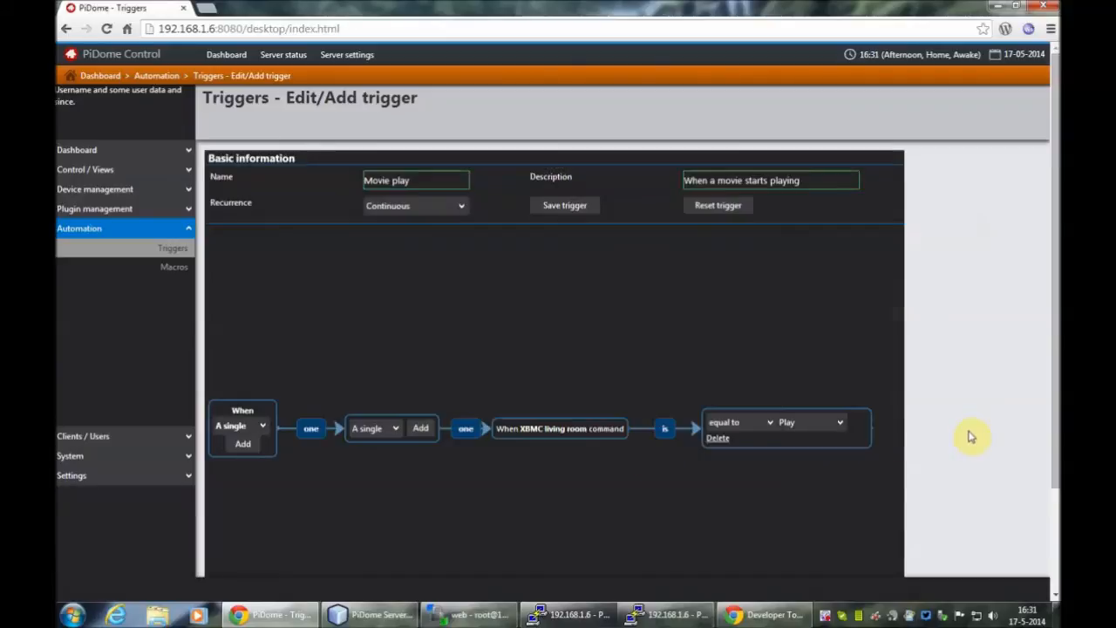
pyautogui.scroll(-3)
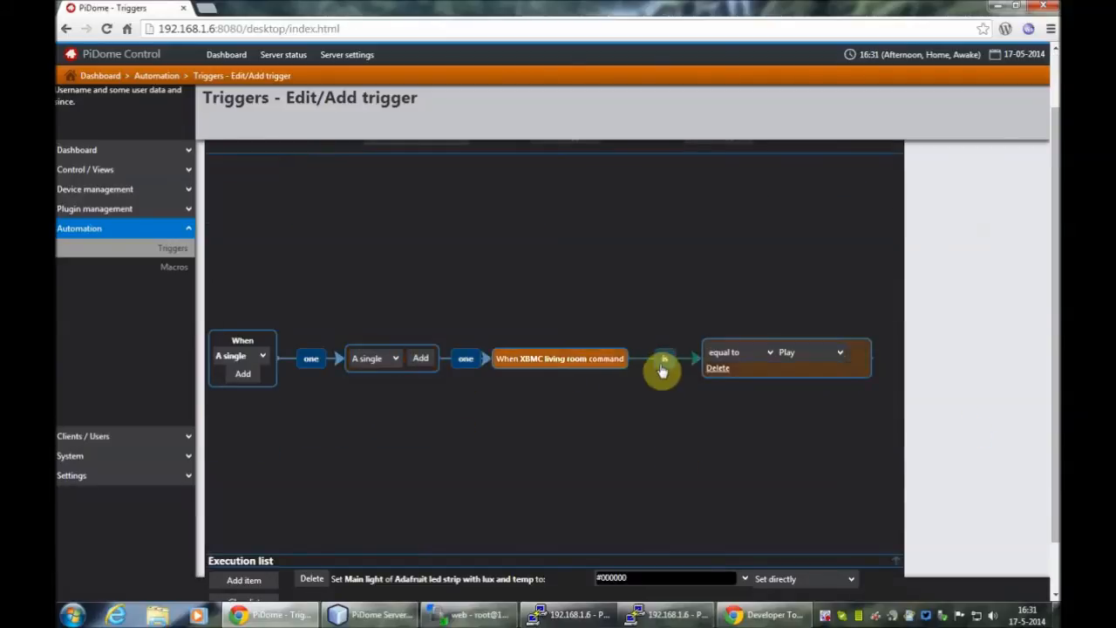
pyautogui.moveTo(598, 370)
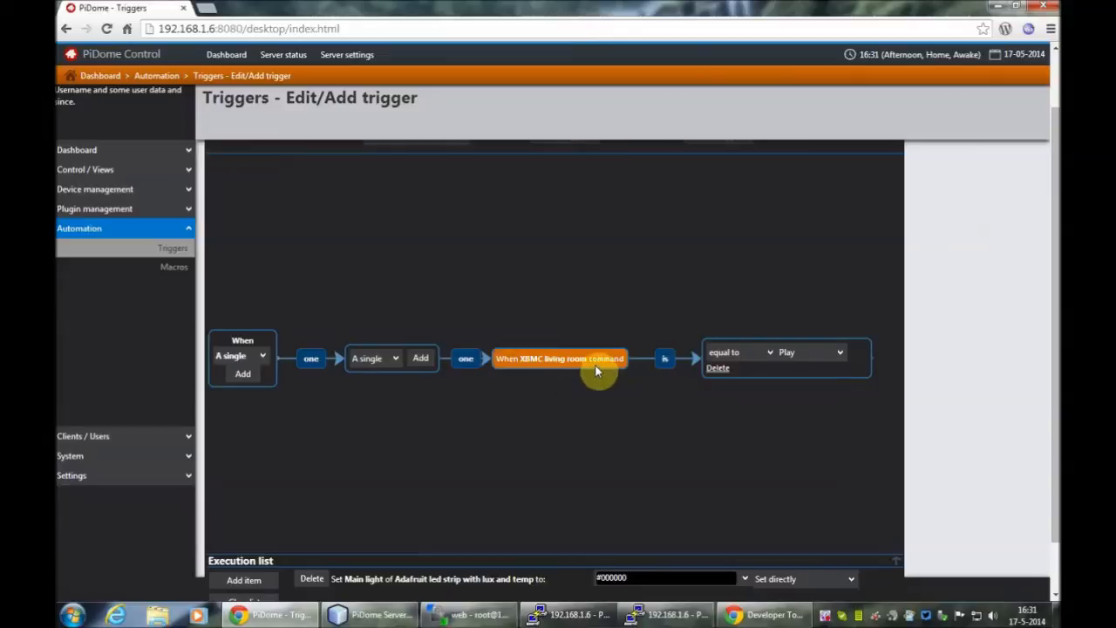
pyautogui.moveTo(806, 408)
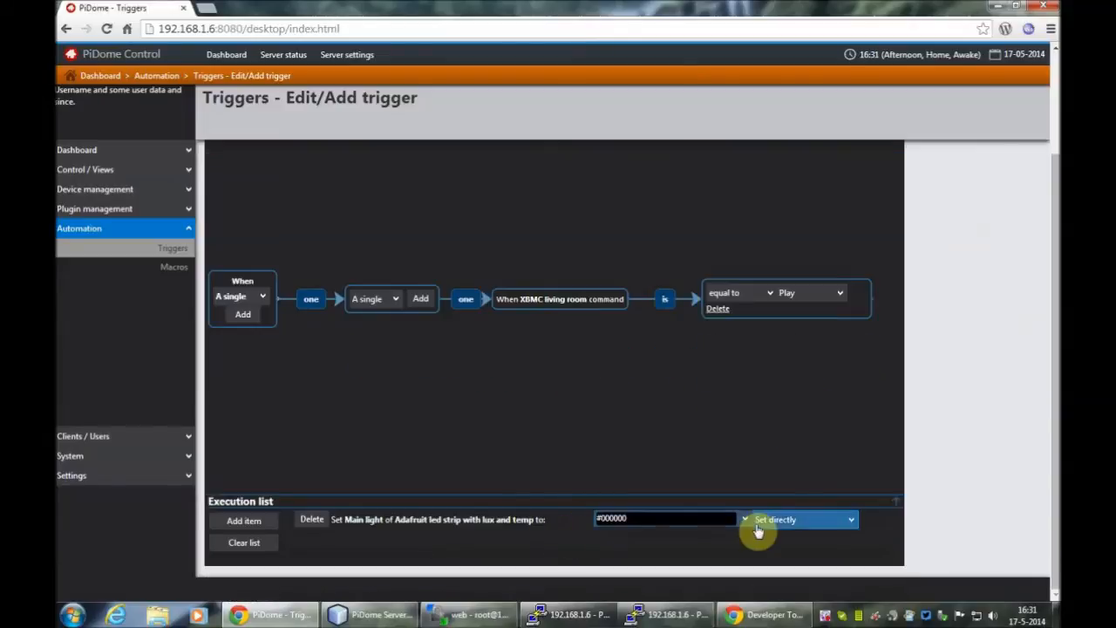
# Step: Adjust the Movie play trigger's execution options, save it, and dismiss the confirmation
pyautogui.click(799, 519)
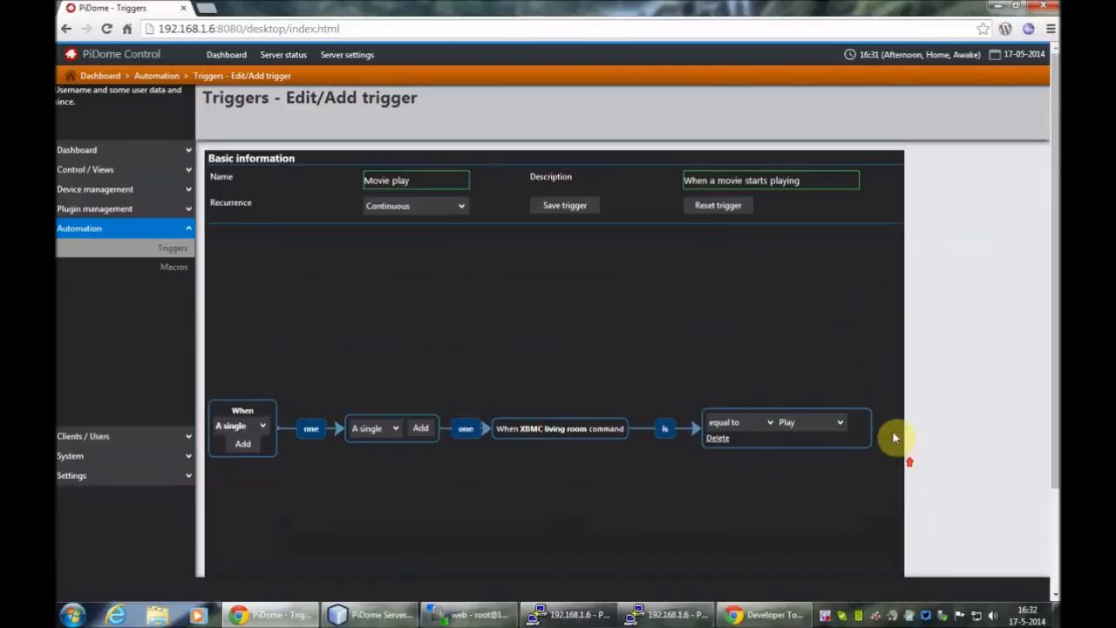
pyautogui.click(565, 205)
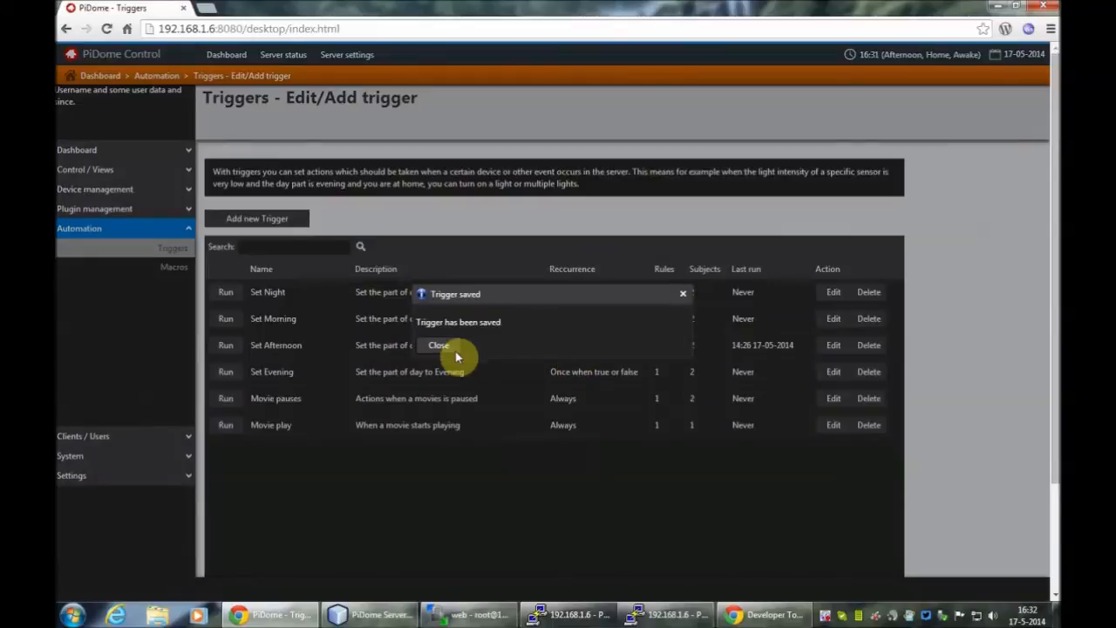
pyautogui.click(438, 345)
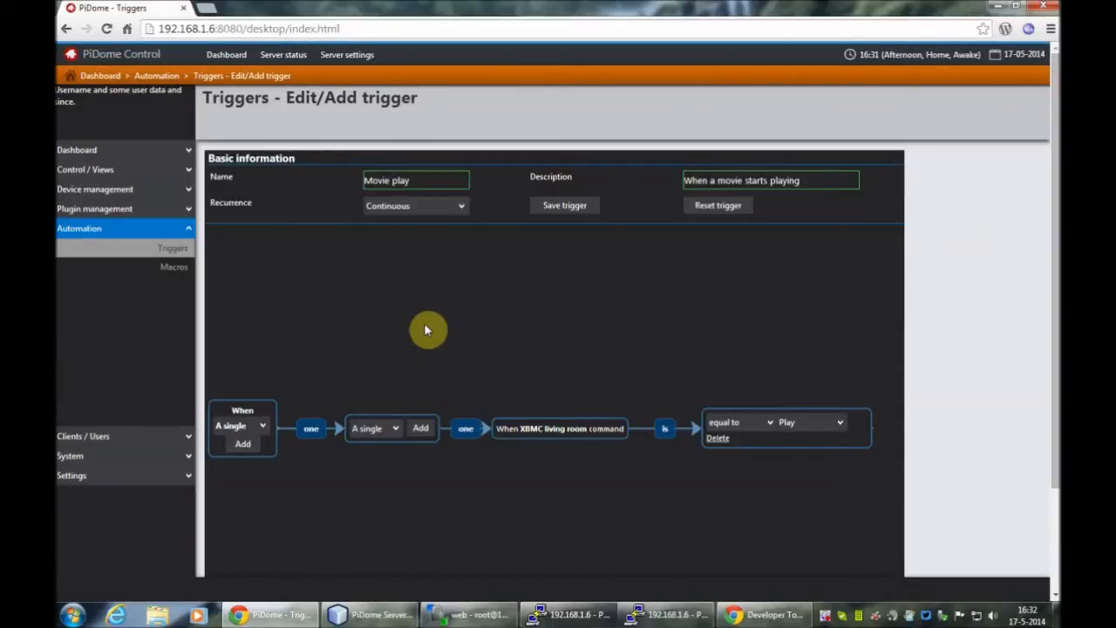
# Step: Add a Device condition on the Rasp server's Memory usage value
pyautogui.click(375, 428)
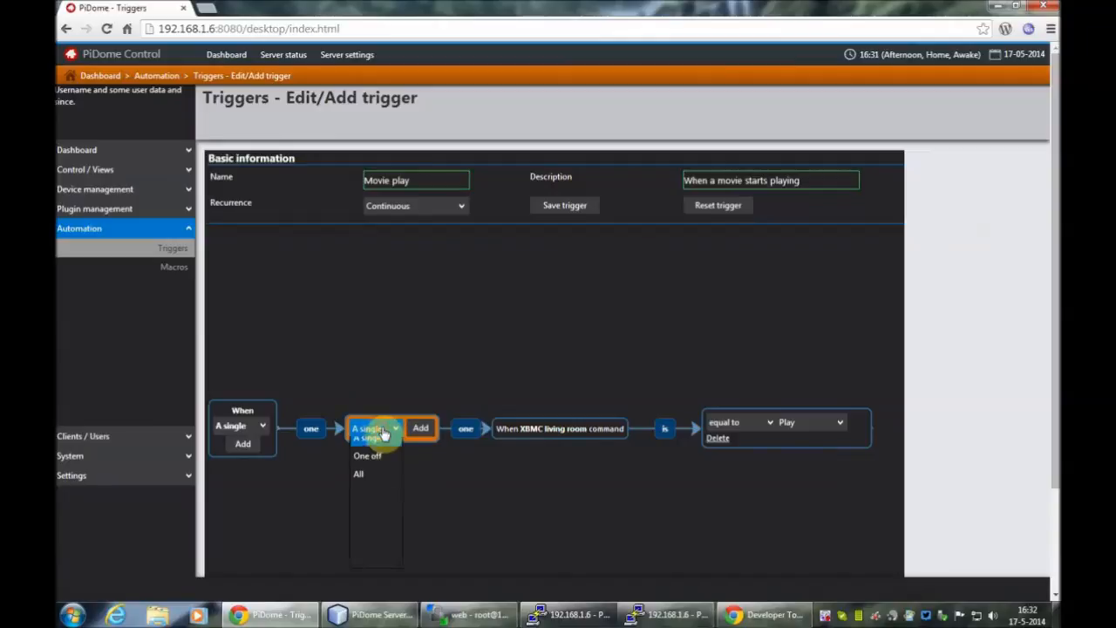
pyautogui.moveTo(377, 464)
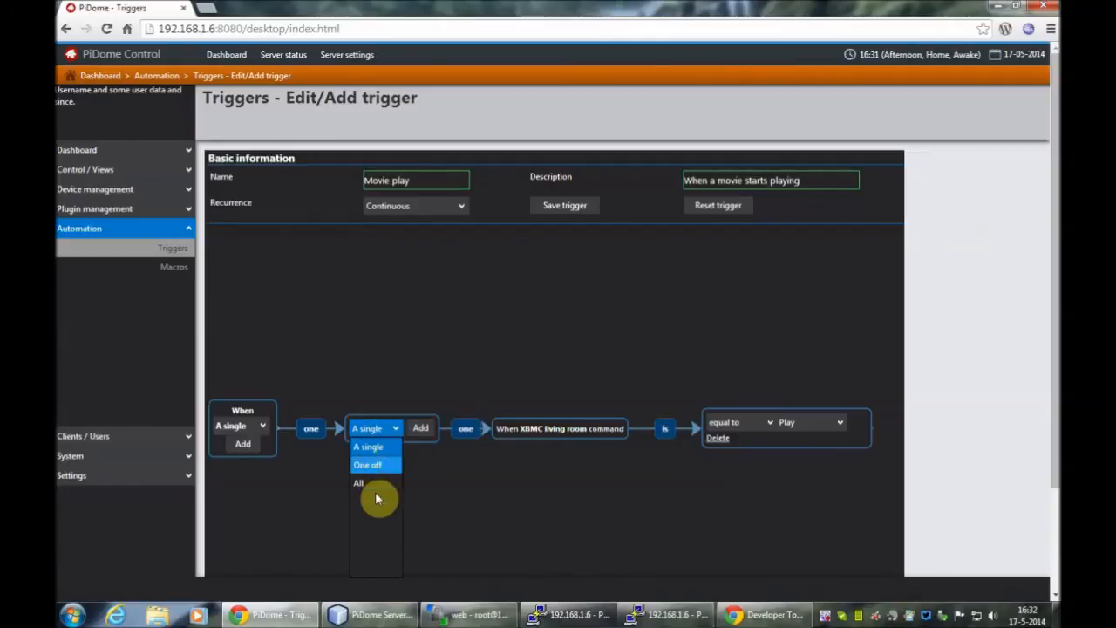
pyautogui.moveTo(380, 483)
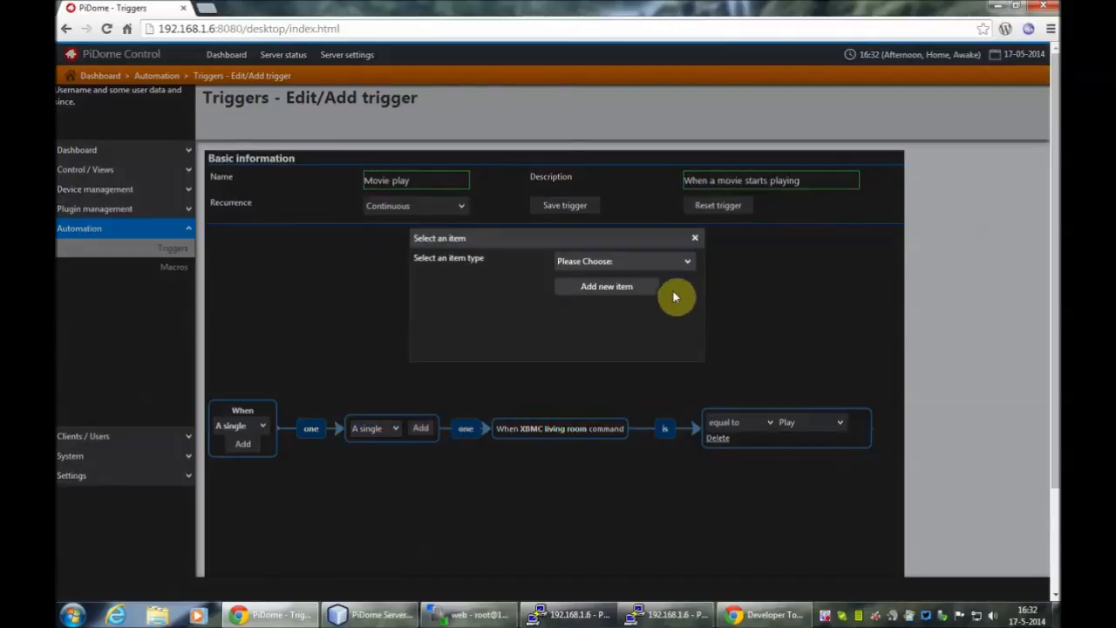
pyautogui.click(623, 261)
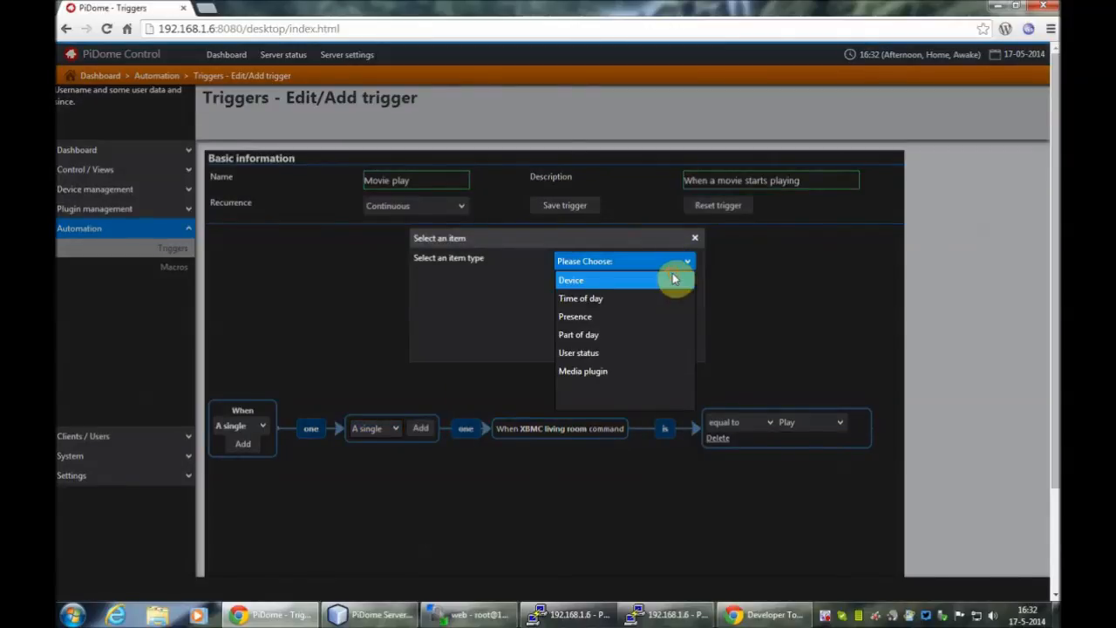
pyautogui.click(571, 280)
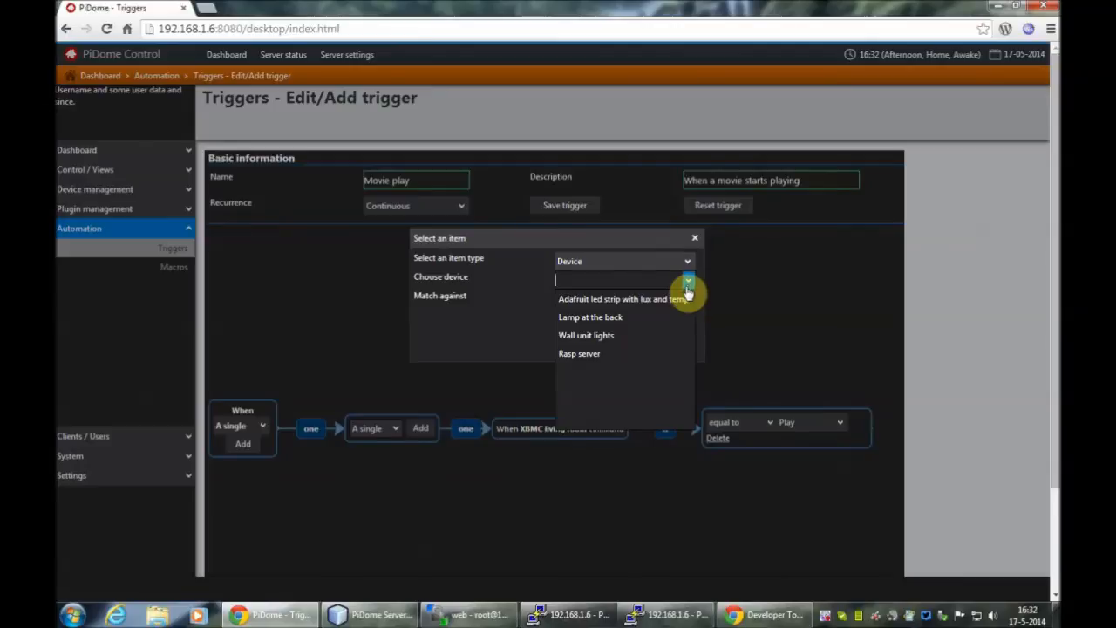
pyautogui.click(590, 317)
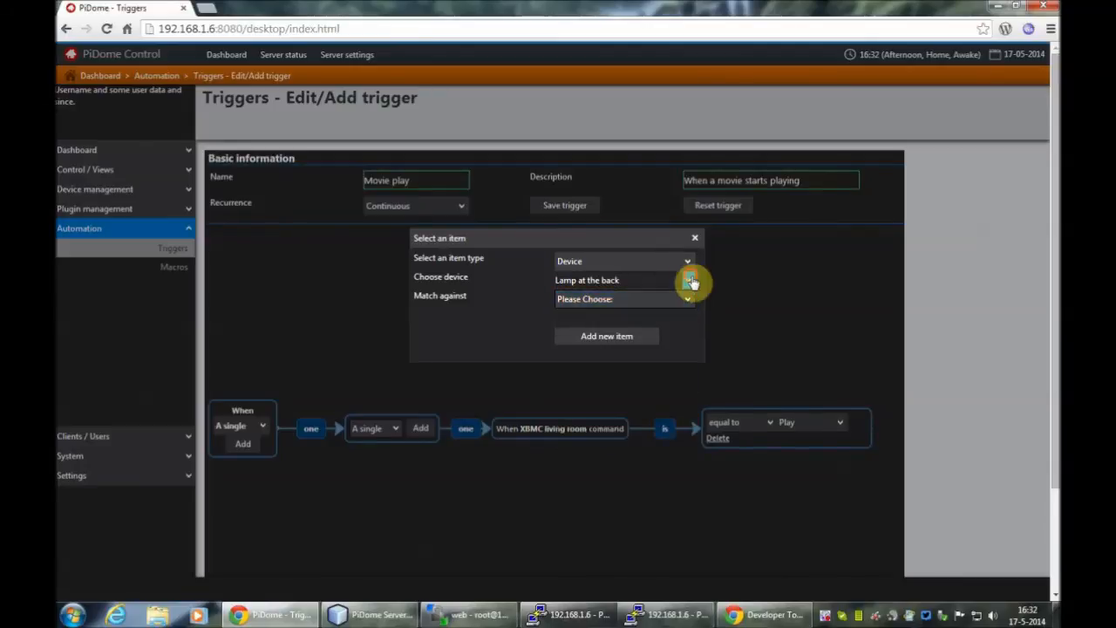
pyautogui.click(688, 280)
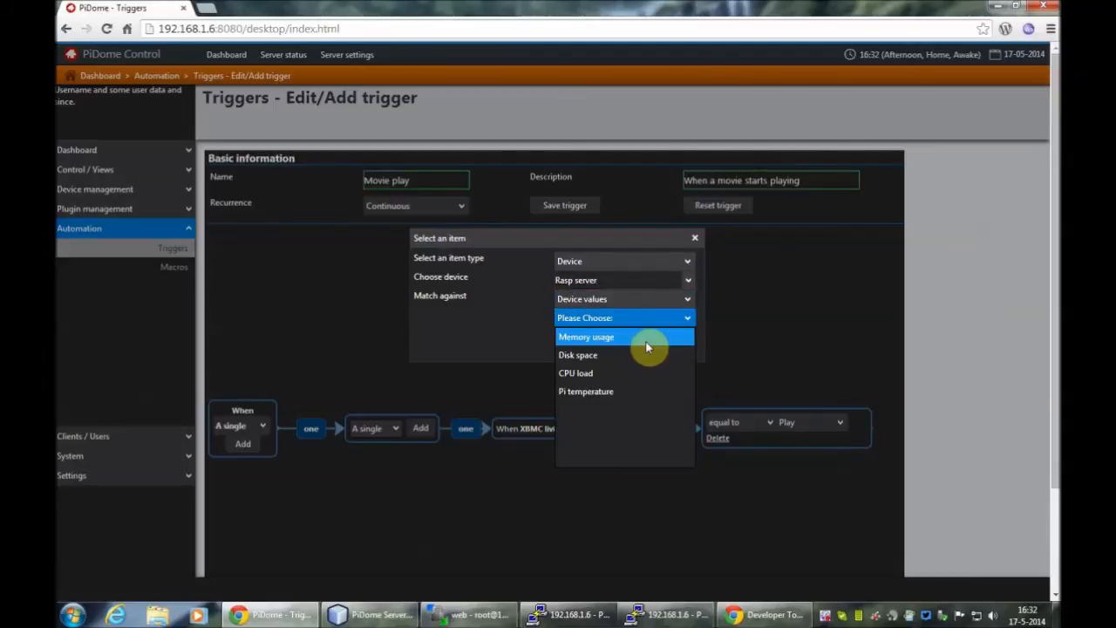
pyautogui.click(586, 337)
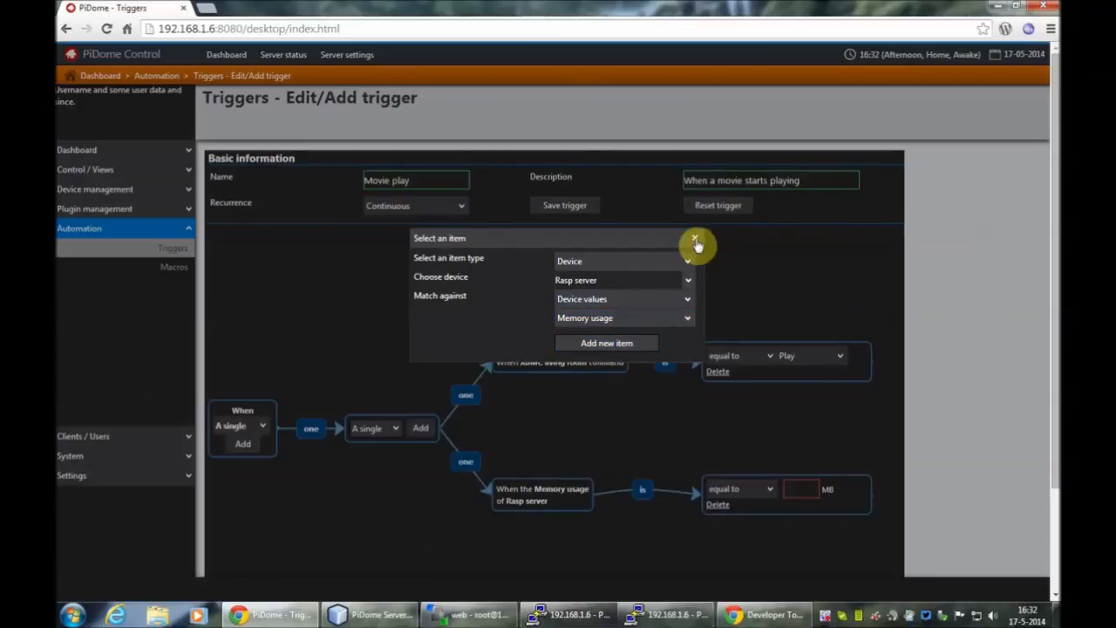
# Step: Make the Memory usage condition compare 'more then' 10 MB
pyautogui.click(695, 238)
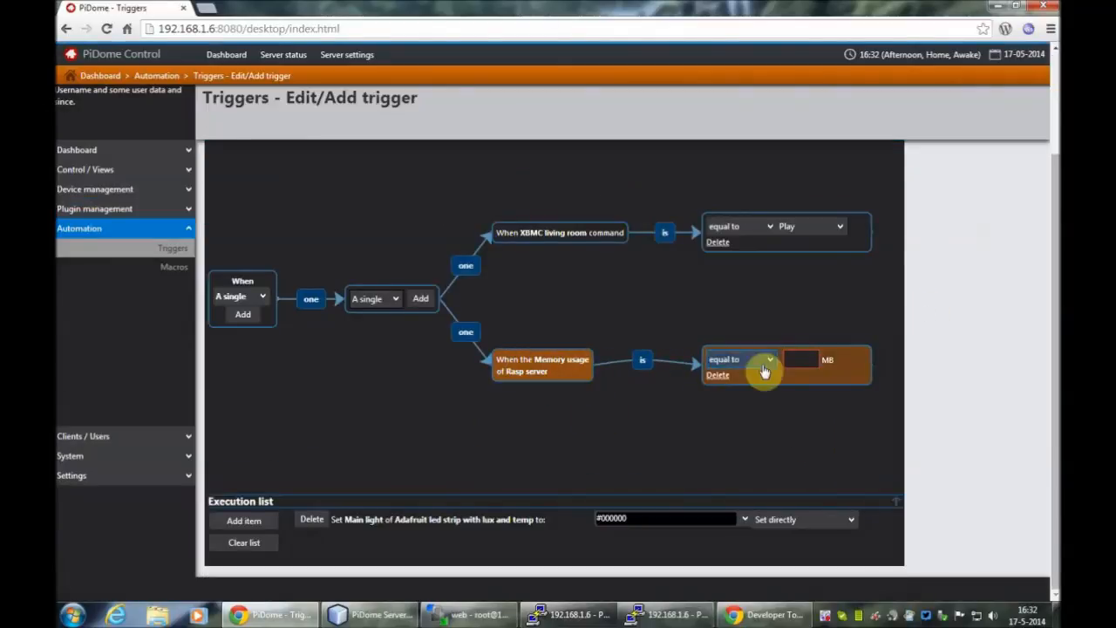
pyautogui.click(739, 359)
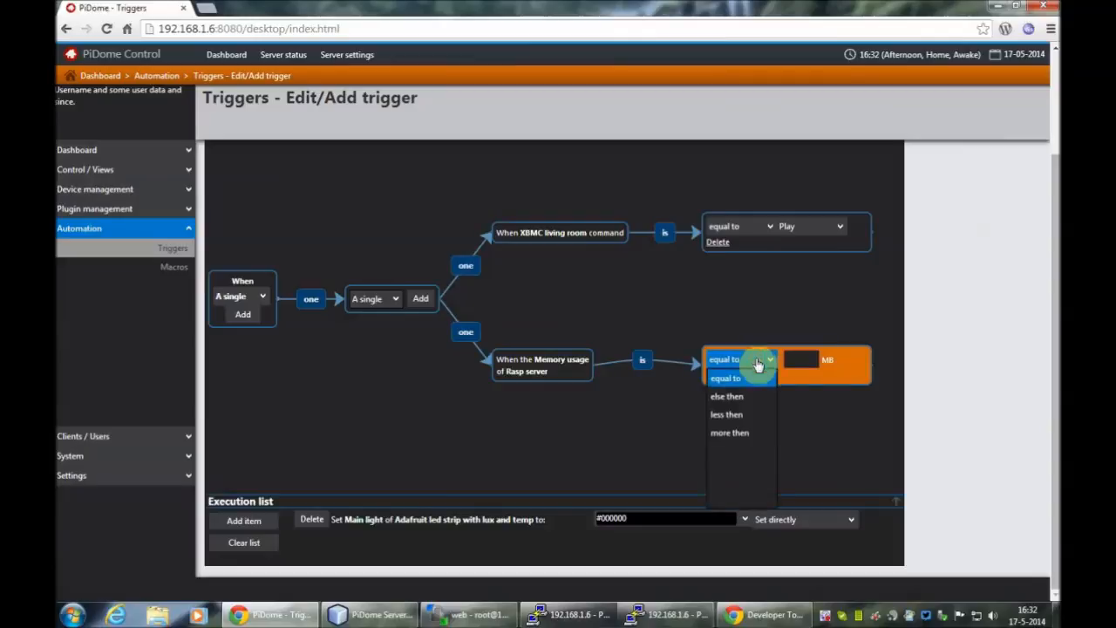
pyautogui.click(729, 432)
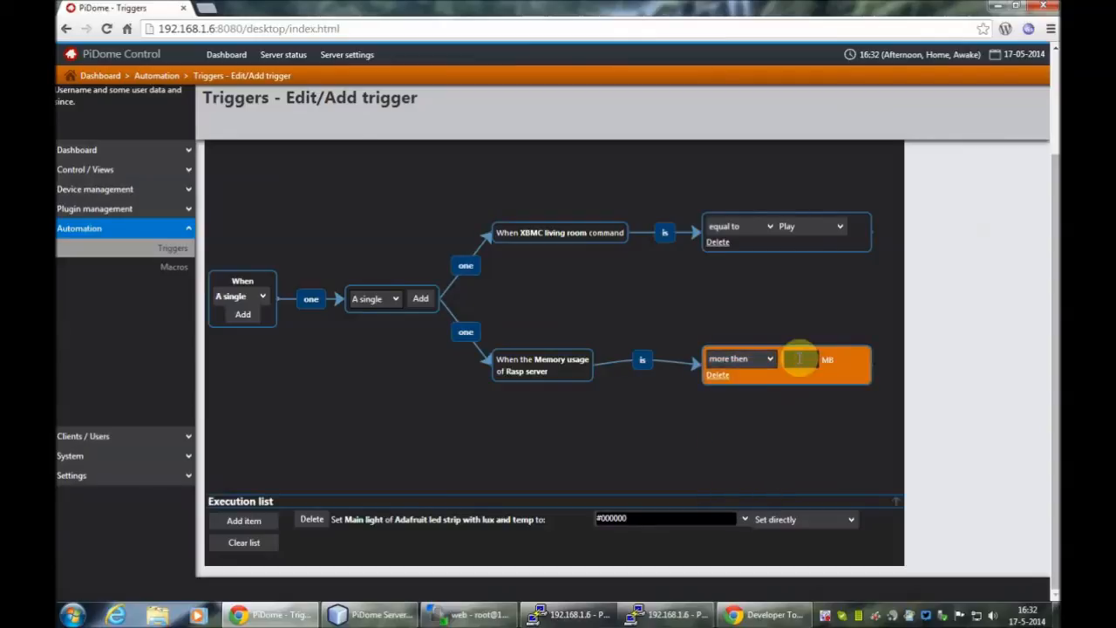
pyautogui.write('10')
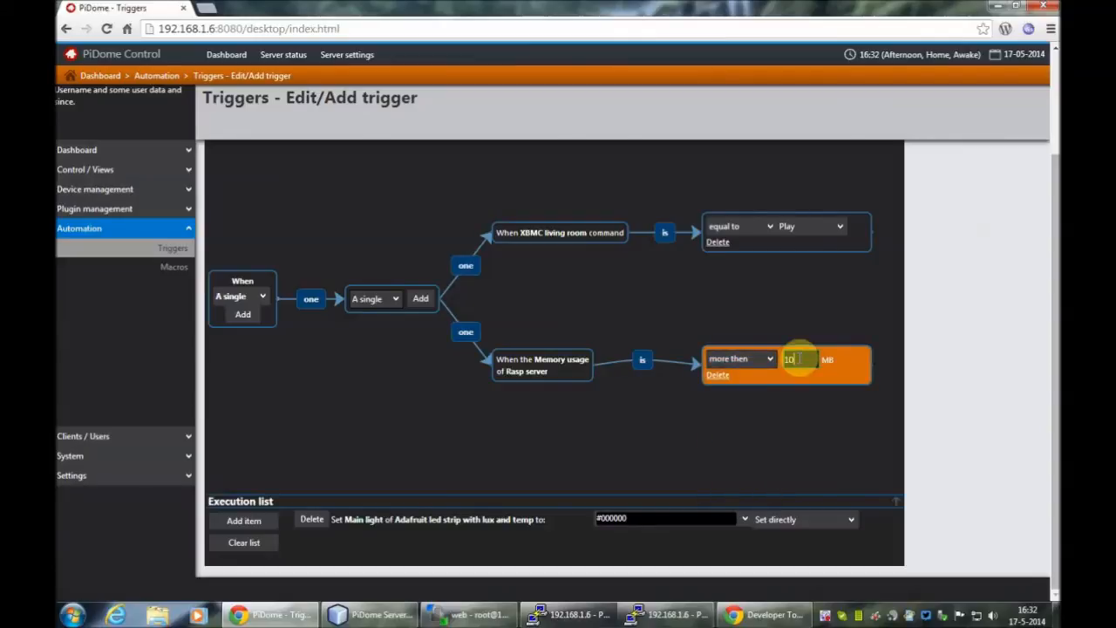
pyautogui.moveTo(789, 425)
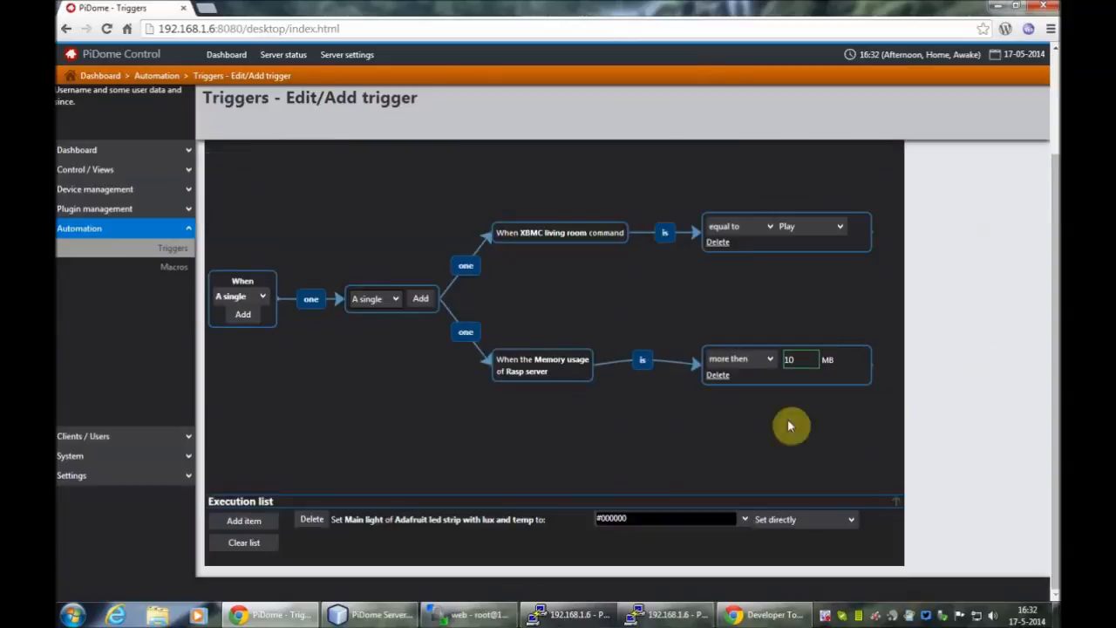
pyautogui.moveTo(363, 539)
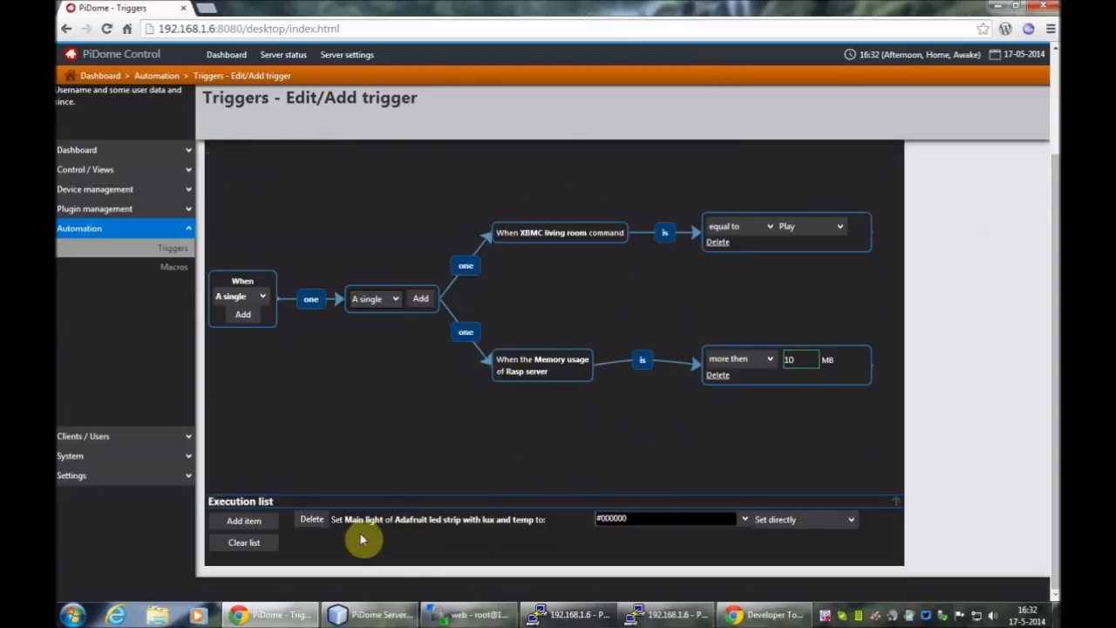
pyautogui.scroll(3)
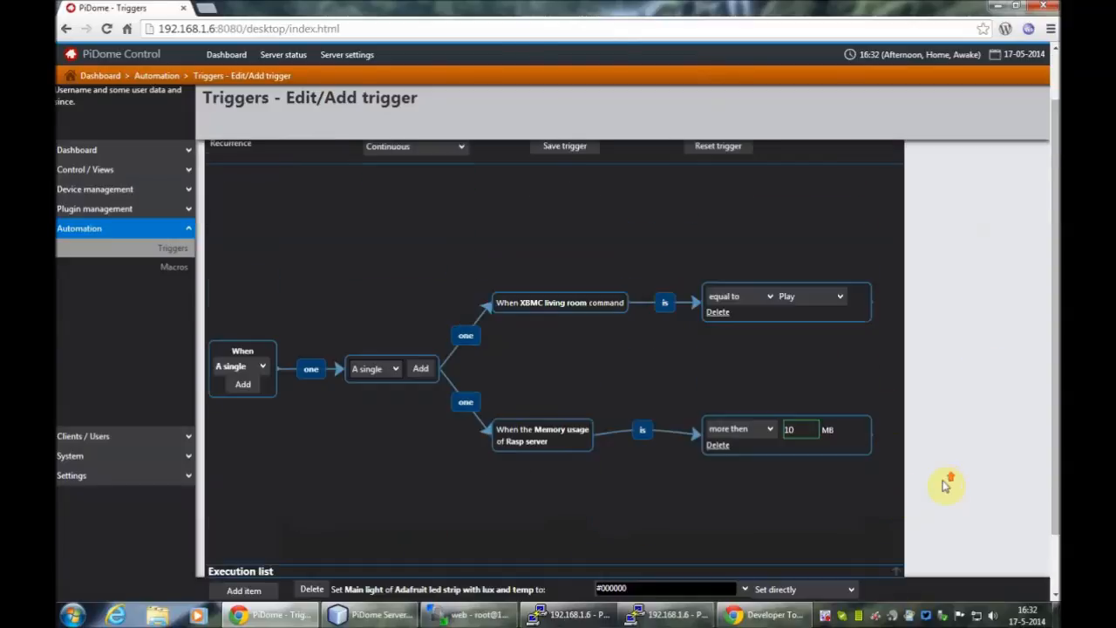
pyautogui.moveTo(550, 307)
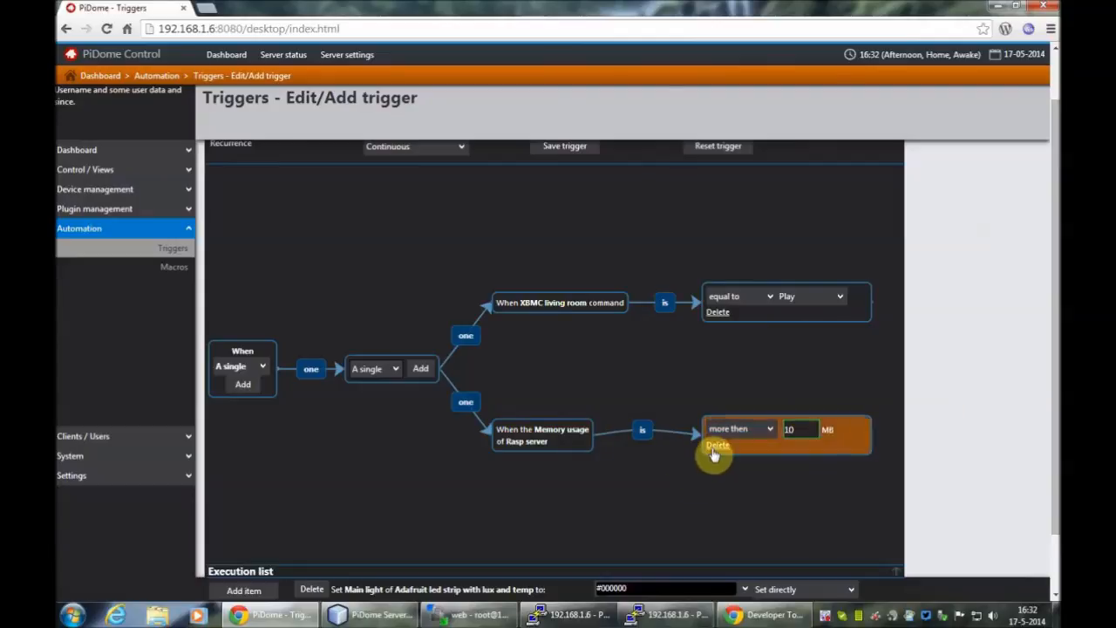
# Step: Delete the Rasp server Memory usage condition from the Movie play trigger
pyautogui.click(716, 445)
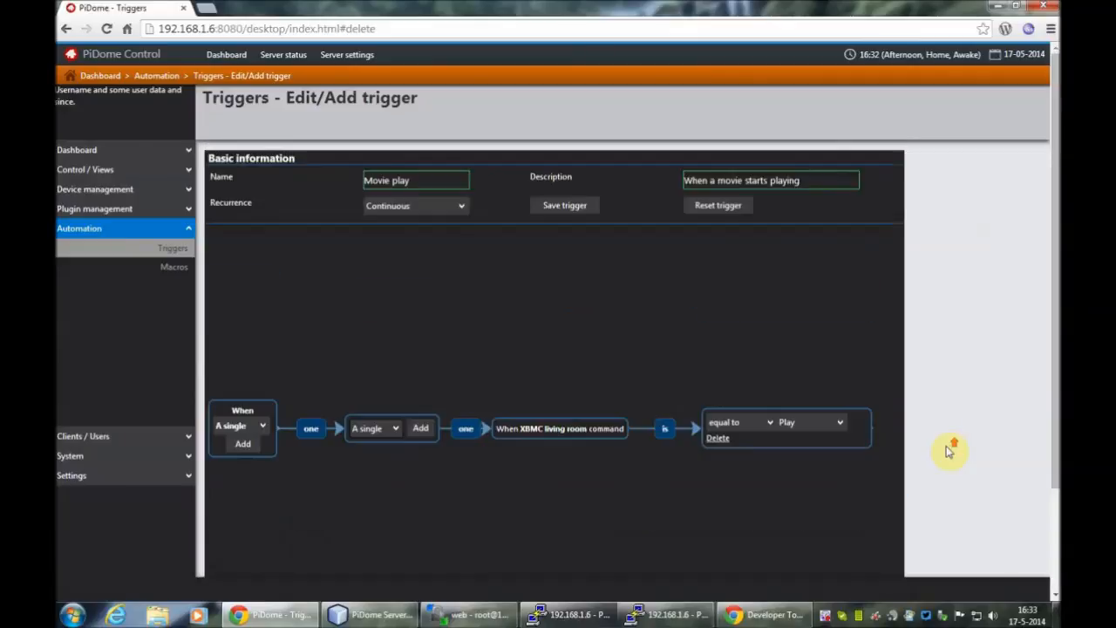
pyautogui.moveTo(443, 317)
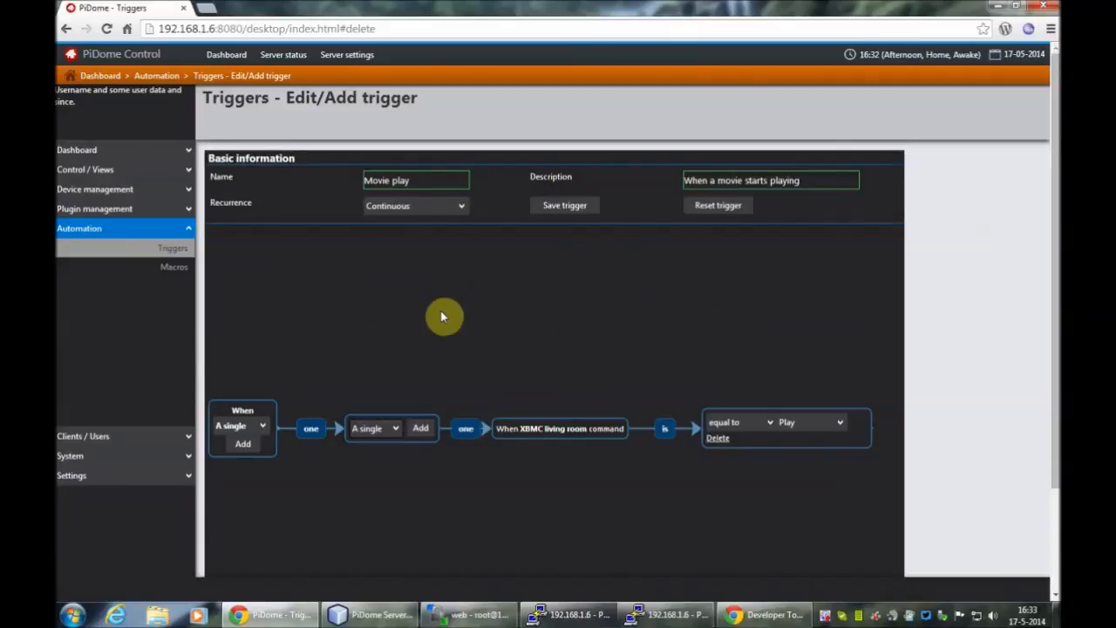
pyautogui.moveTo(521, 272)
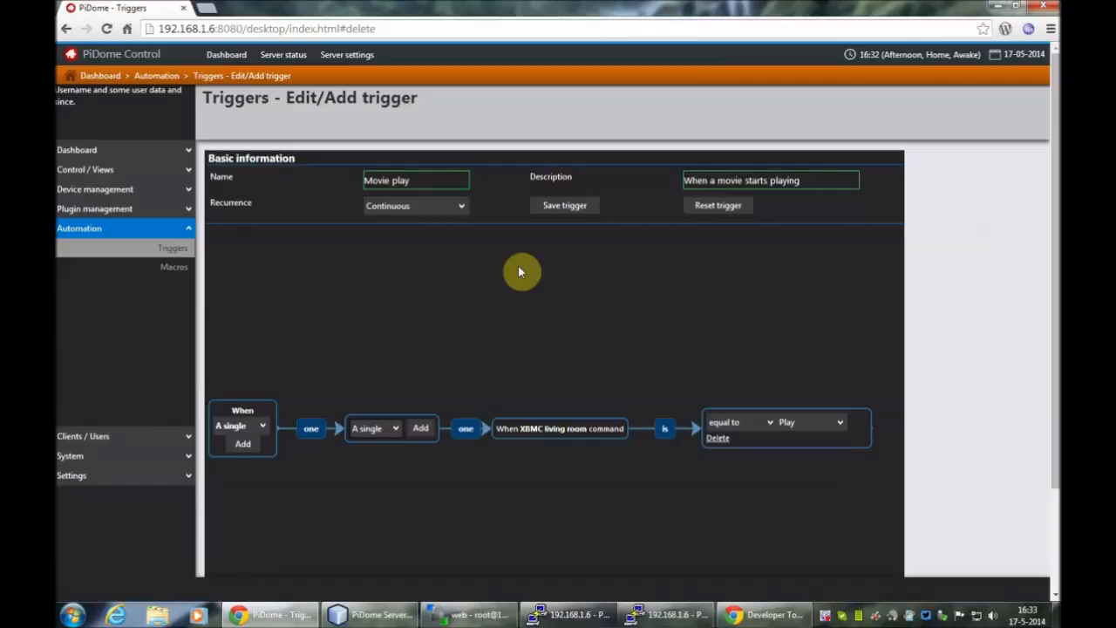